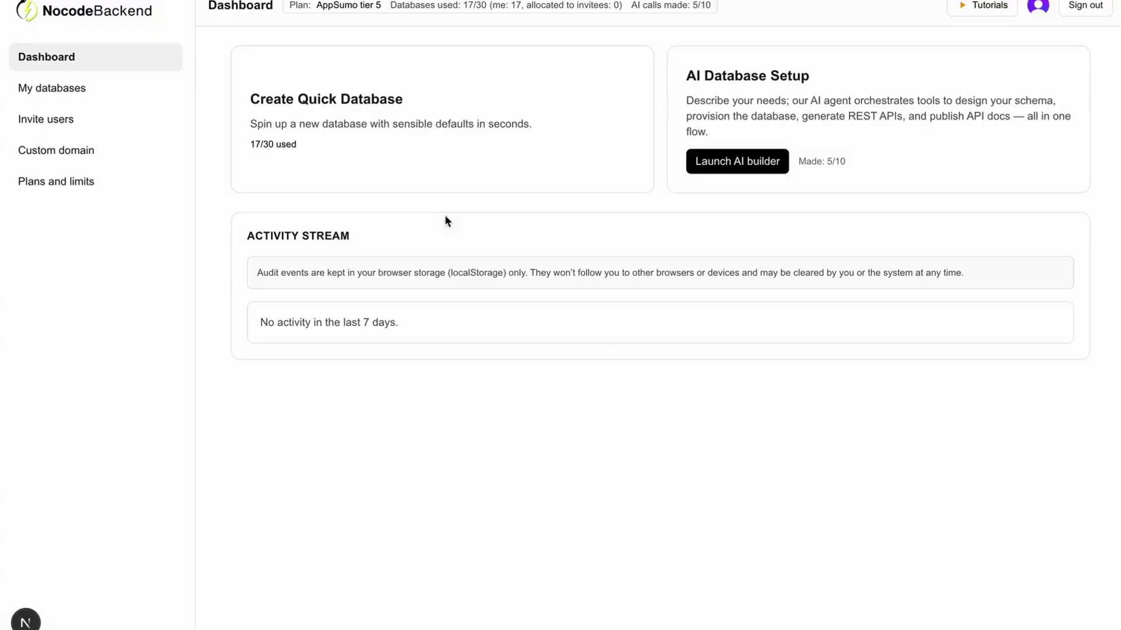
pyautogui.moveTo(440, 207)
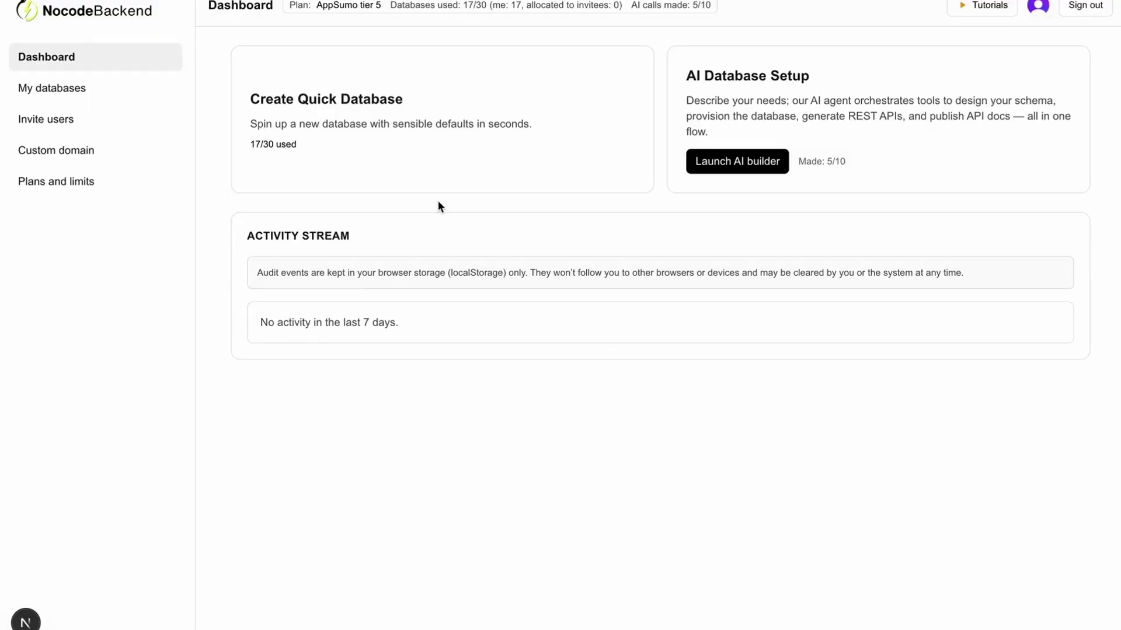
pyautogui.moveTo(541, 179)
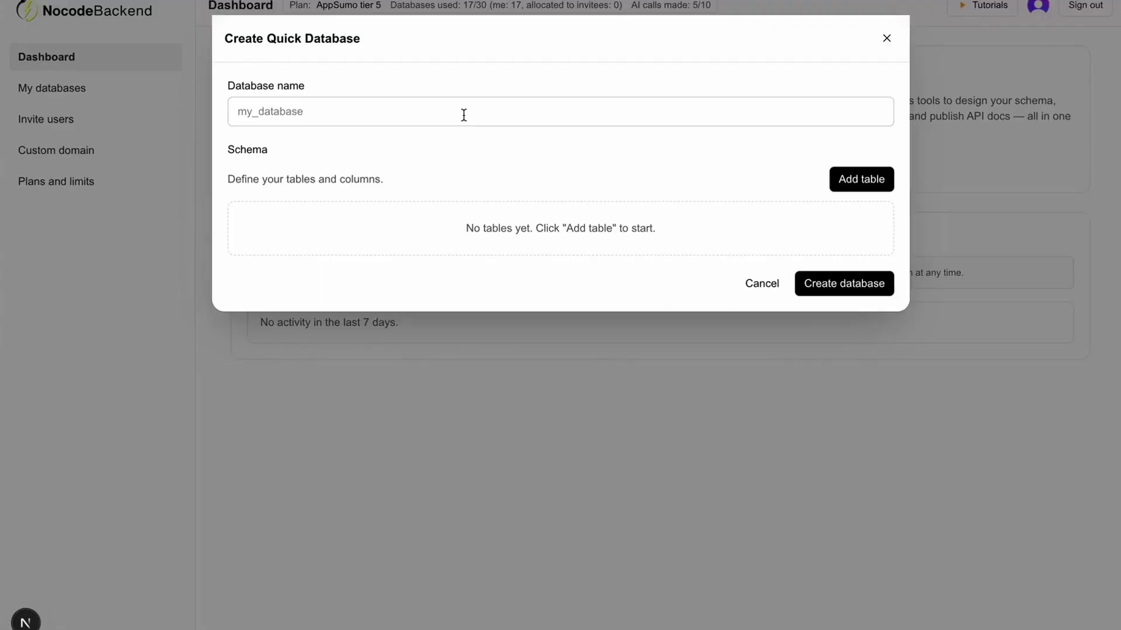
# Name the new database 'book db' and add a table named books.
pyautogui.click(844, 284)
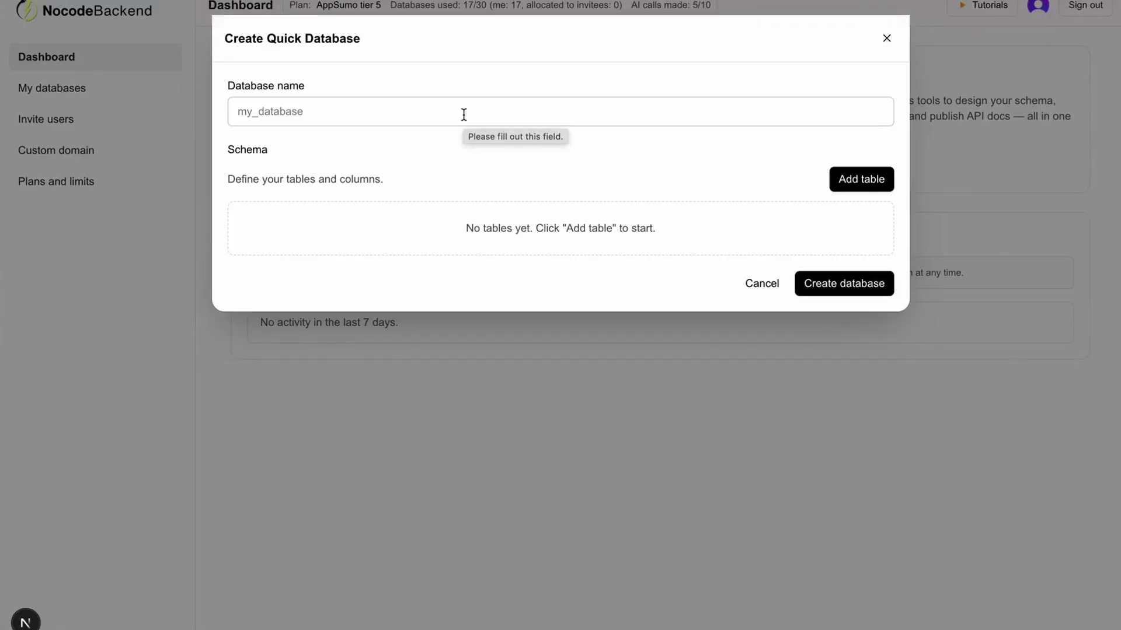
pyautogui.write('book')
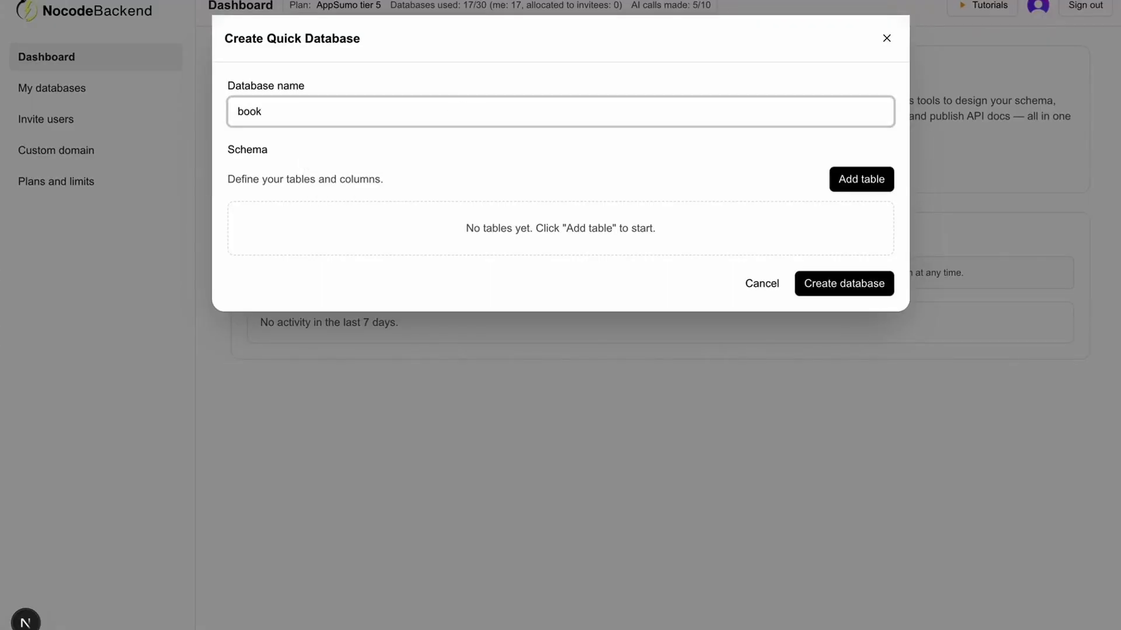
pyautogui.write('db')
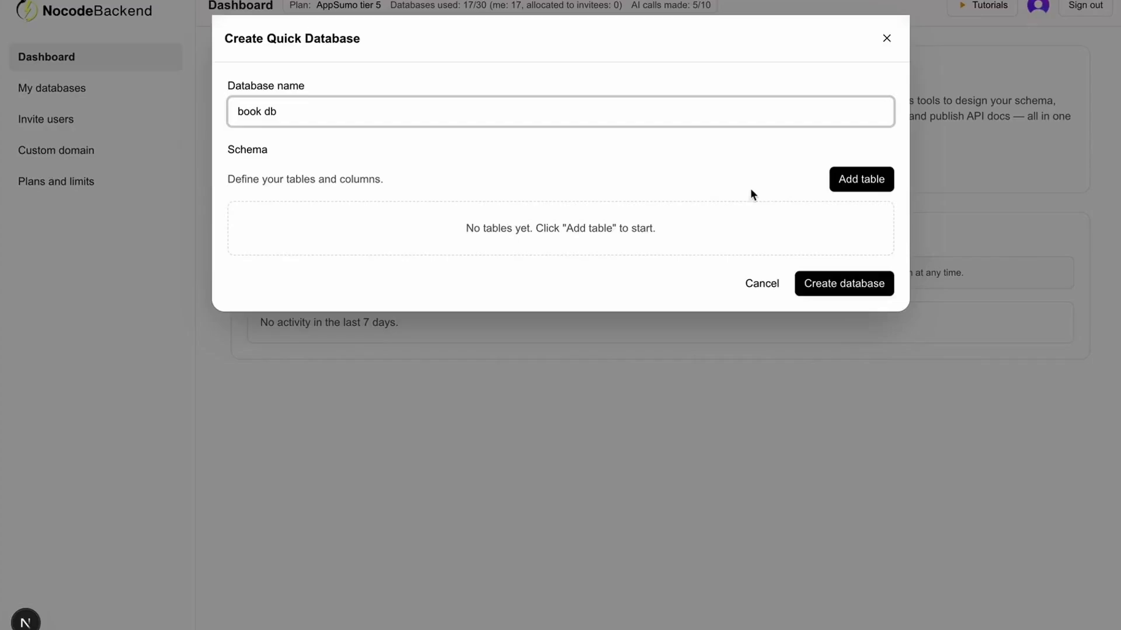
pyautogui.click(861, 179)
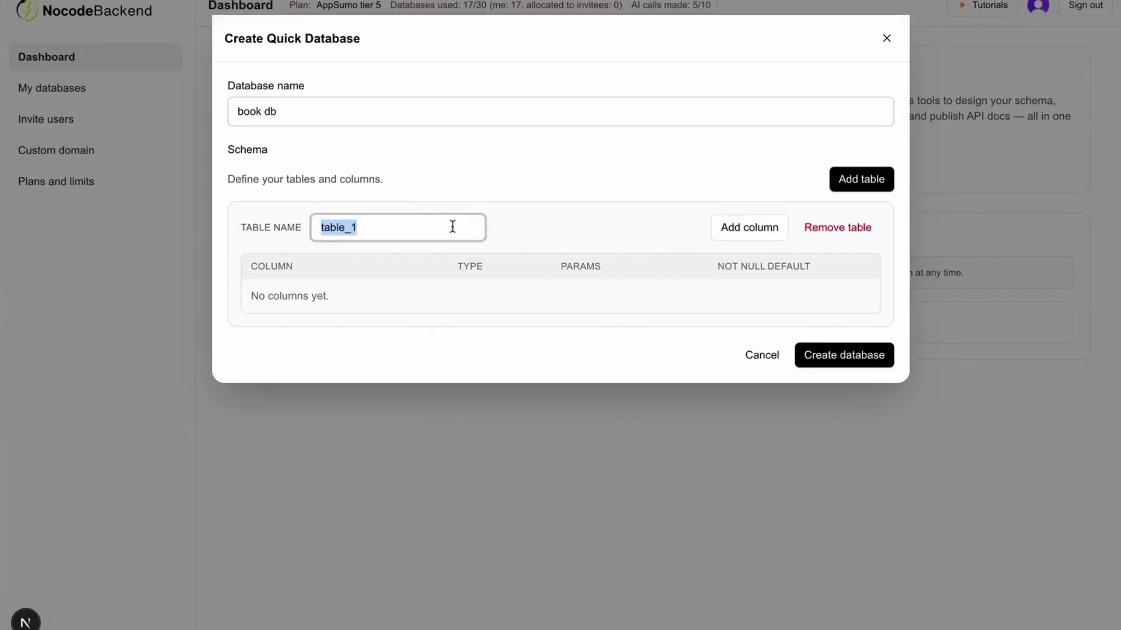
pyautogui.write('b')
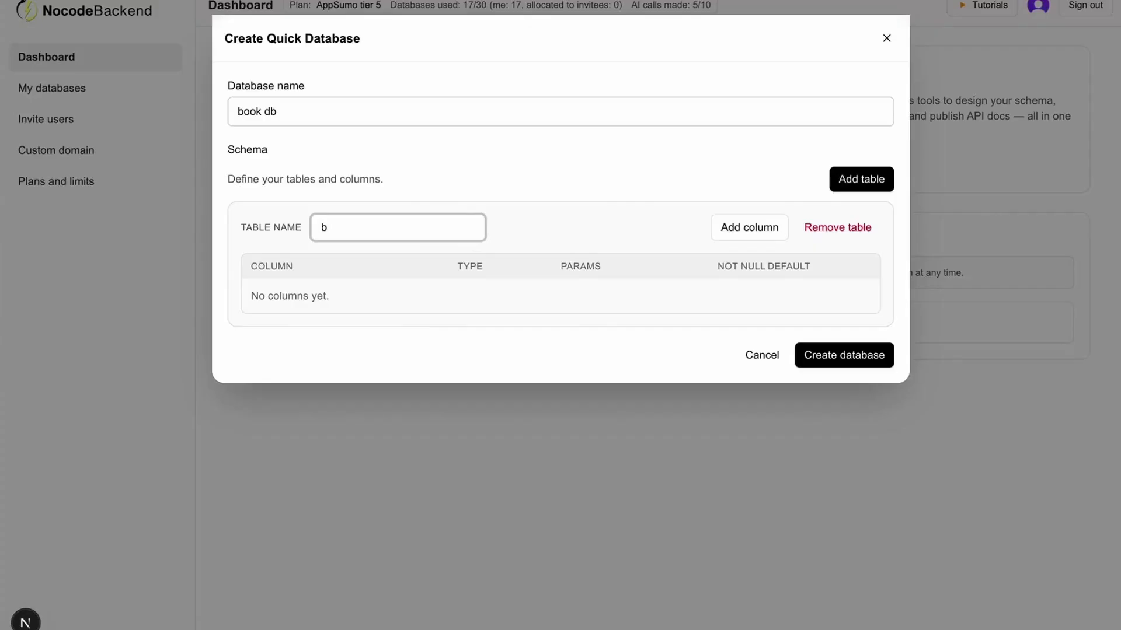
# Add book name, author and integer price columns, then create the database.
pyautogui.click(749, 227)
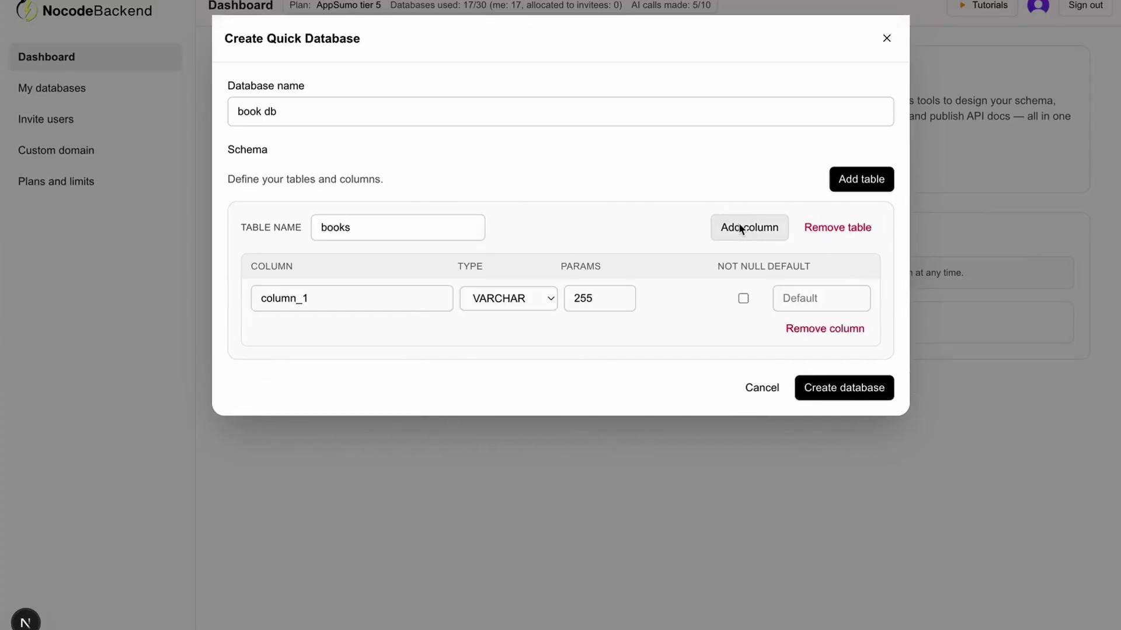
pyautogui.write('book')
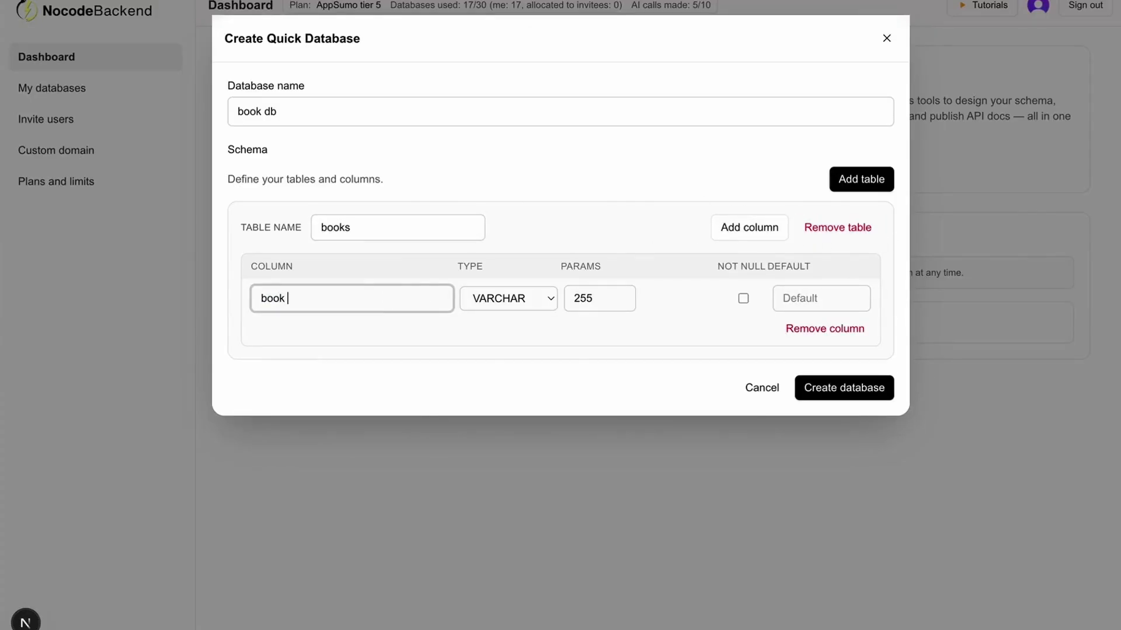
pyautogui.write('name')
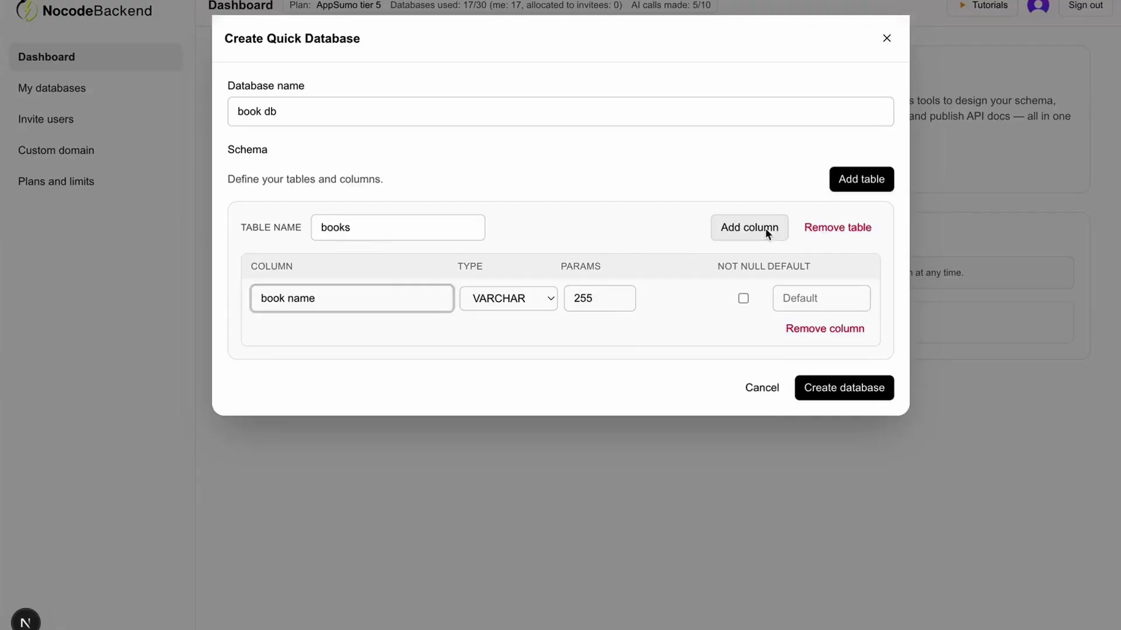
pyautogui.click(749, 228)
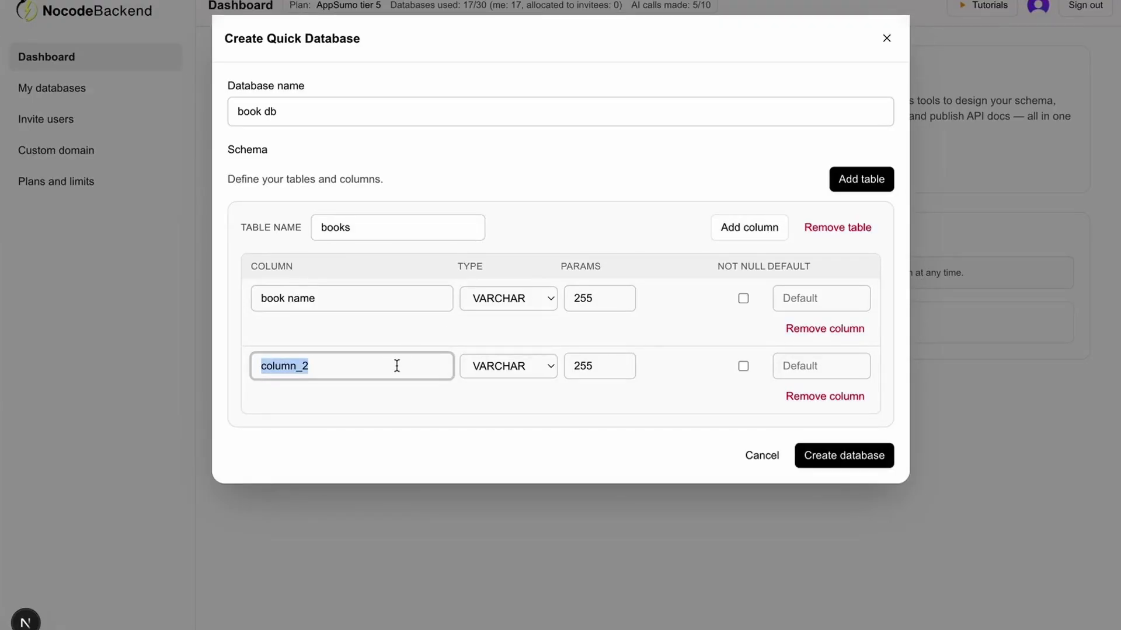
pyautogui.write('autho')
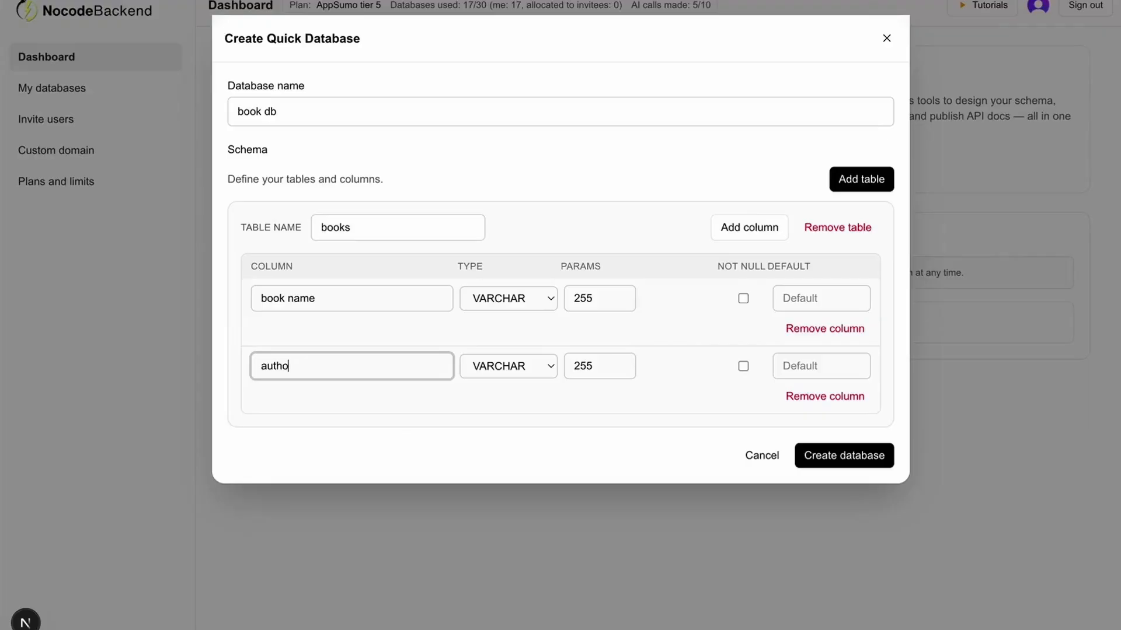
pyautogui.click(749, 227)
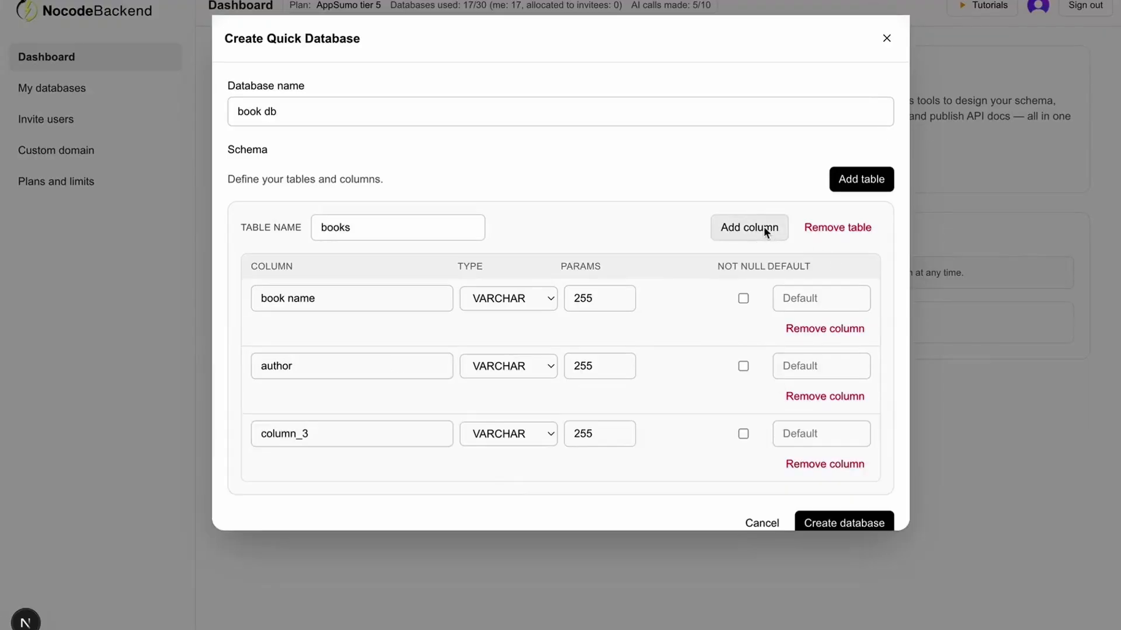
pyautogui.doubleClick(284, 434)
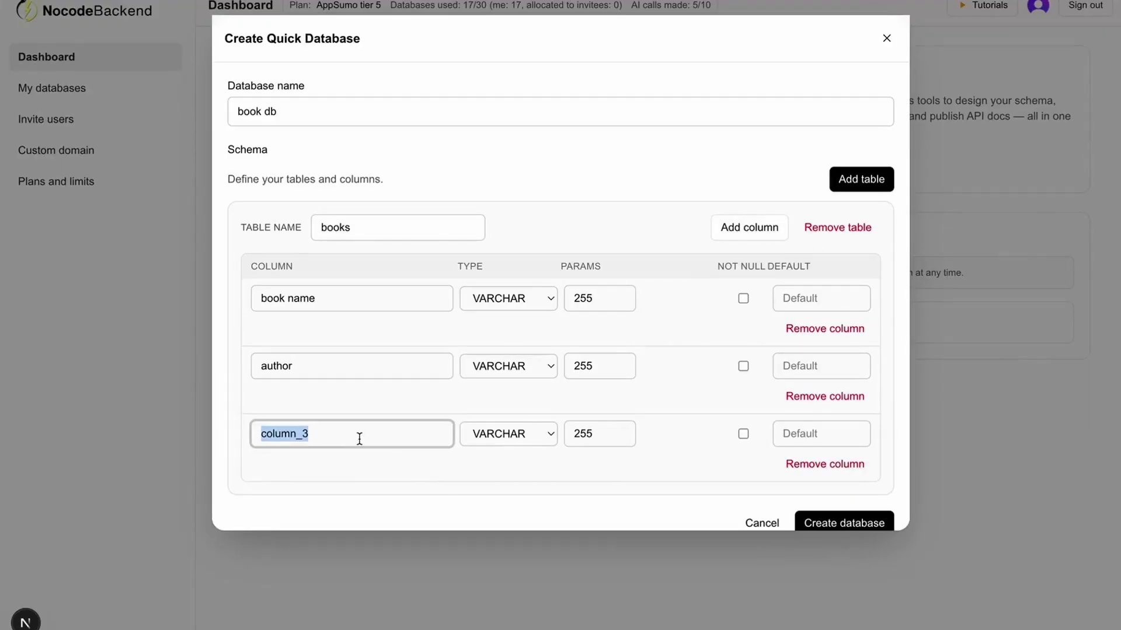
pyautogui.write('price')
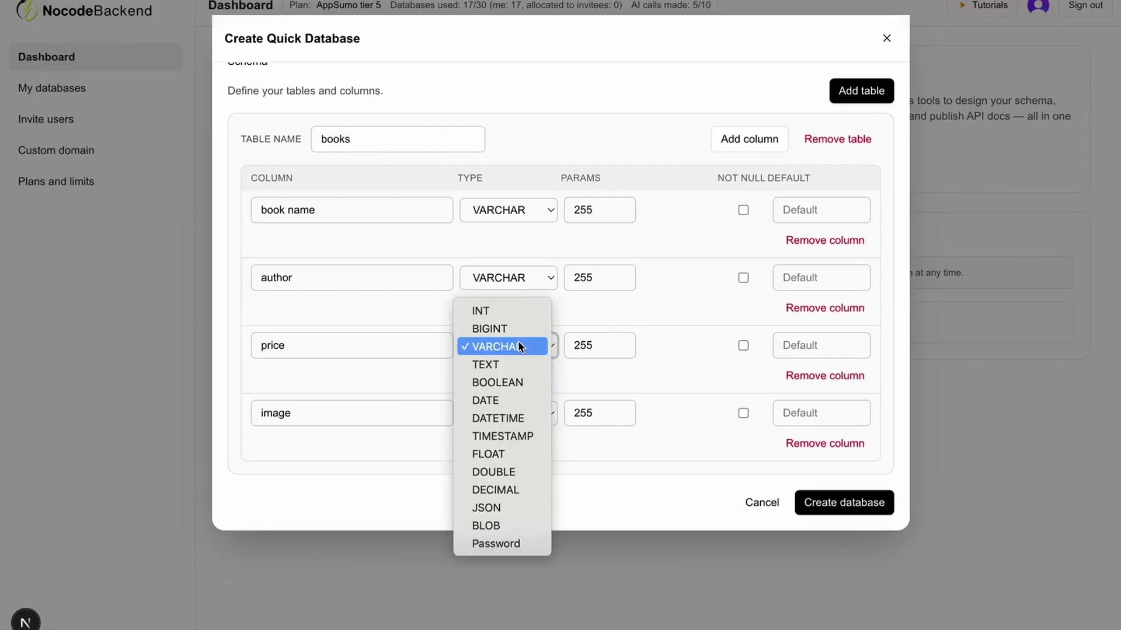
pyautogui.click(481, 311)
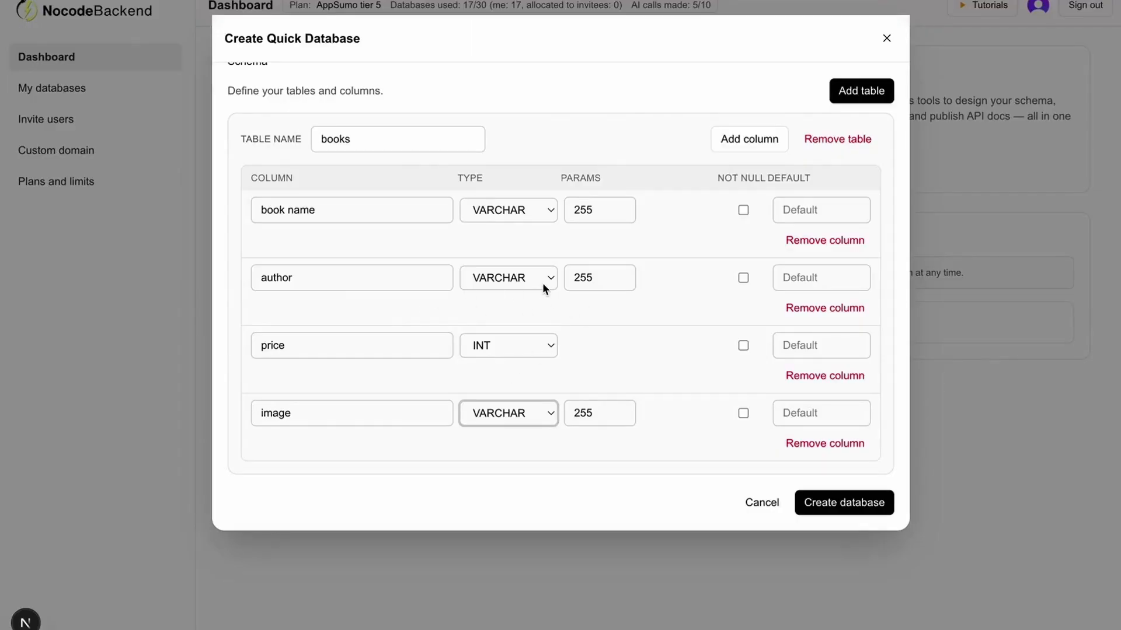
pyautogui.moveTo(536, 286)
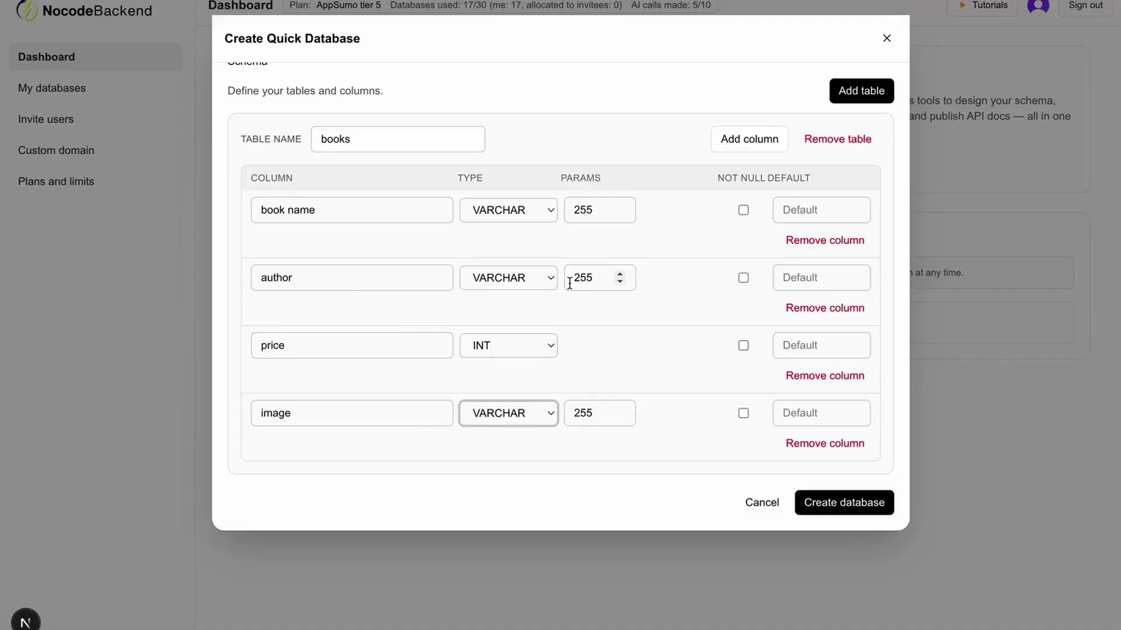
pyautogui.click(844, 503)
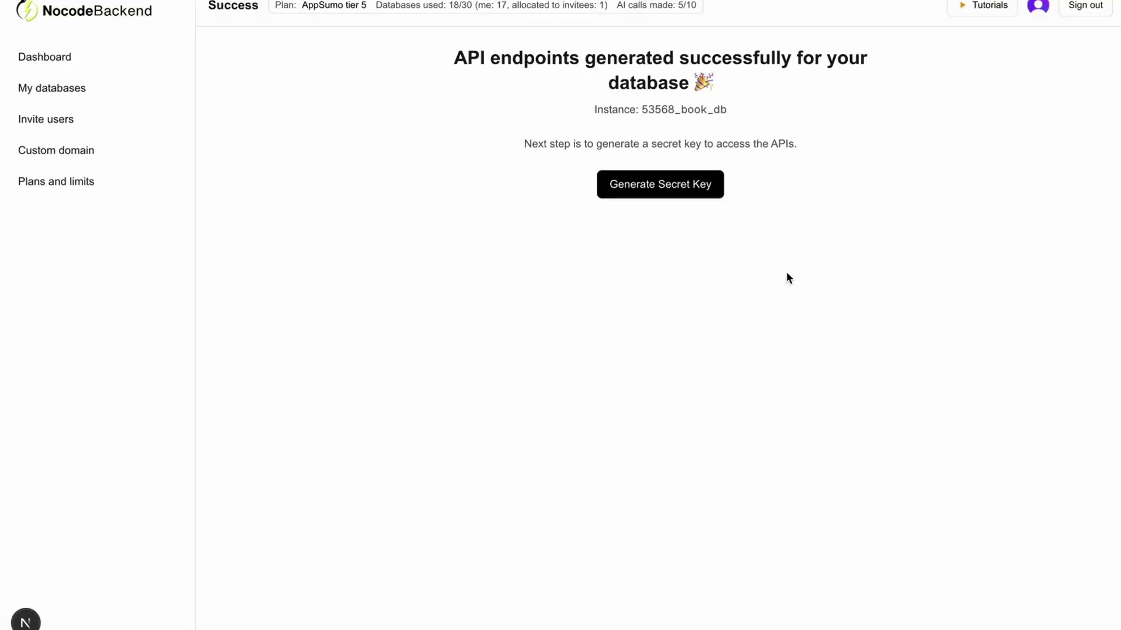
pyautogui.moveTo(641, 158)
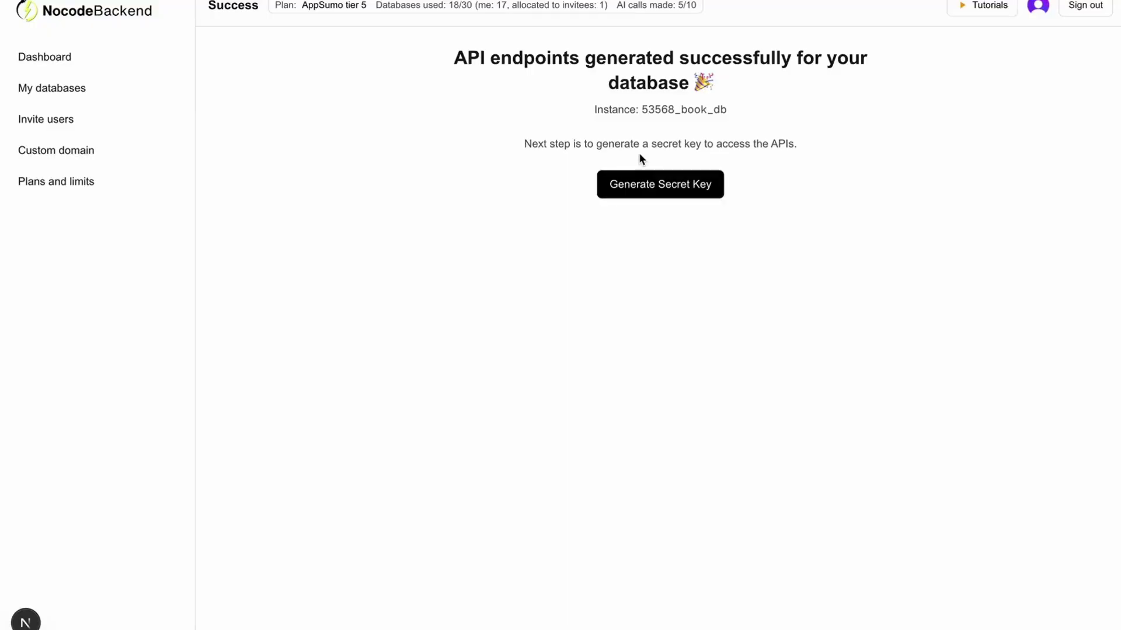
pyautogui.moveTo(643, 198)
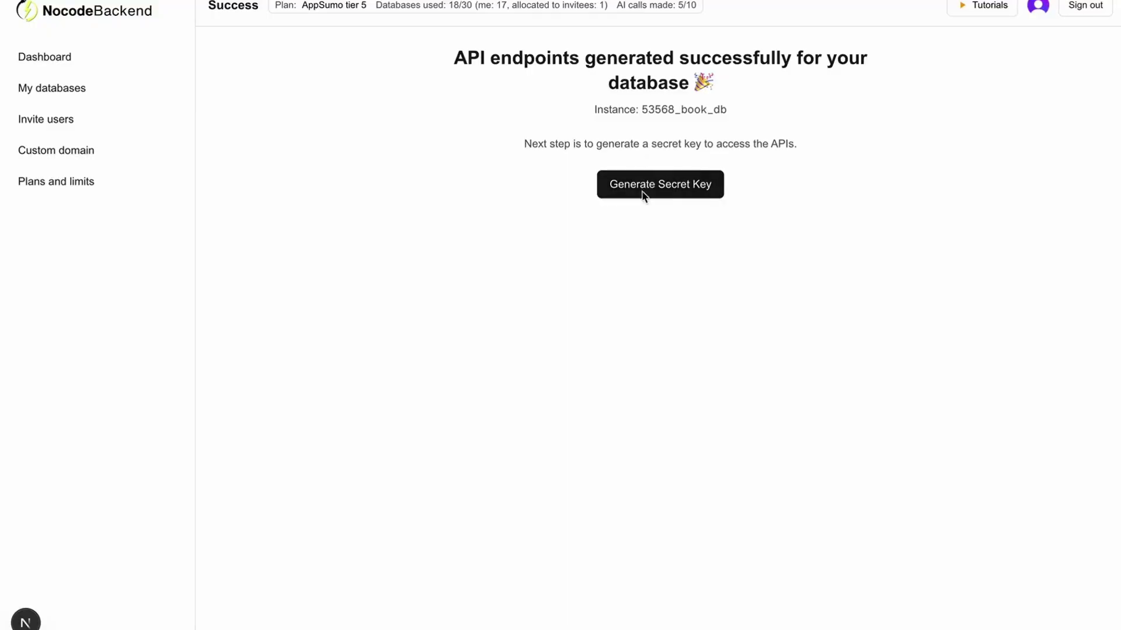
# Generate an API secret key and open the book db API documentation.
pyautogui.click(660, 184)
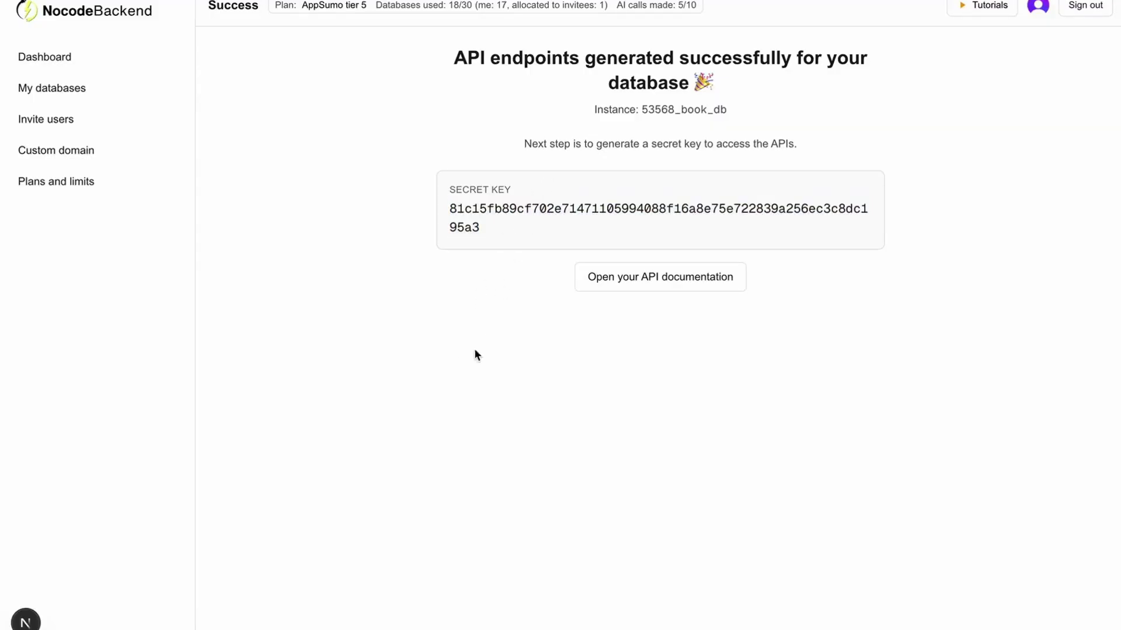
pyautogui.click(660, 277)
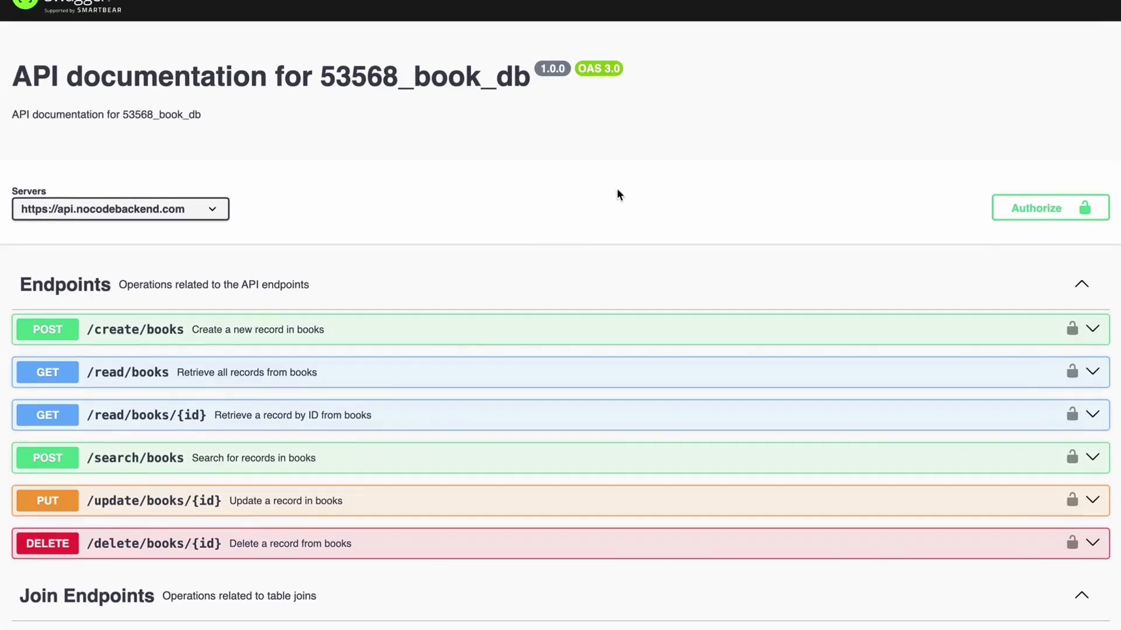
pyautogui.moveTo(422, 363)
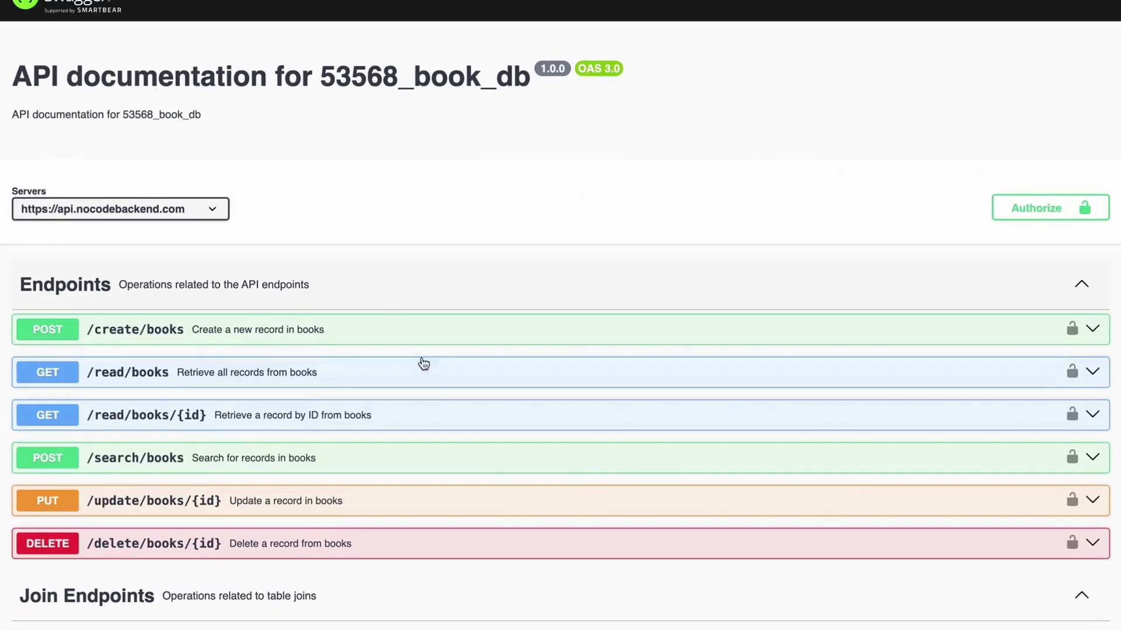
pyautogui.click(1051, 208)
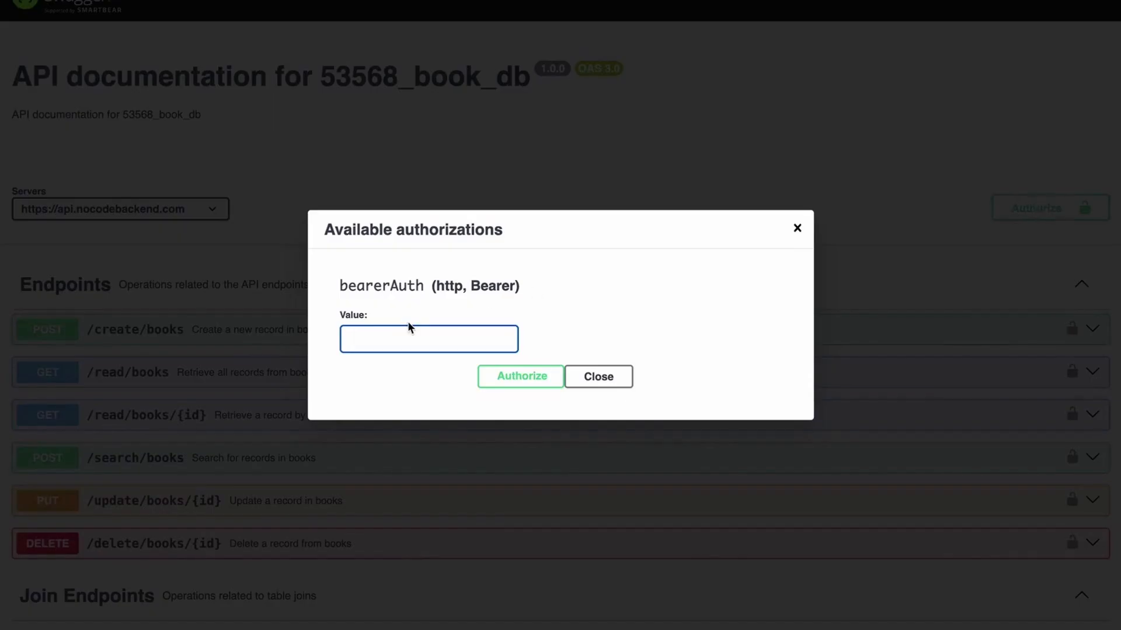
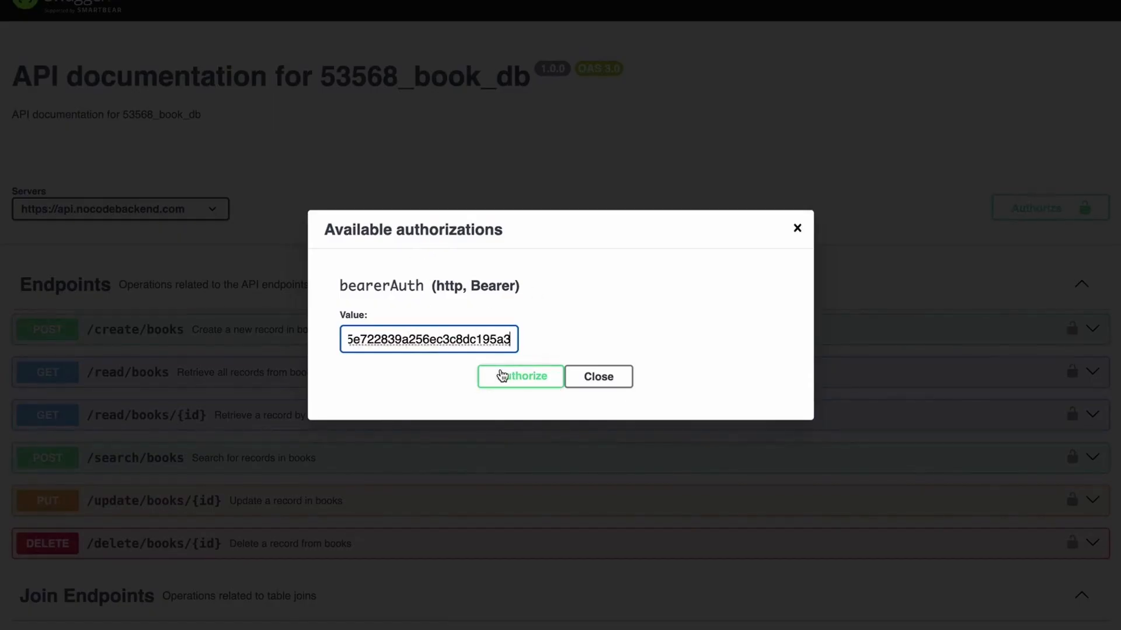
pyautogui.click(519, 376)
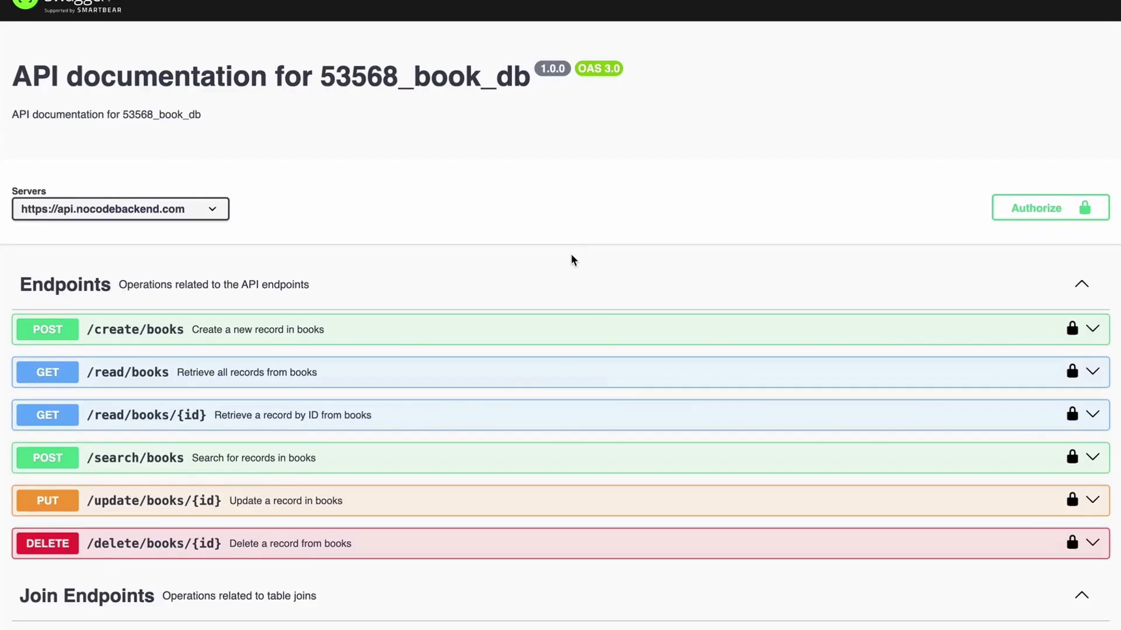
pyautogui.moveTo(541, 275)
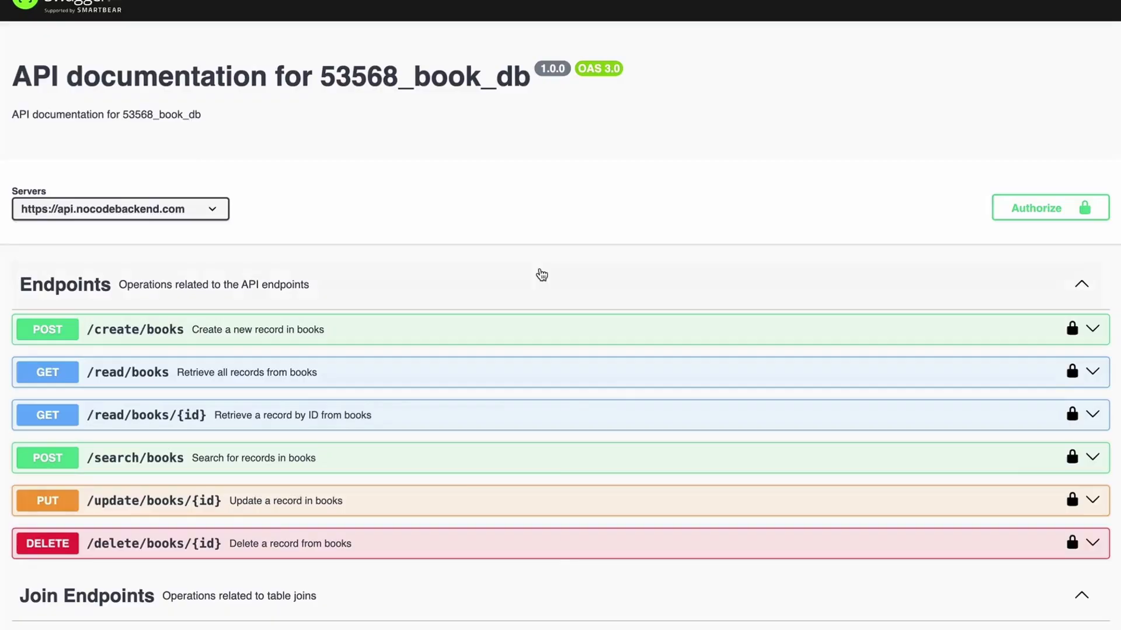
pyautogui.moveTo(346, 330)
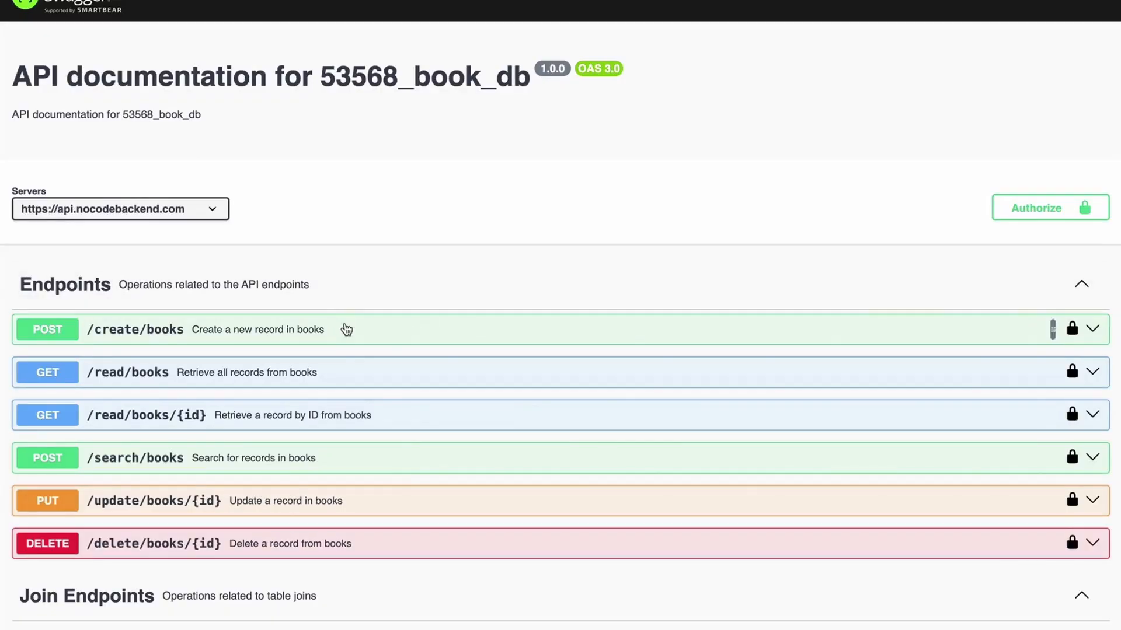
# Fill the POST /create/books body with 'My test book', author 'James', price 100.
pyautogui.click(135, 330)
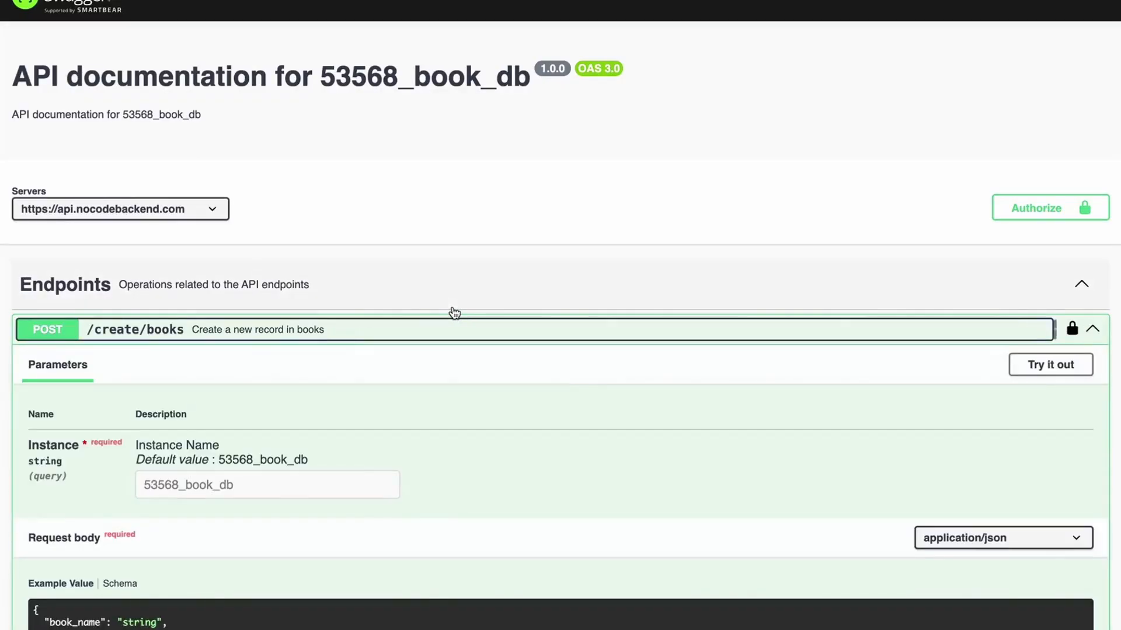
pyautogui.click(1050, 364)
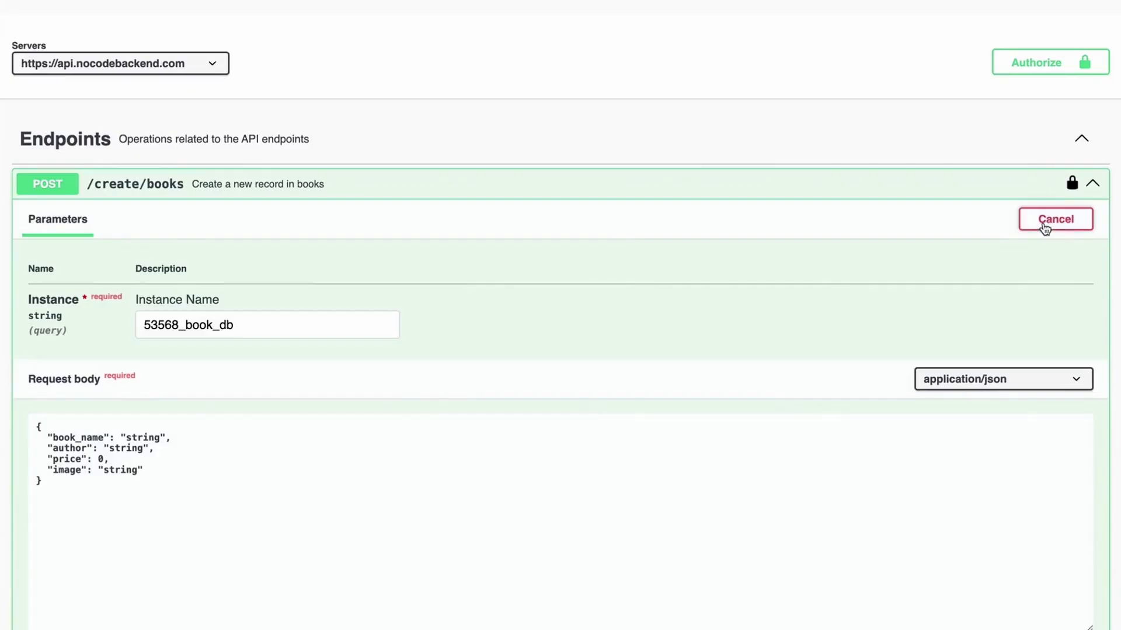
pyautogui.doubleClick(145, 438)
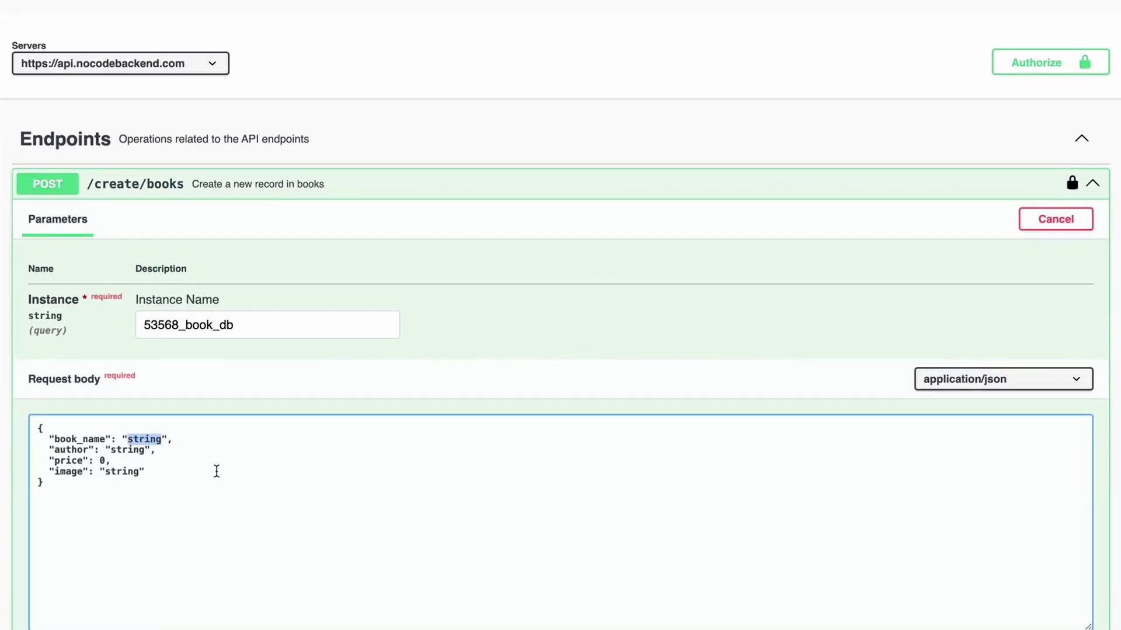
pyautogui.write('My test book')
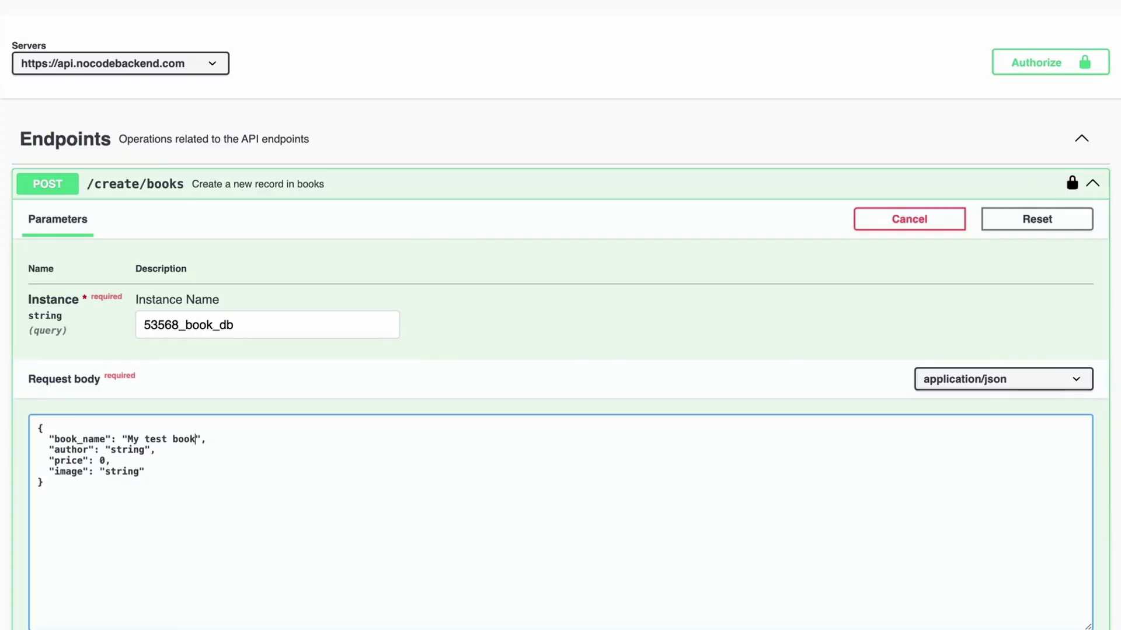
pyautogui.doubleClick(129, 450)
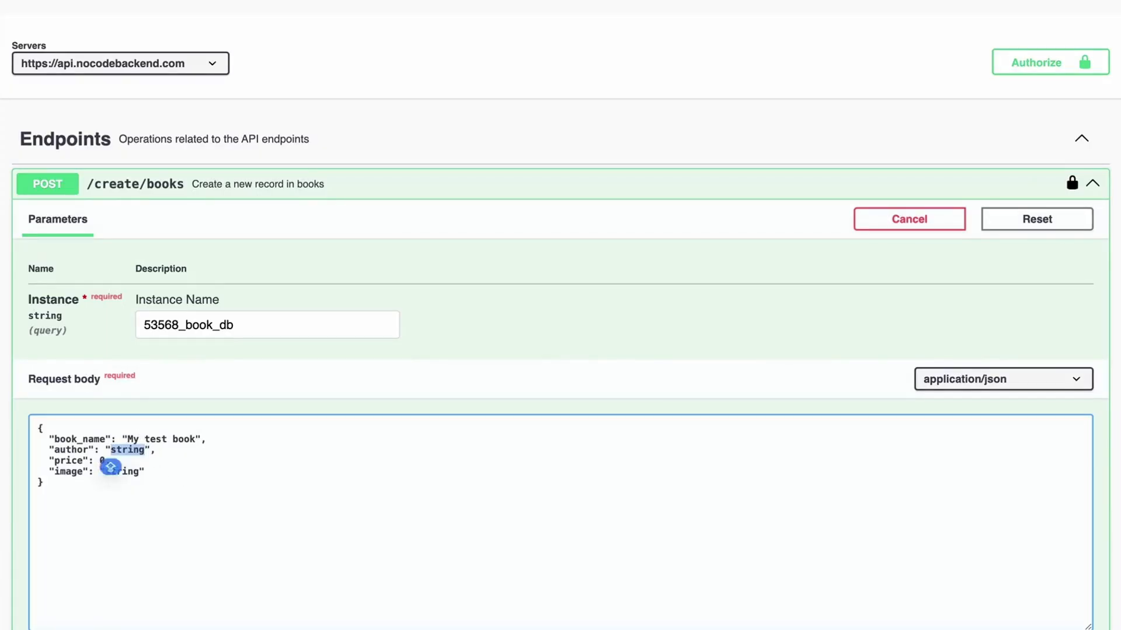
pyautogui.write('James')
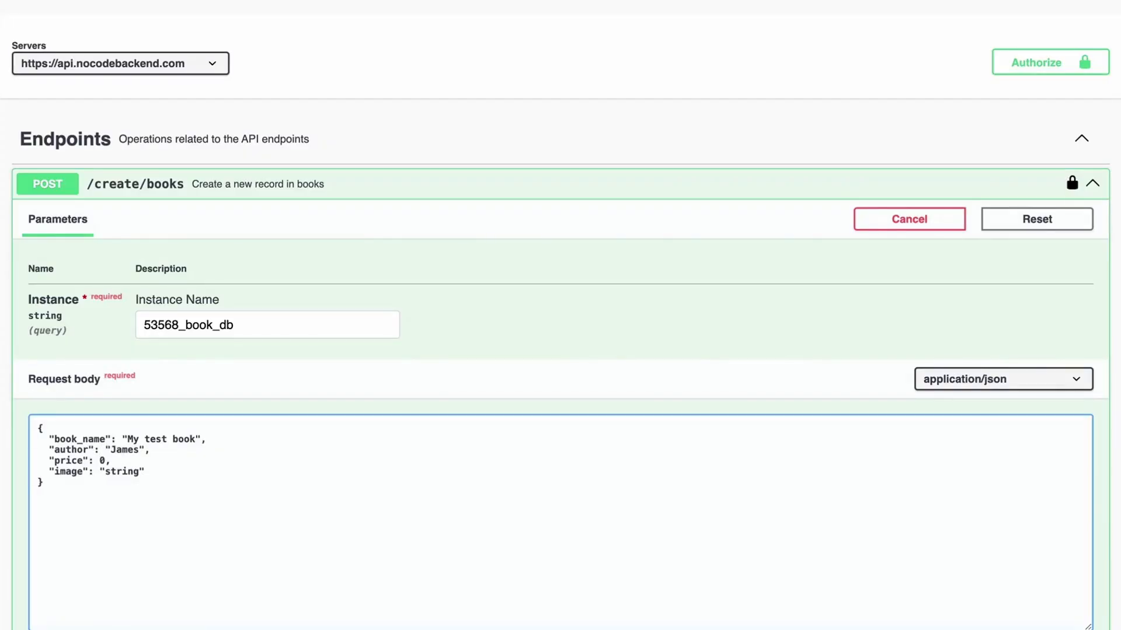
pyautogui.write('100')
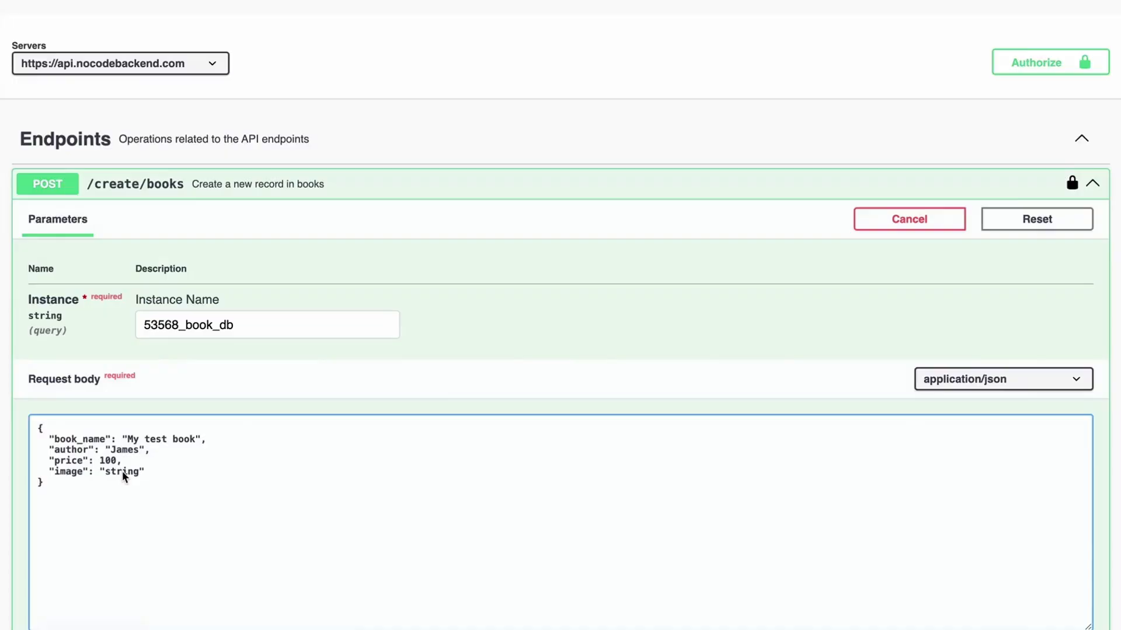
pyautogui.moveTo(123, 478)
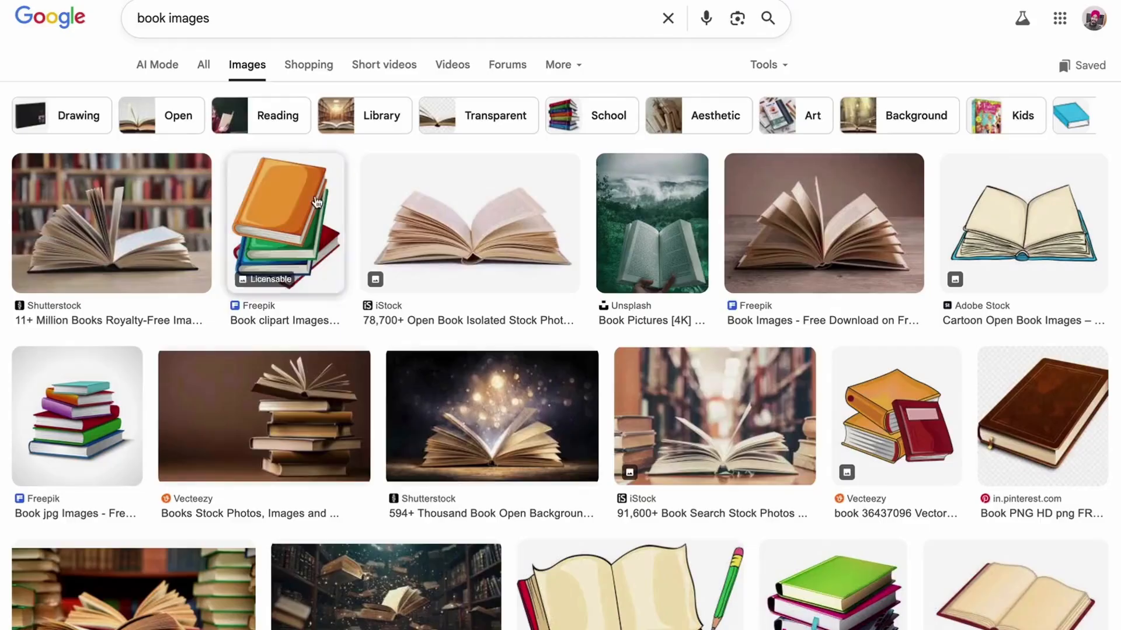
pyautogui.moveTo(871, 384)
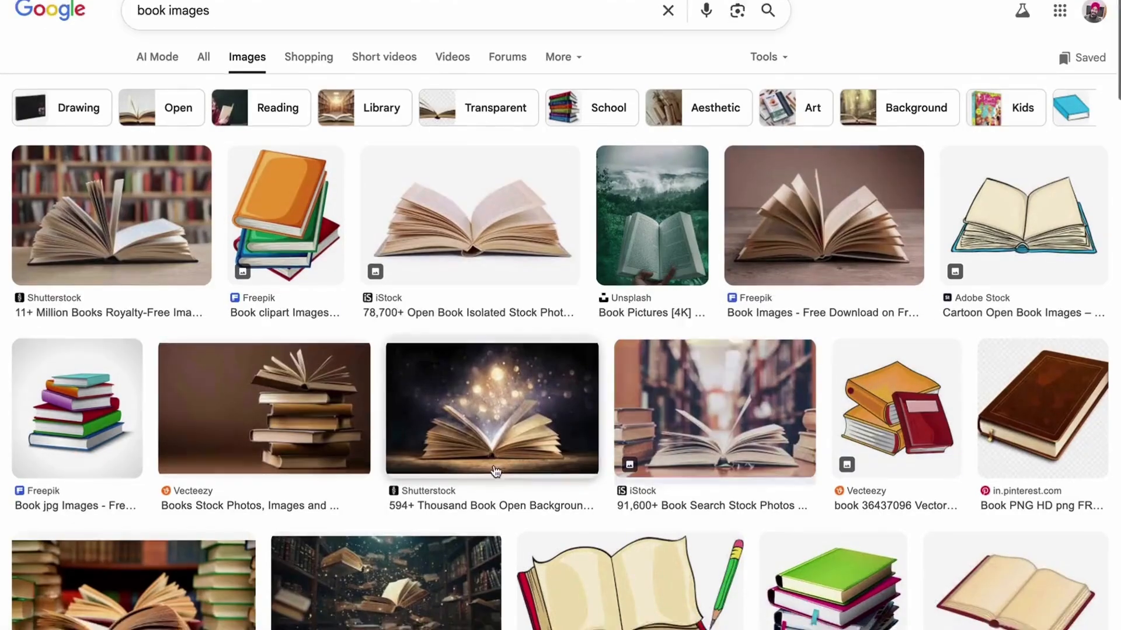
# Paste the Freepik books-stack image URL into image and execute, creating record id 1.
pyautogui.scroll(-3)
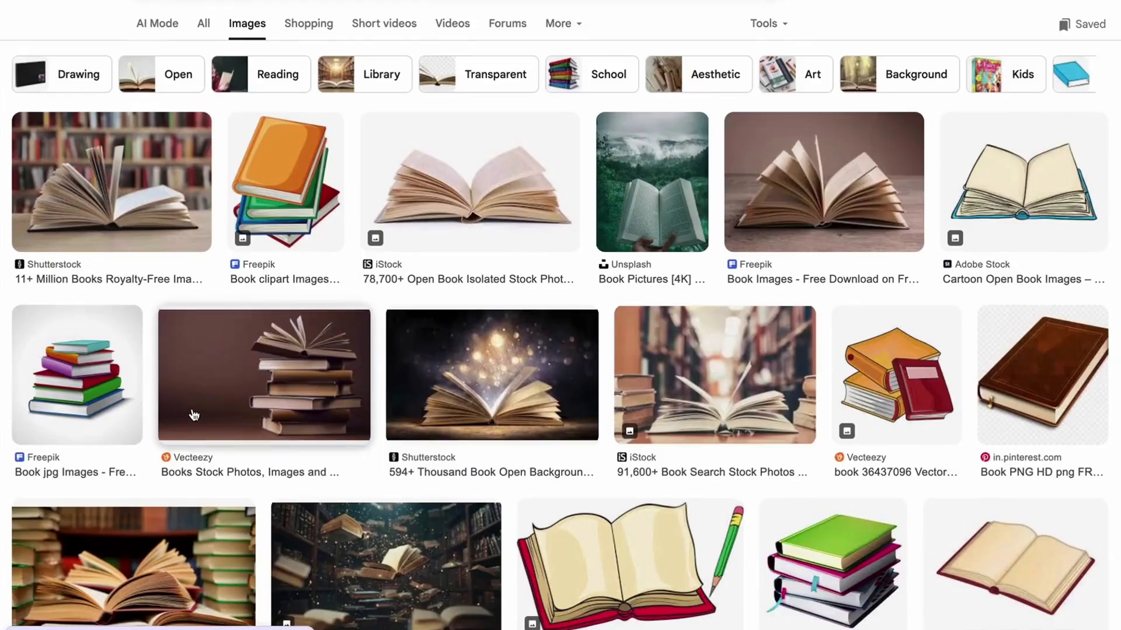
pyautogui.moveTo(68, 379)
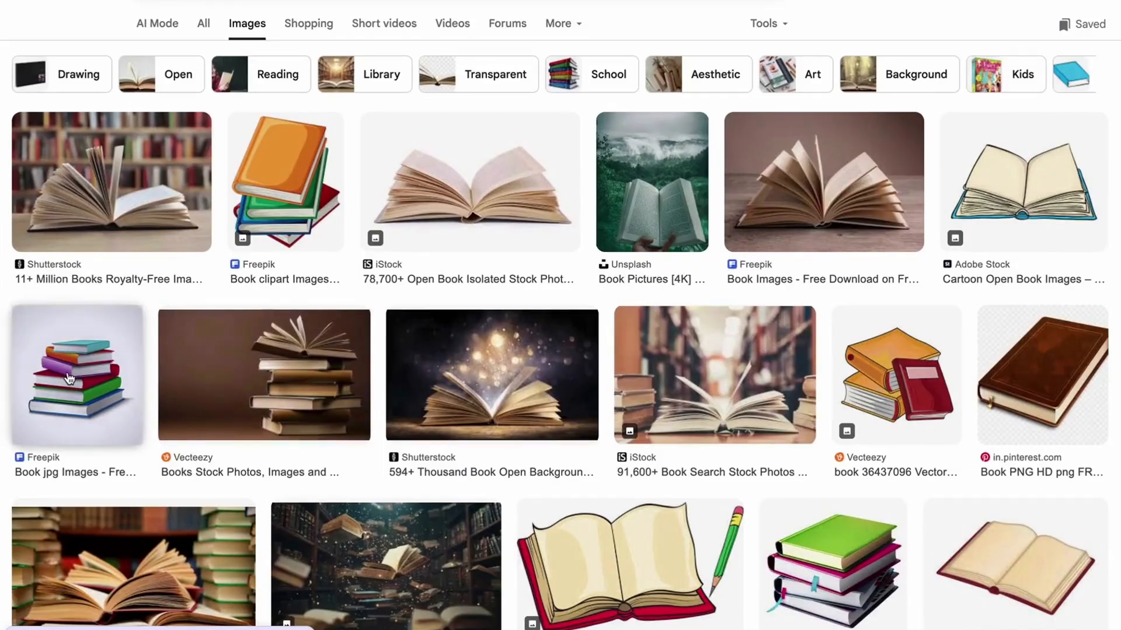
pyautogui.moveTo(144, 391)
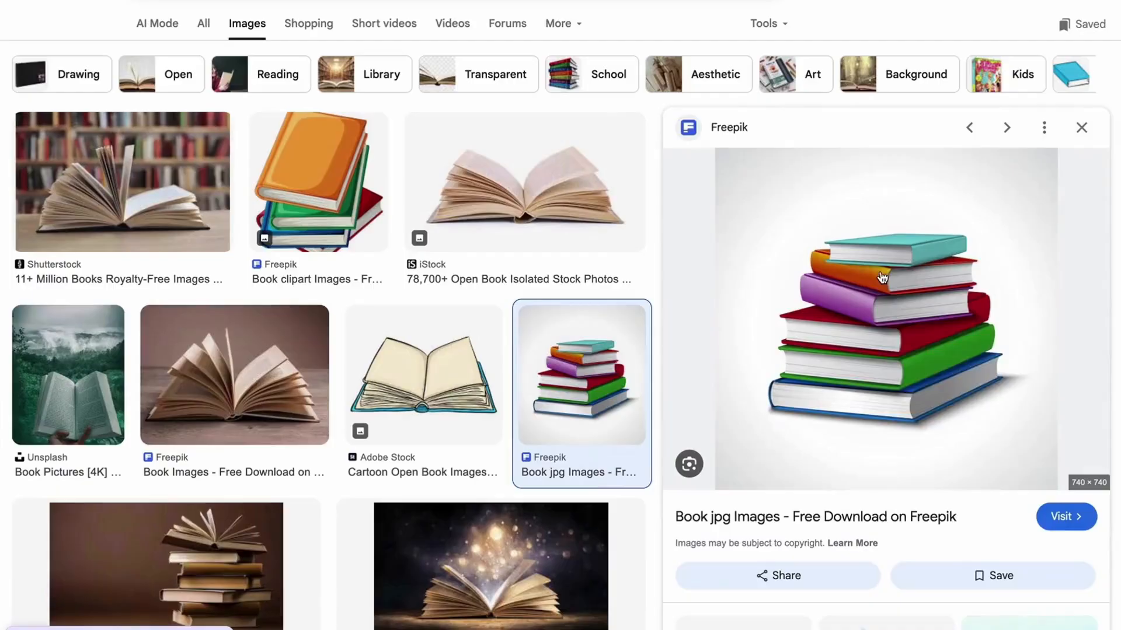
pyautogui.rightClick(882, 277)
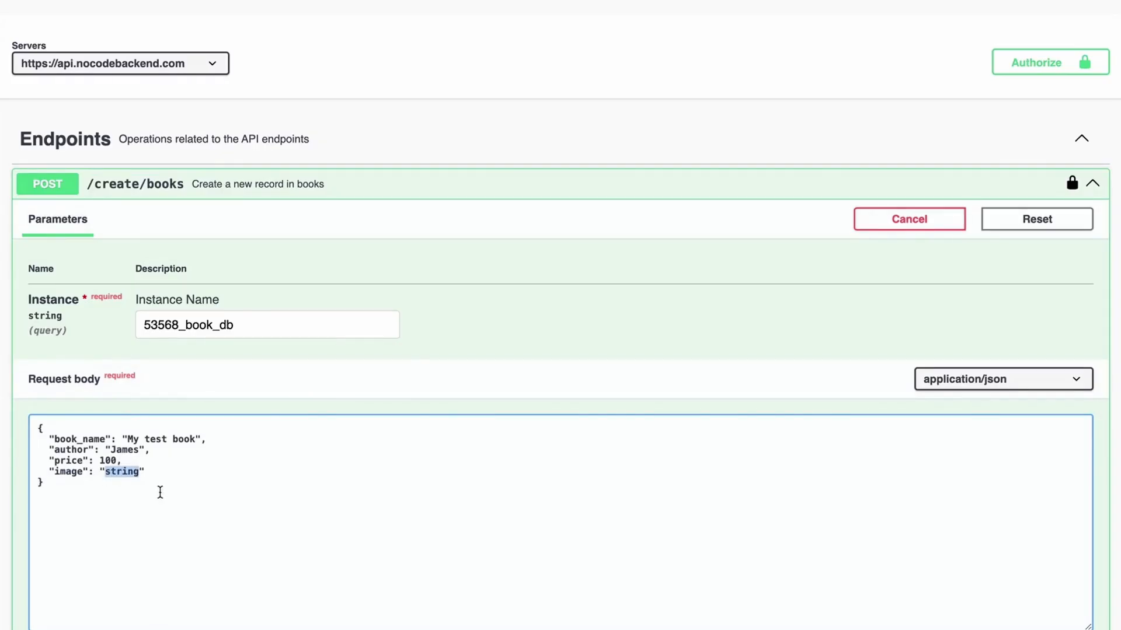
pyautogui.write('https://img.freepik.com/free-vector/books-stack-realistic_1284-4735.jpg?semt=ais_incoming&w=740&q=80')
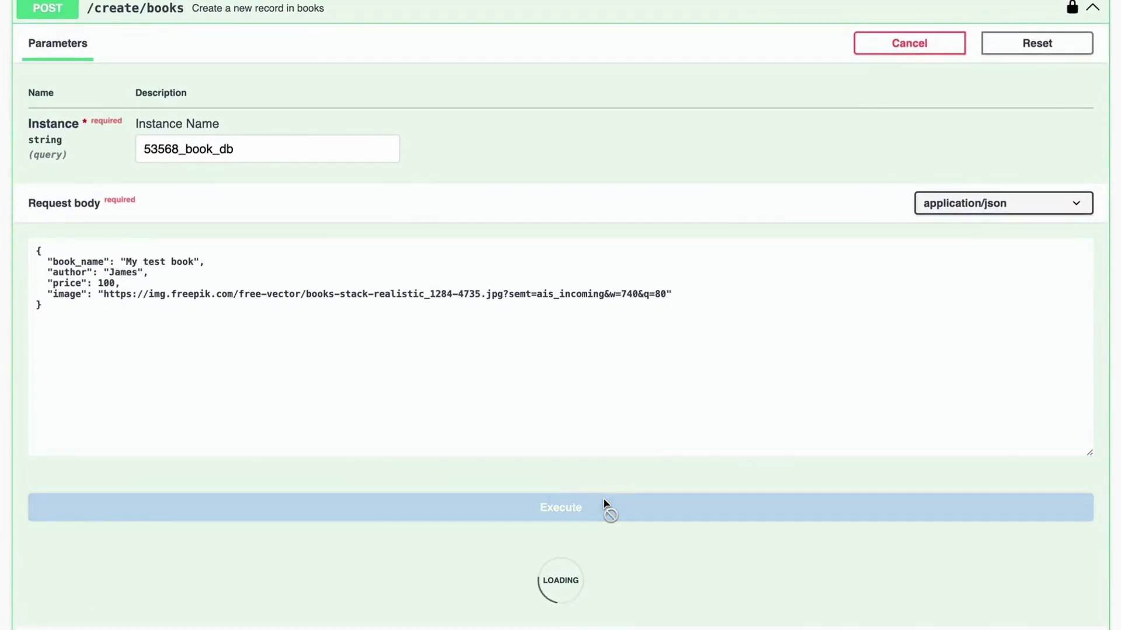
pyautogui.click(560, 507)
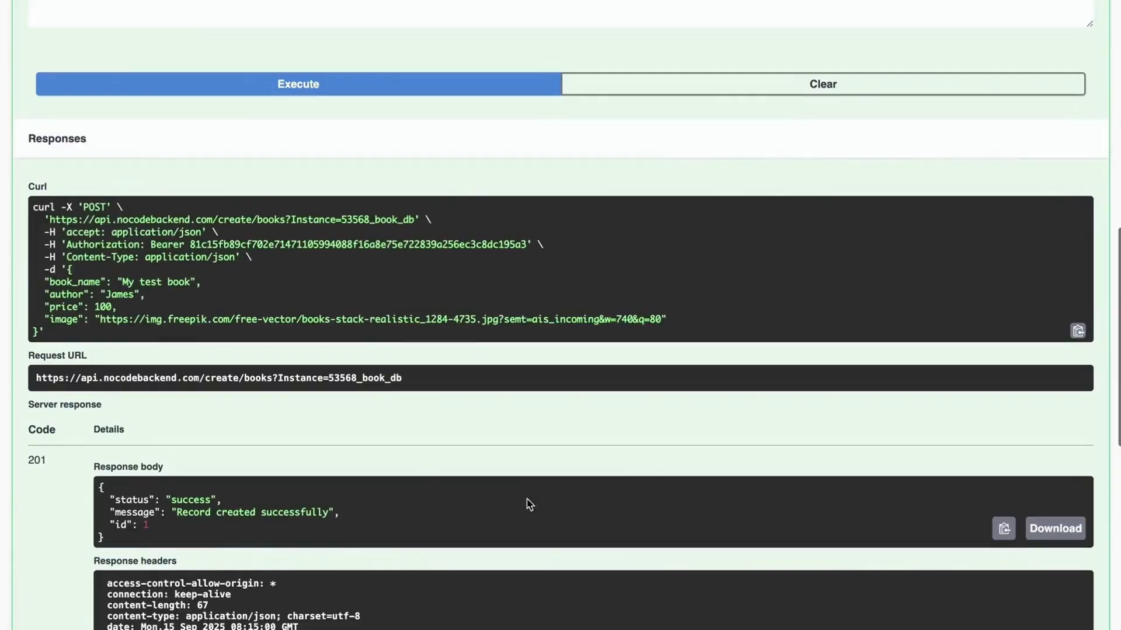
pyautogui.scroll(3)
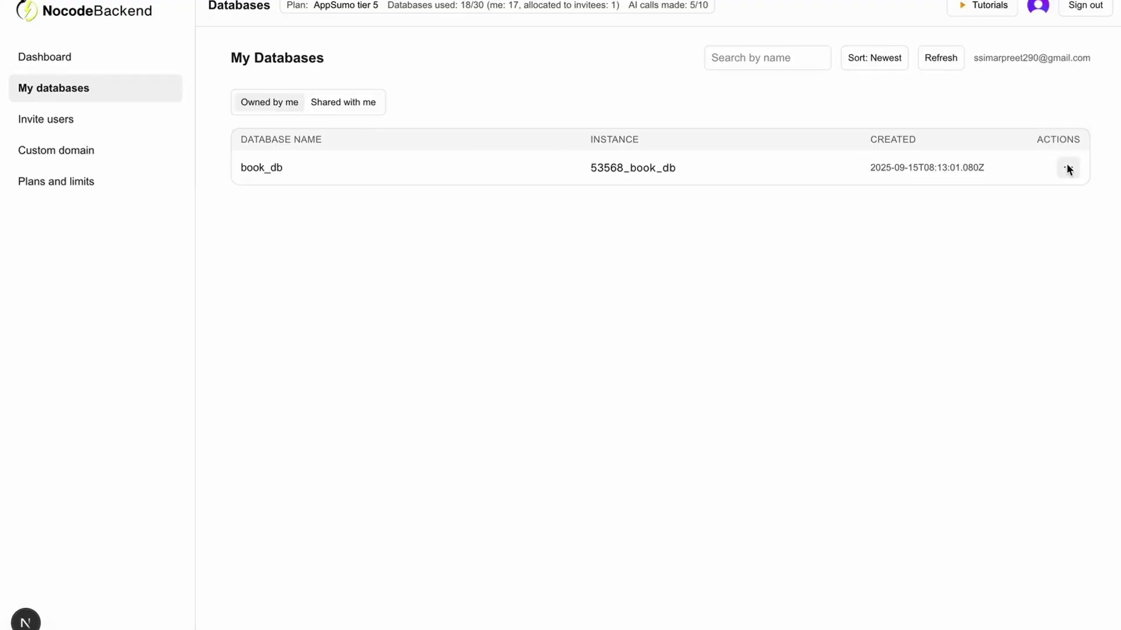
# View the Swagger JSON spec from the book_db actions menu.
pyautogui.click(1069, 168)
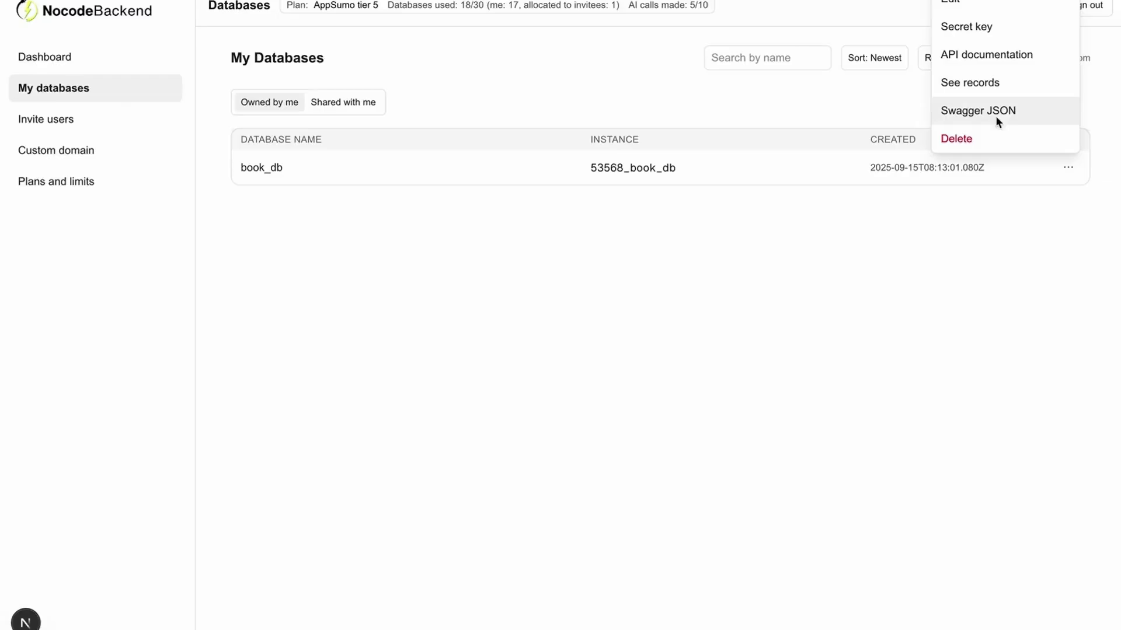
pyautogui.click(977, 111)
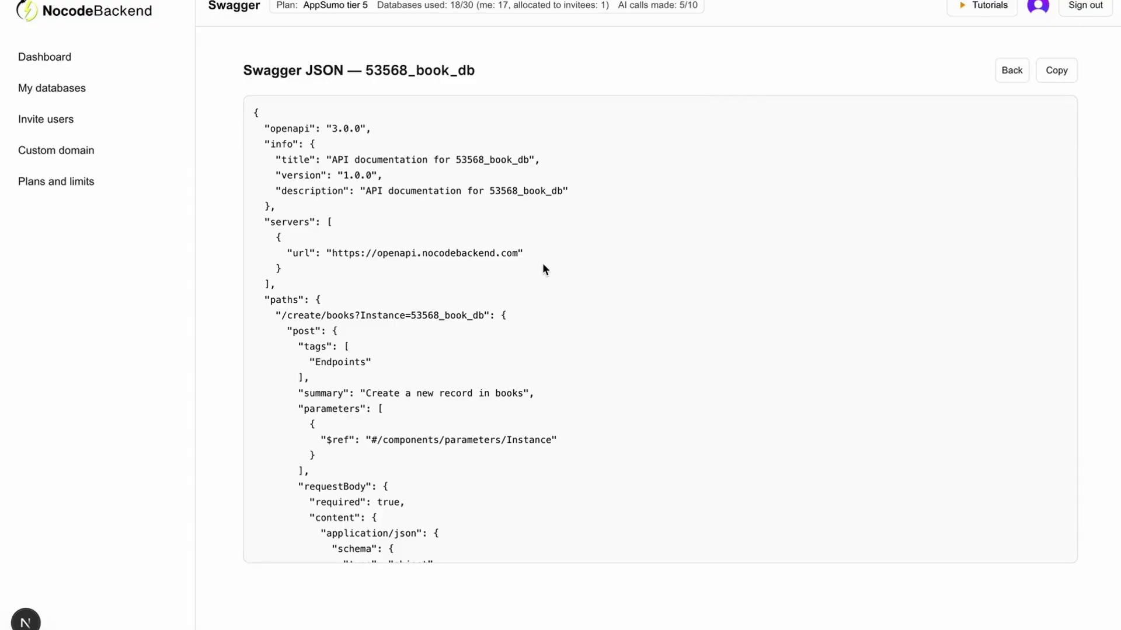
pyautogui.moveTo(518, 252)
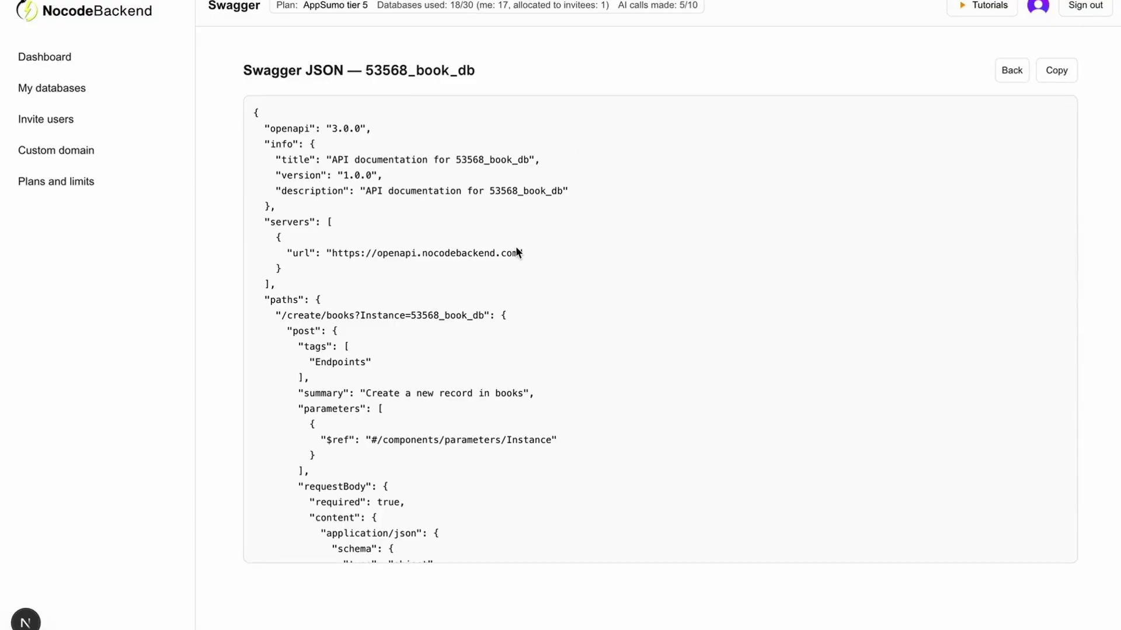
pyautogui.moveTo(479, 384)
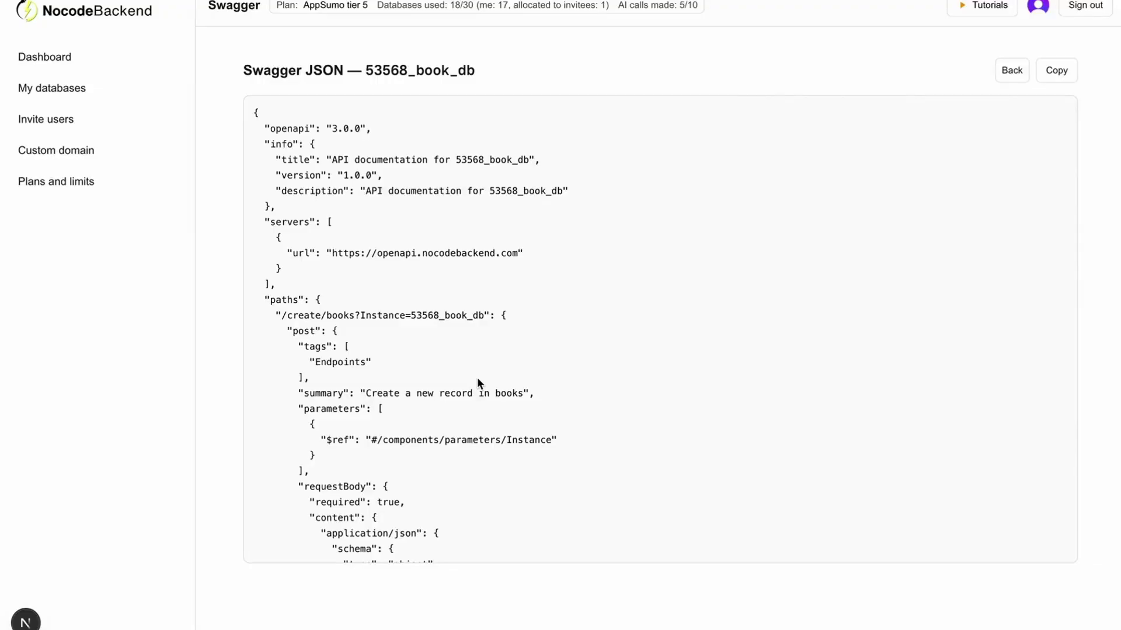
pyautogui.scroll(-3)
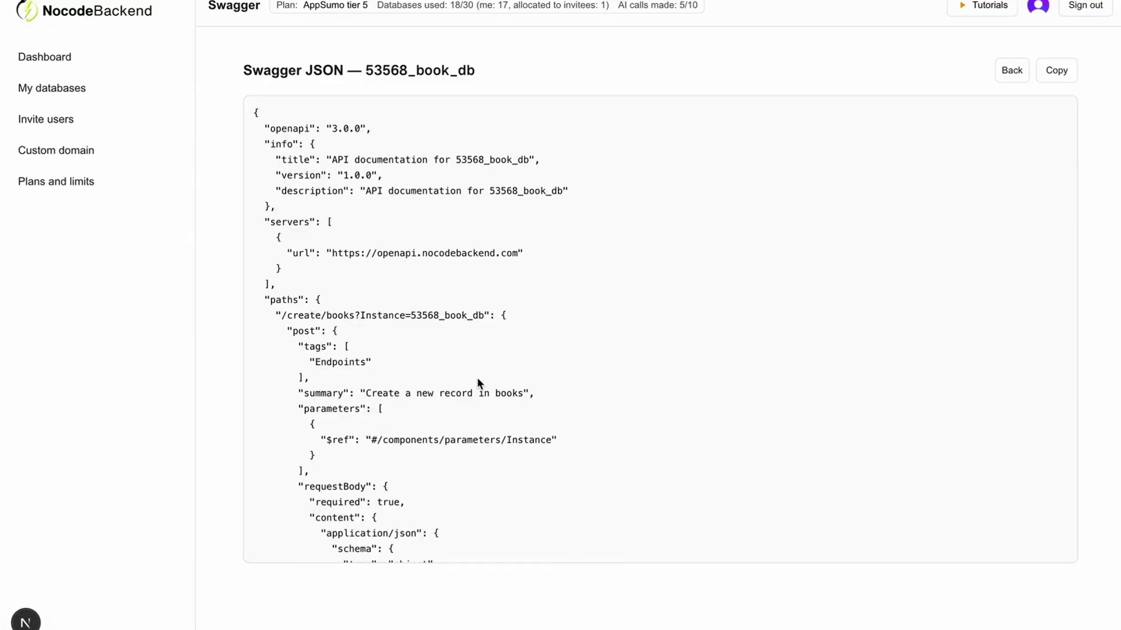
pyautogui.click(1057, 70)
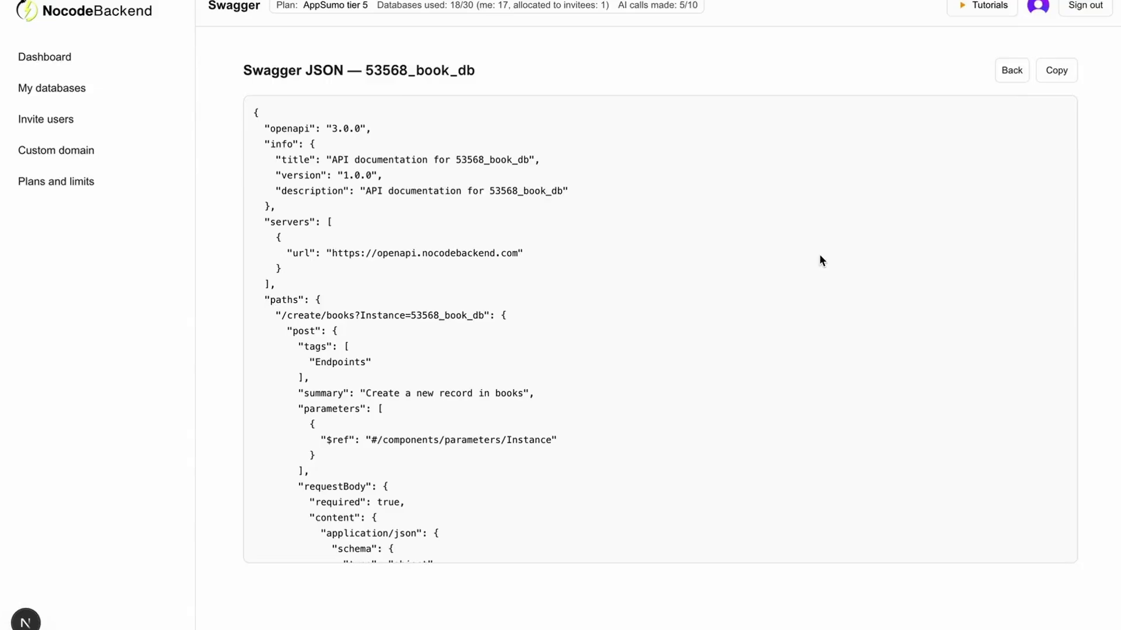
pyautogui.moveTo(286, 247)
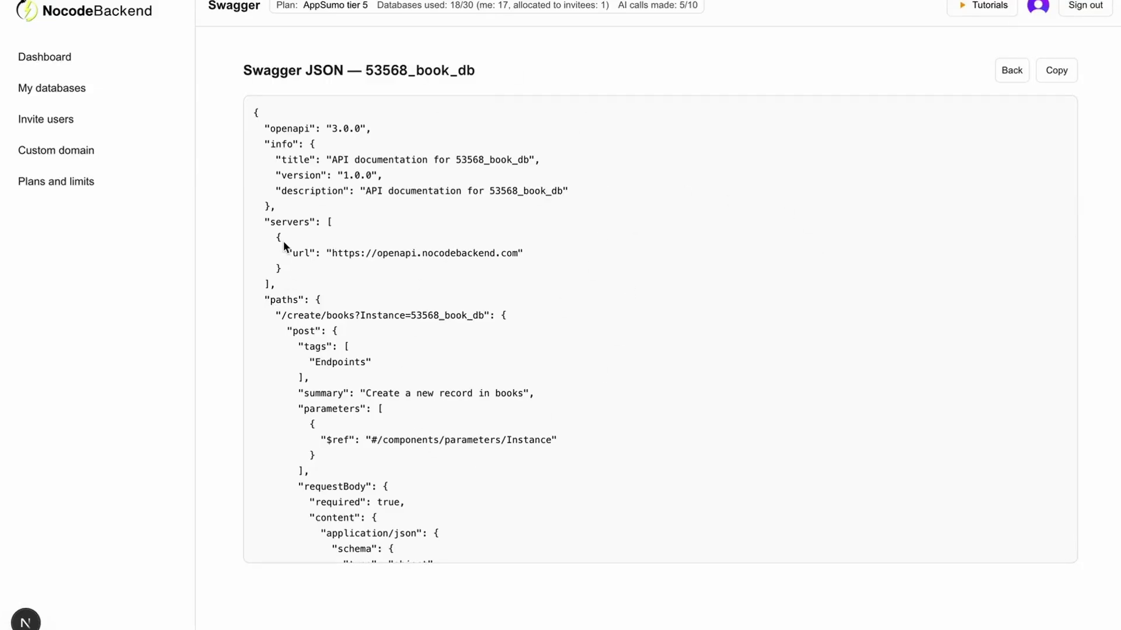
pyautogui.moveTo(331, 251)
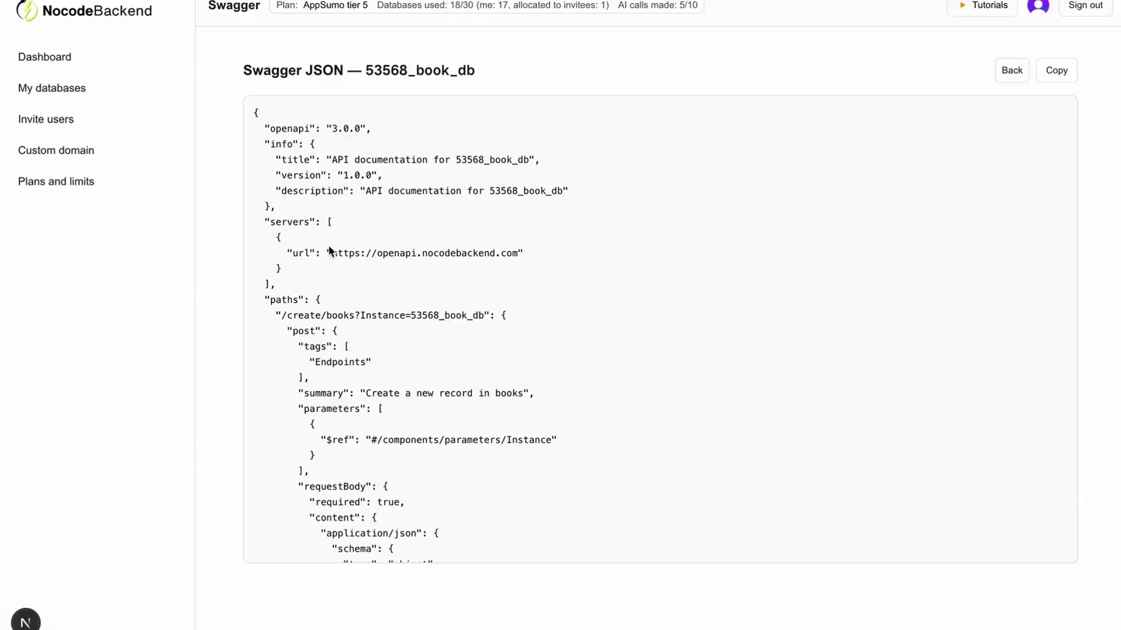
pyautogui.scroll(-3)
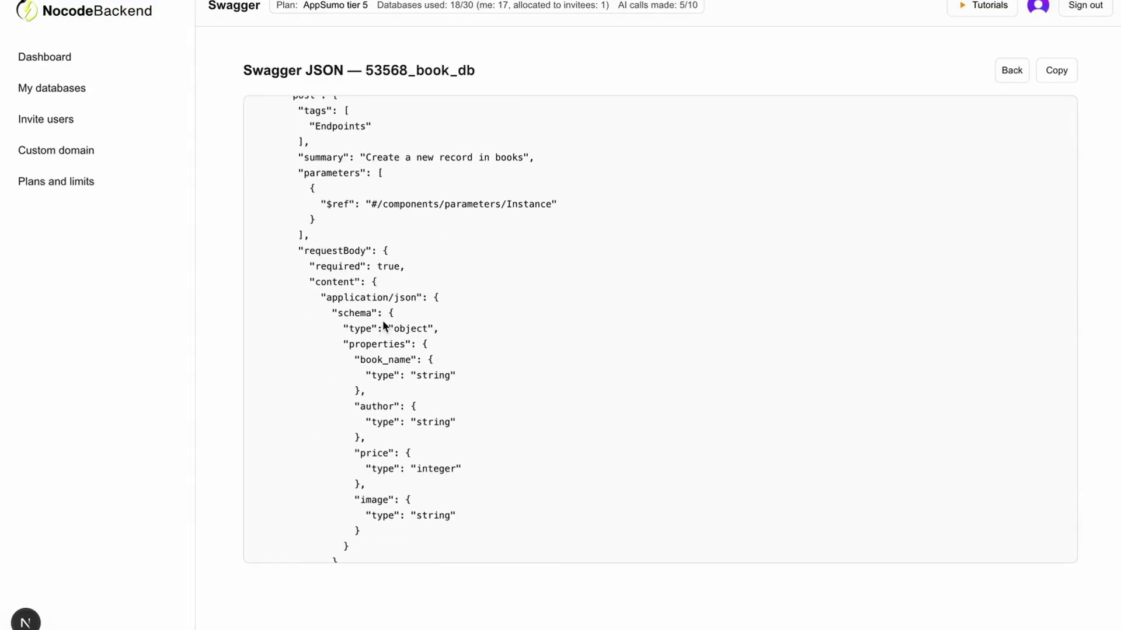
pyautogui.scroll(-3)
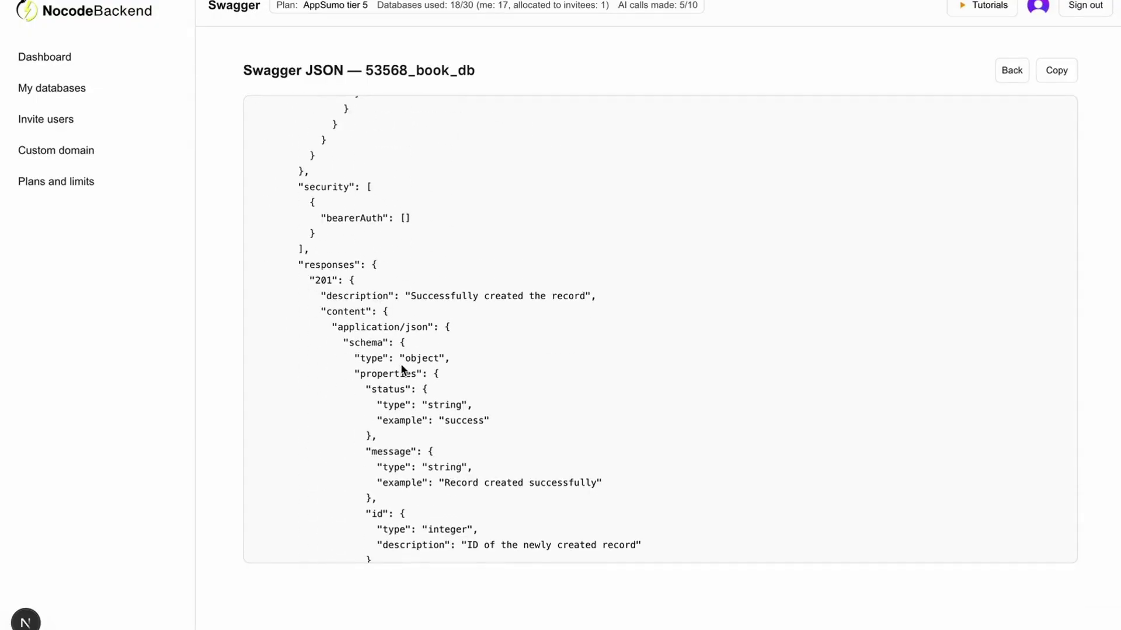
pyautogui.moveTo(383, 356)
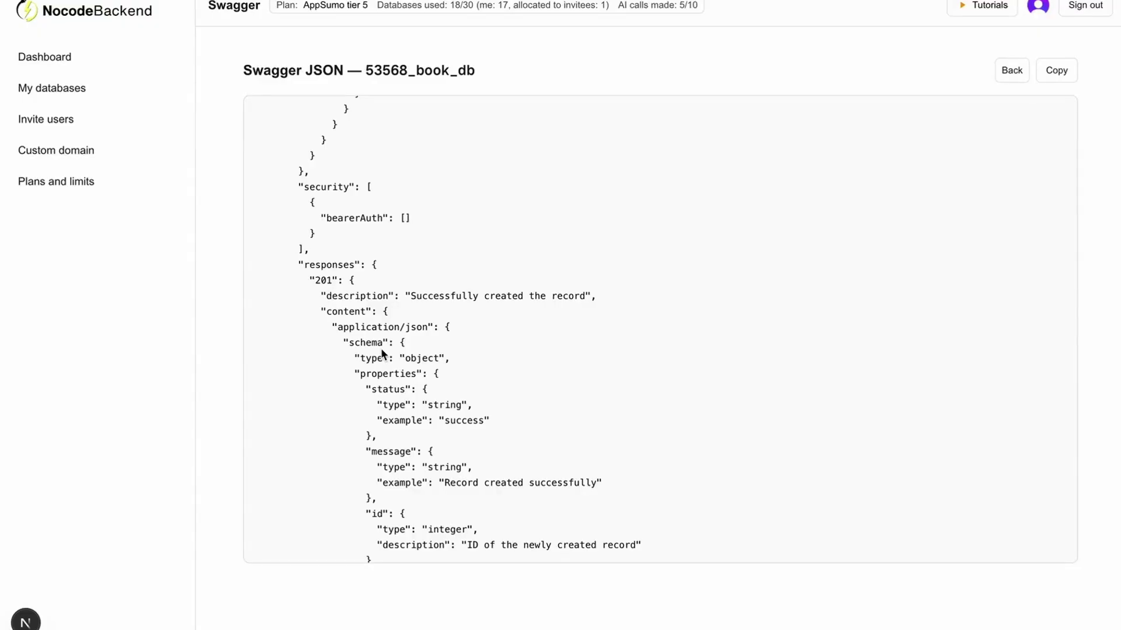
pyautogui.moveTo(676, 379)
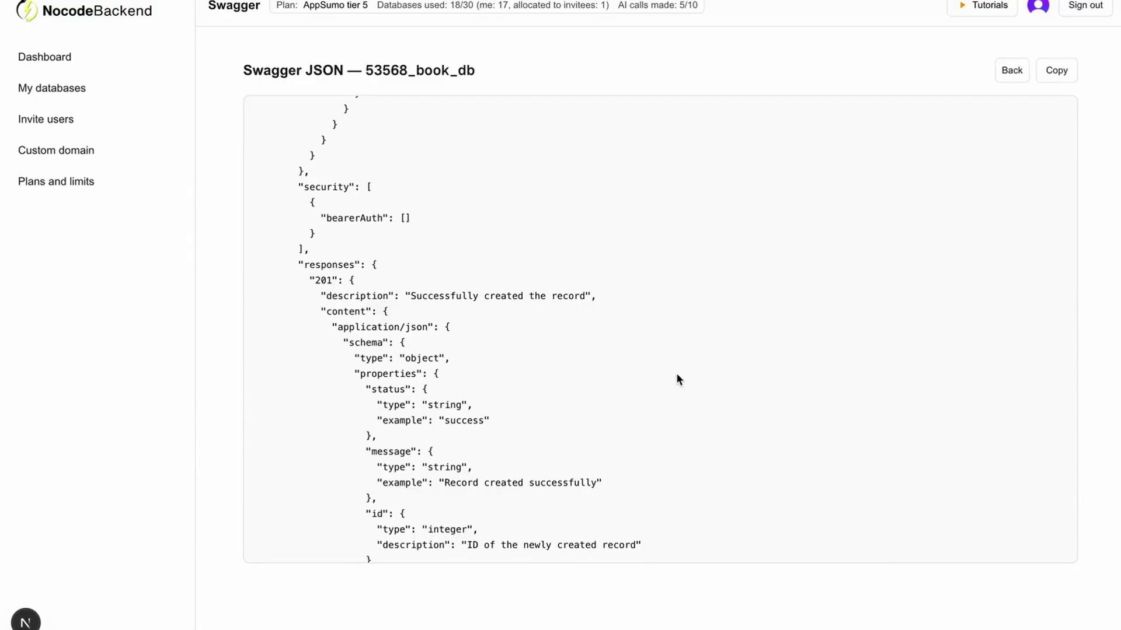
pyautogui.scroll(-3)
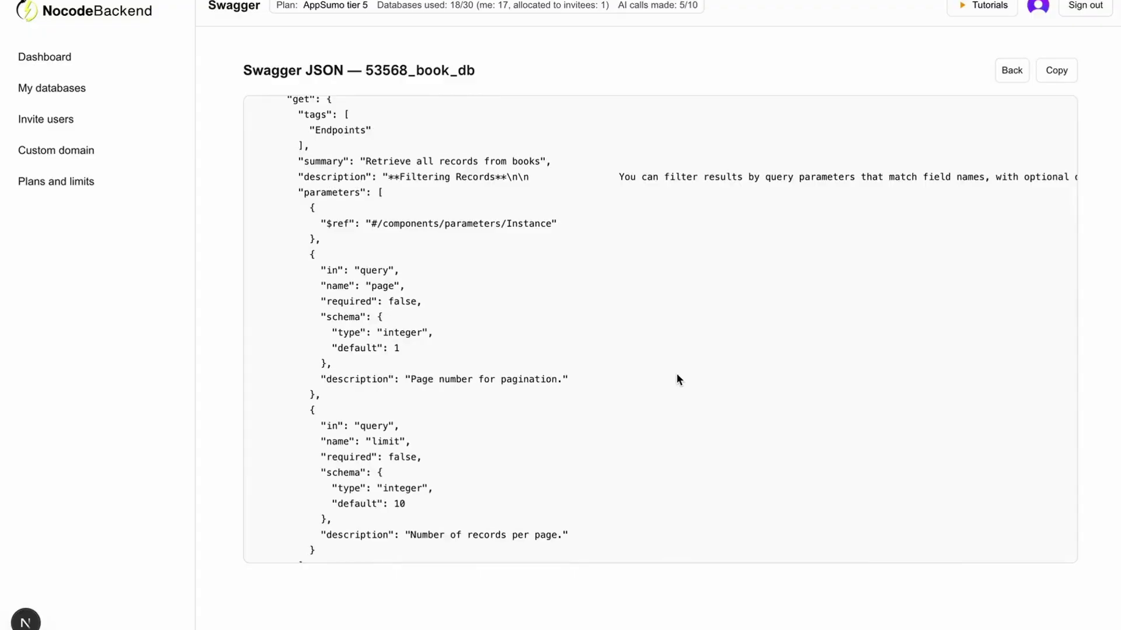
pyautogui.scroll(-3)
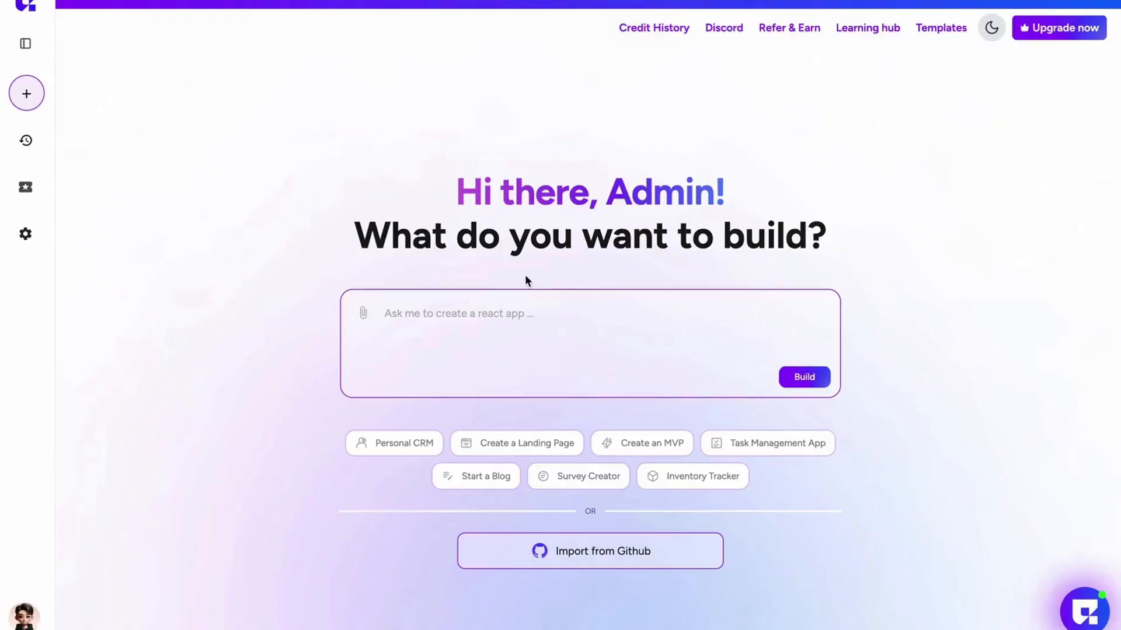
# Begin the prompt: 'Create a book listing app' using the Swagger OpenAPI JSON endpoints.
pyautogui.click(503, 328)
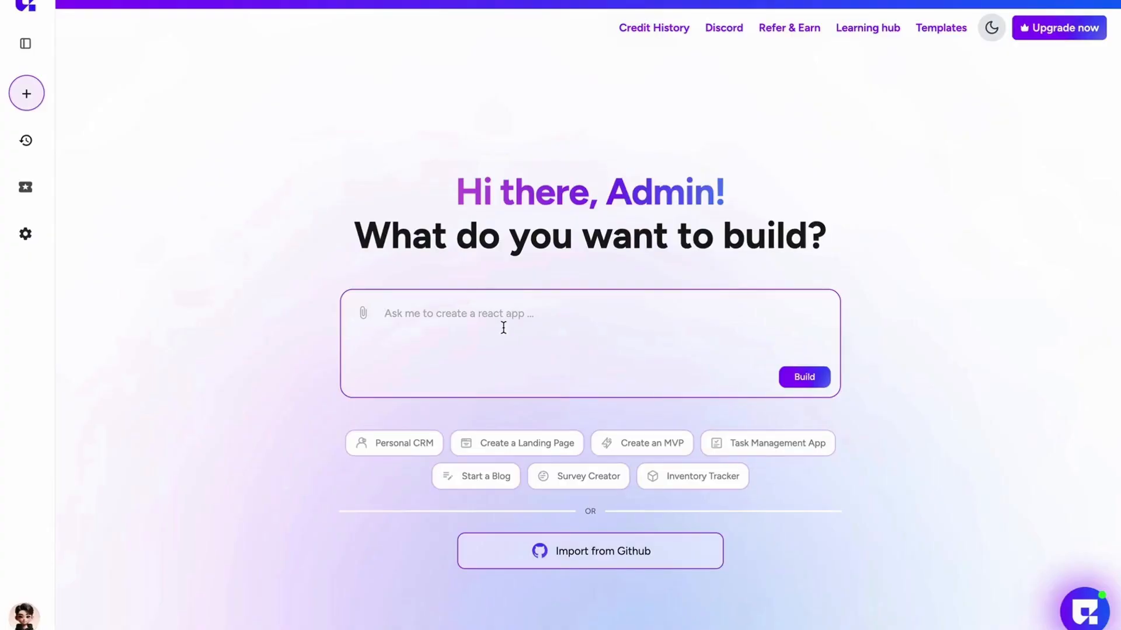
pyautogui.write('Ct')
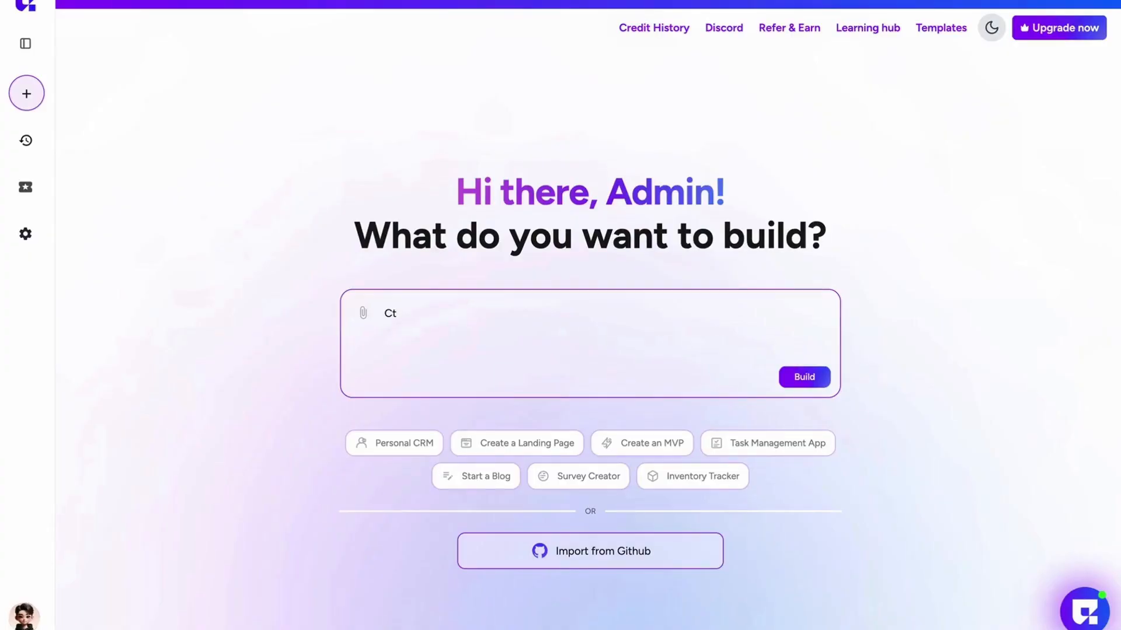
pyautogui.write('Create a bokk')
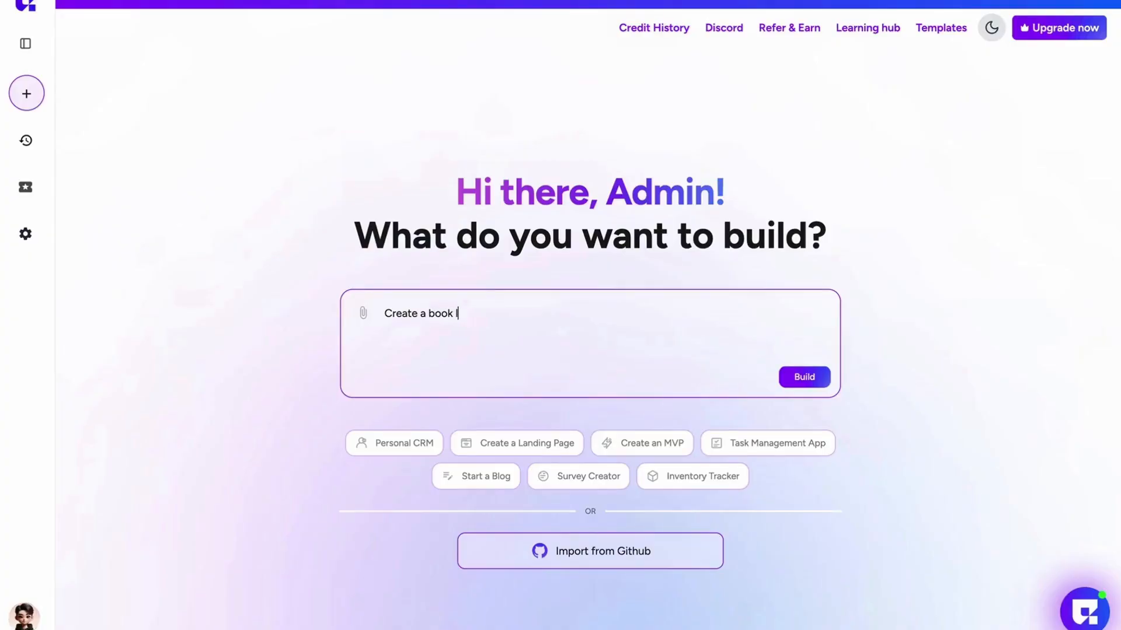
pyautogui.write('listing app')
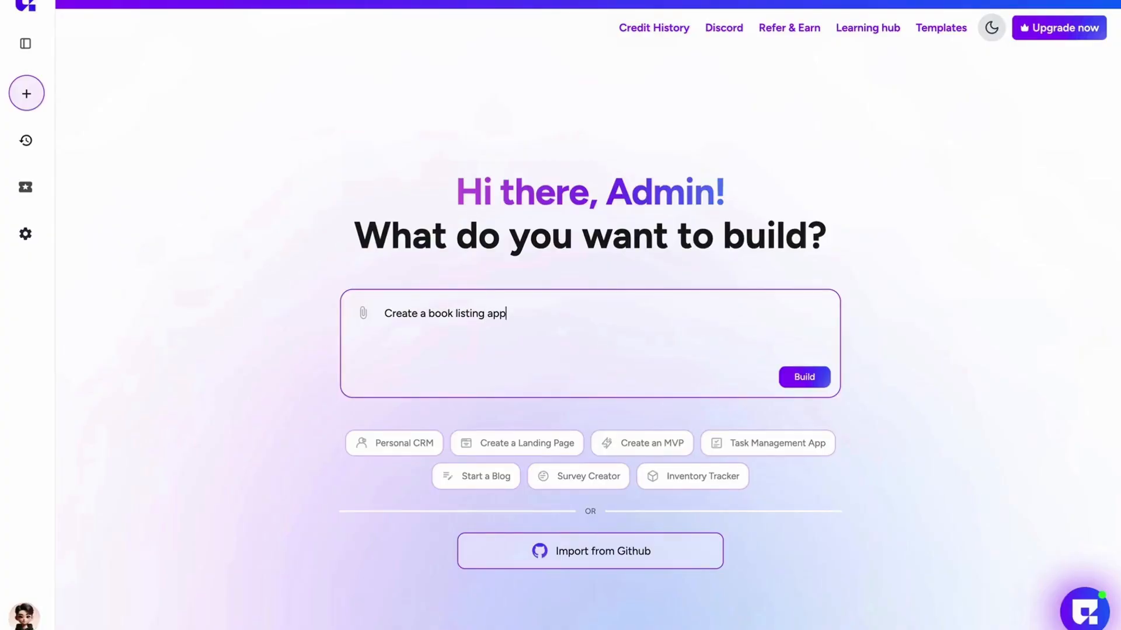
pyautogui.write('. I have the swagger')
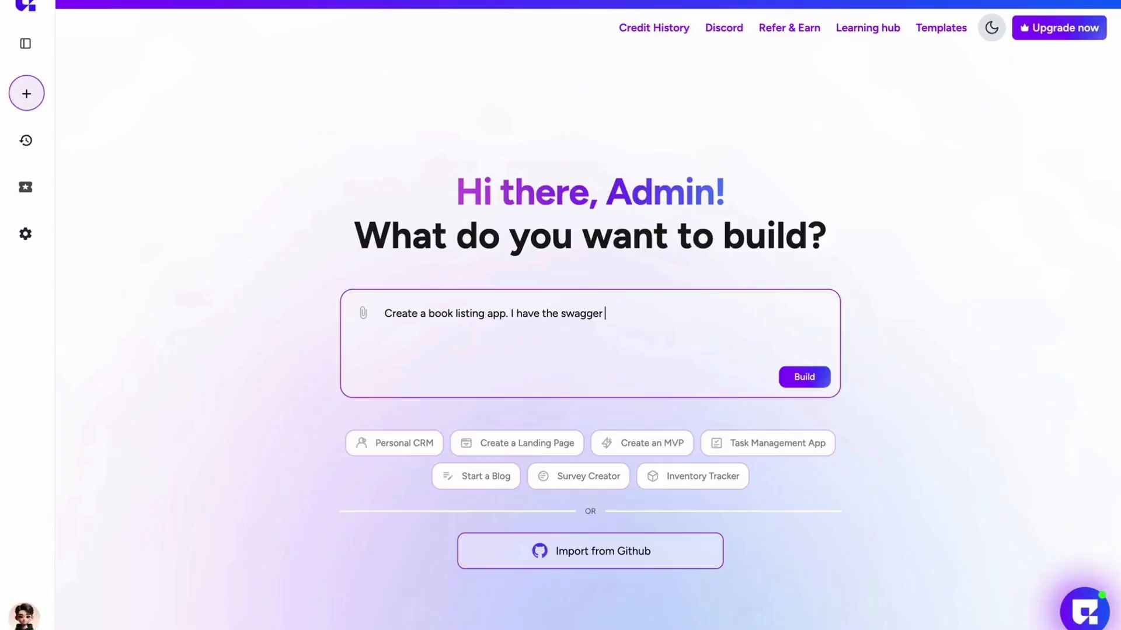
pyautogui.write('openapi json below for the api')
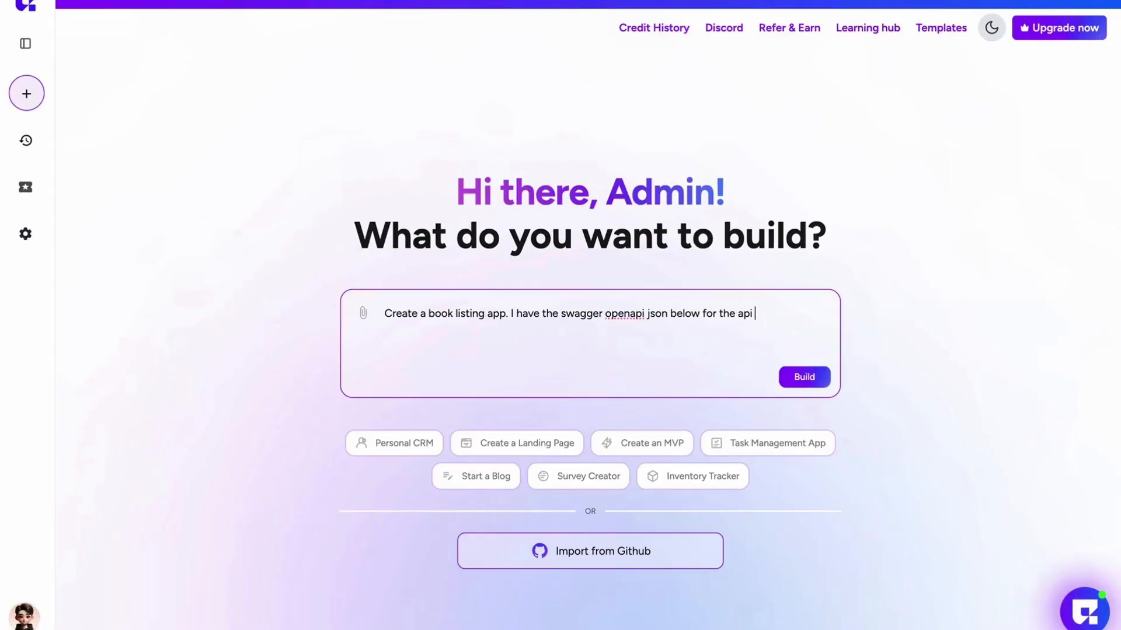
pyautogui.write('endpoints')
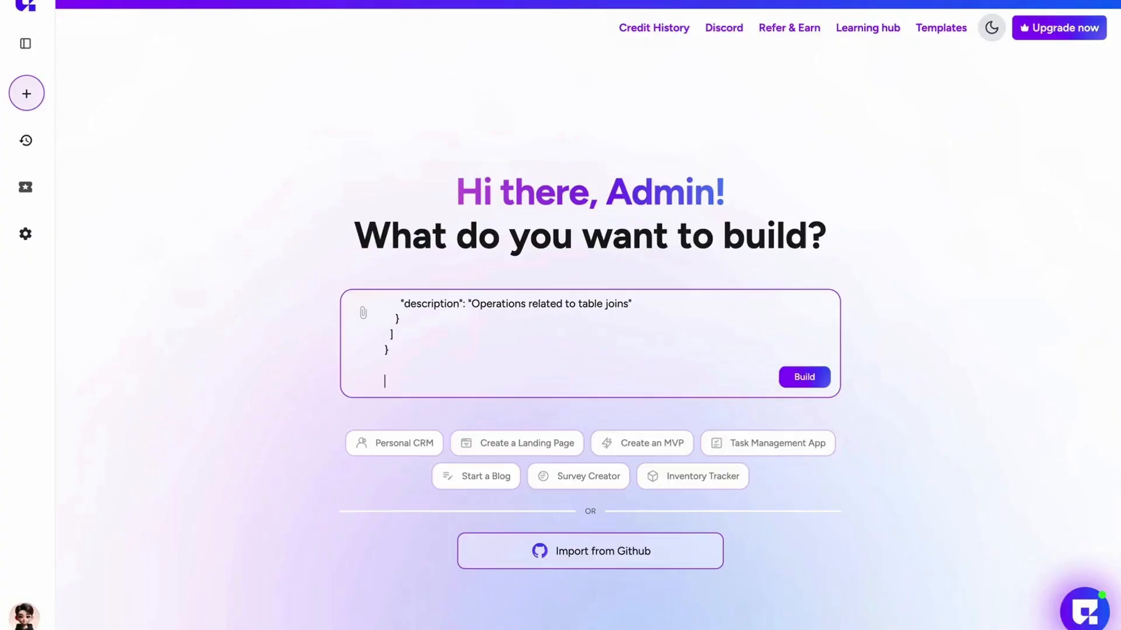
# Request a book-listing creation page plus a separate all-listings page, then Build.
pyautogui.write('I need')
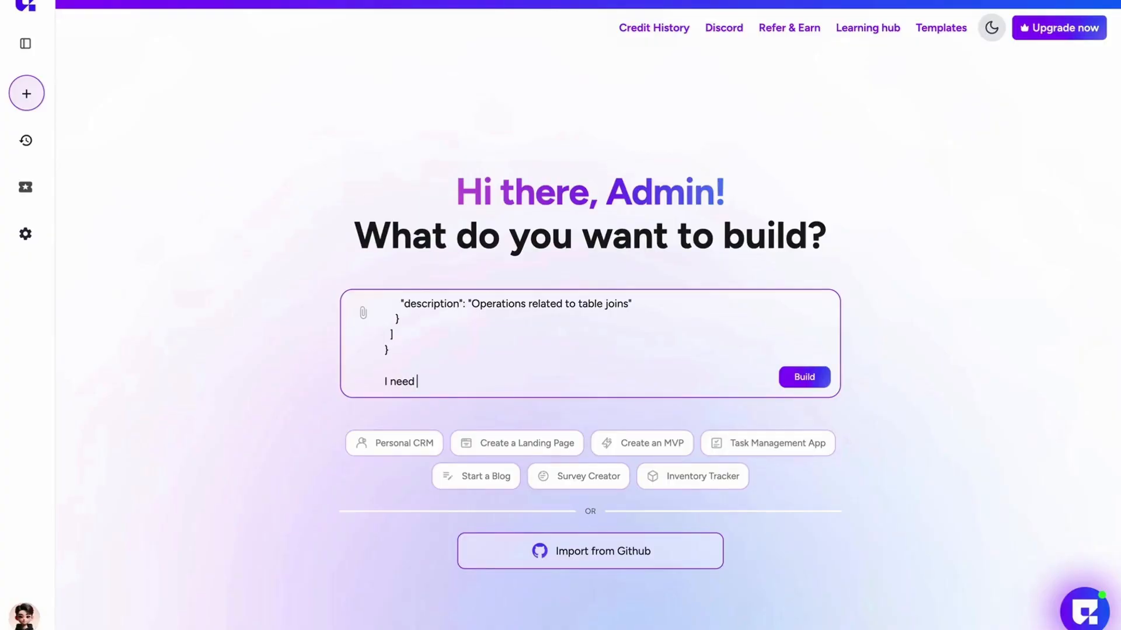
pyautogui.write('a beautiful and clean page for')
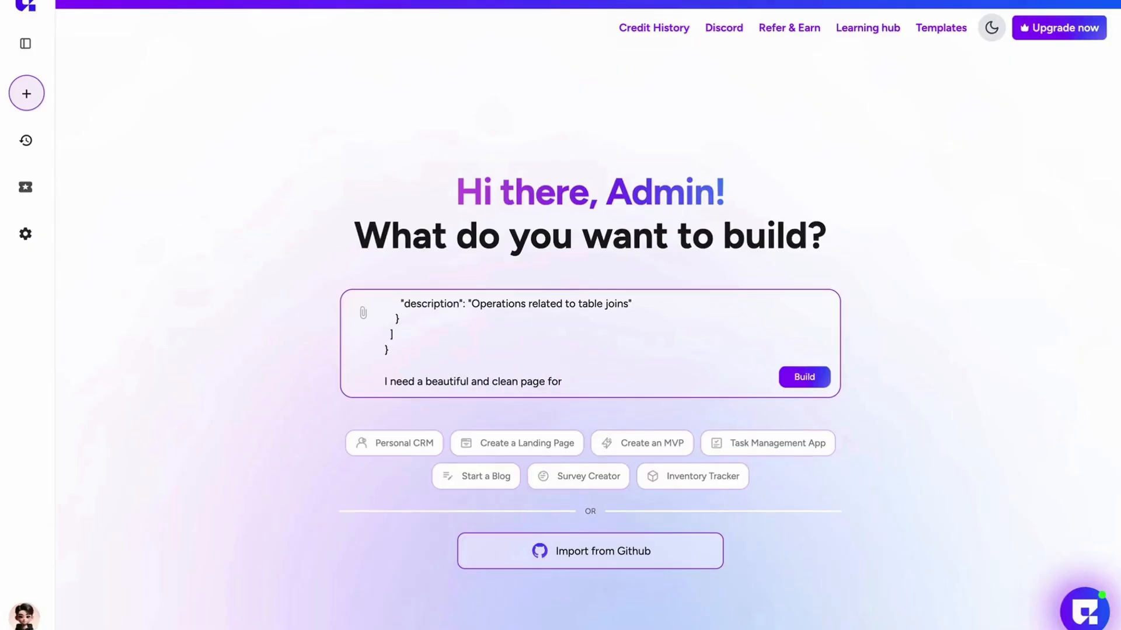
pyautogui.write('creating a book listing.')
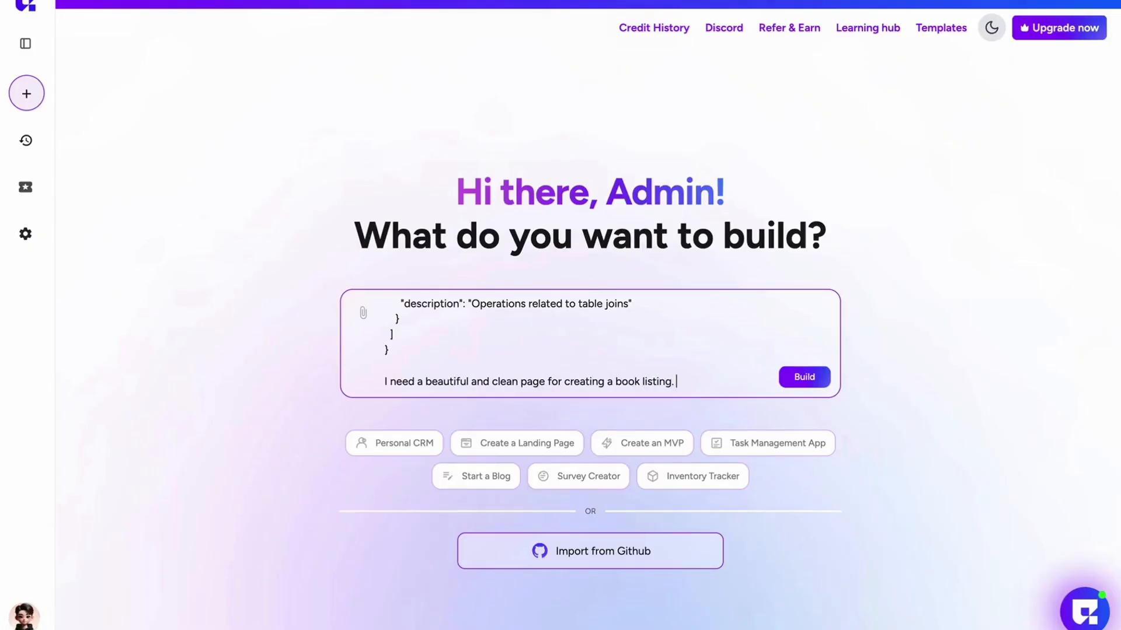
pyautogui.write('Then I need a separate page for v')
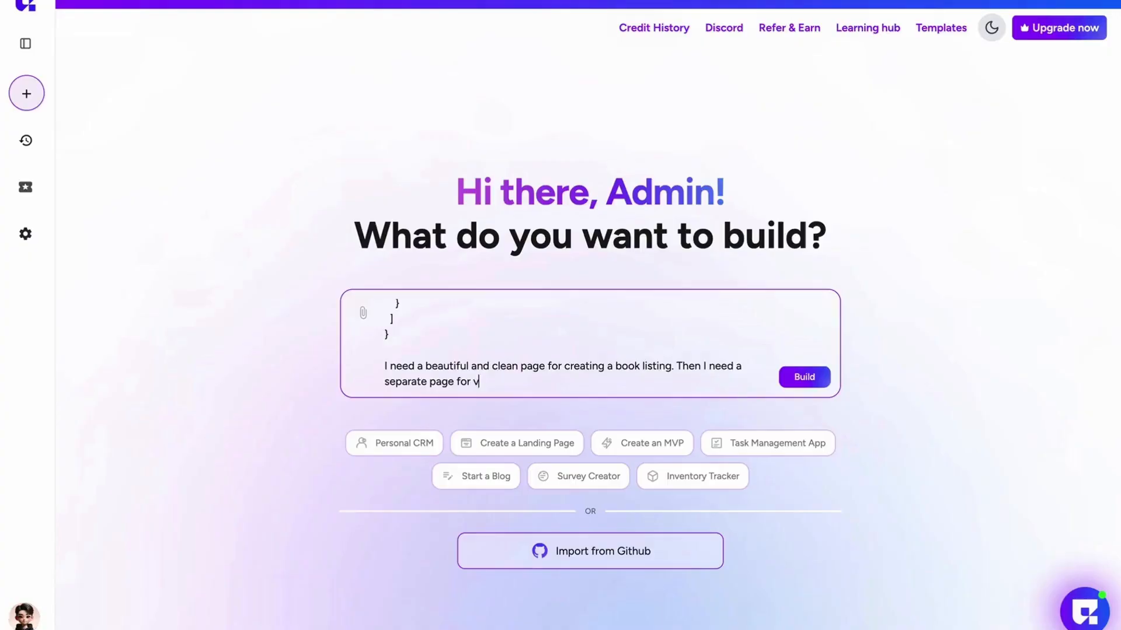
pyautogui.write('iewing all the')
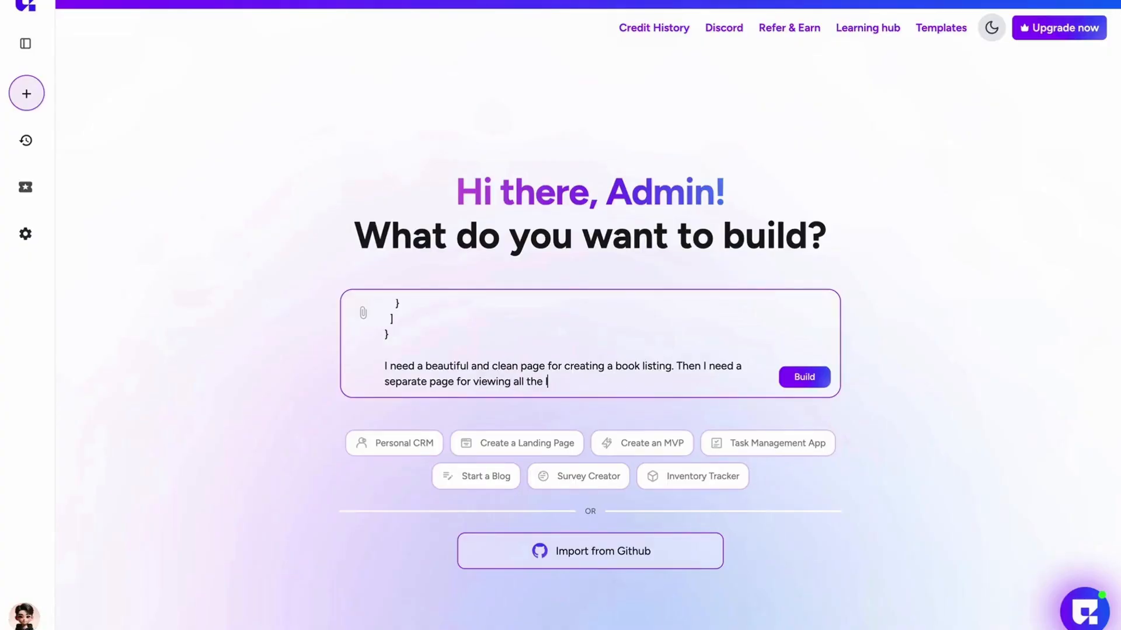
pyautogui.write('listings.')
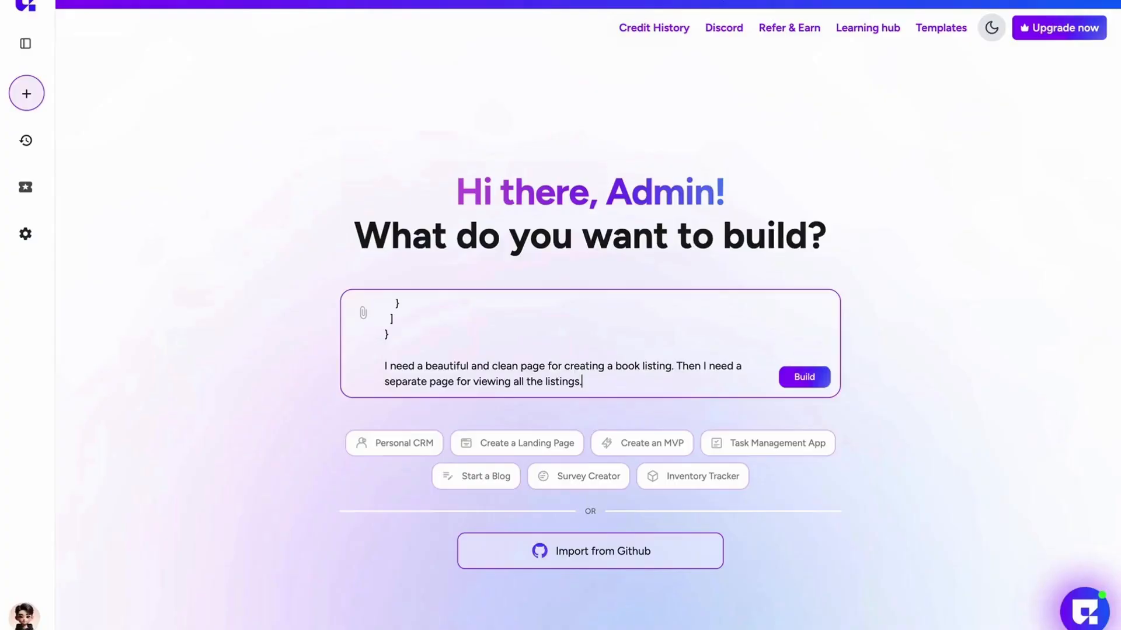
pyautogui.click(804, 377)
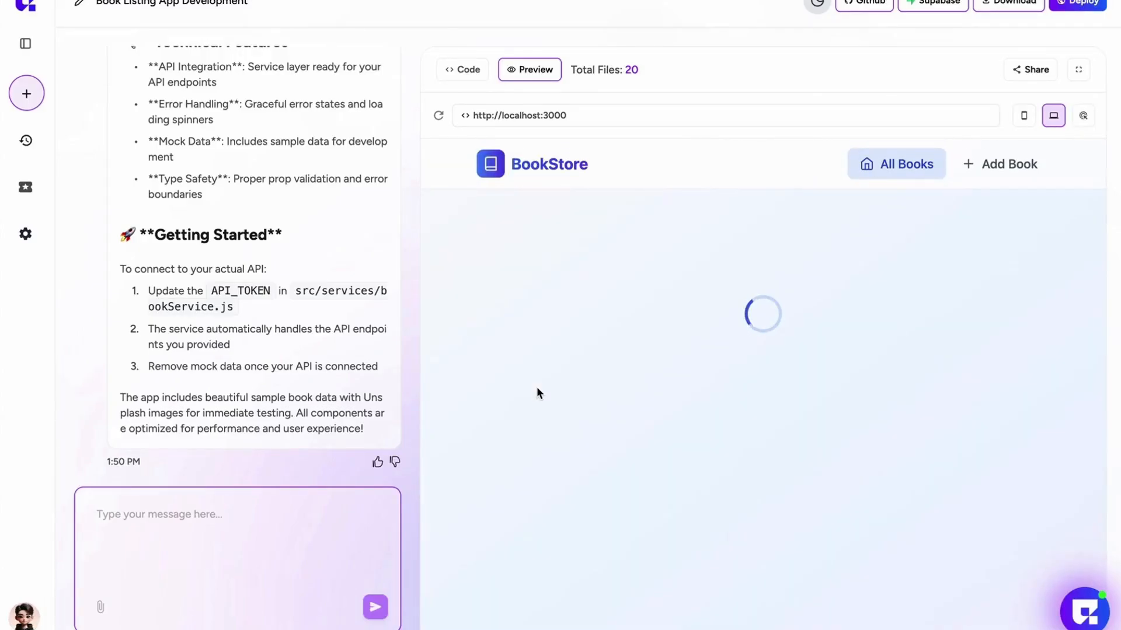
pyautogui.moveTo(538, 393)
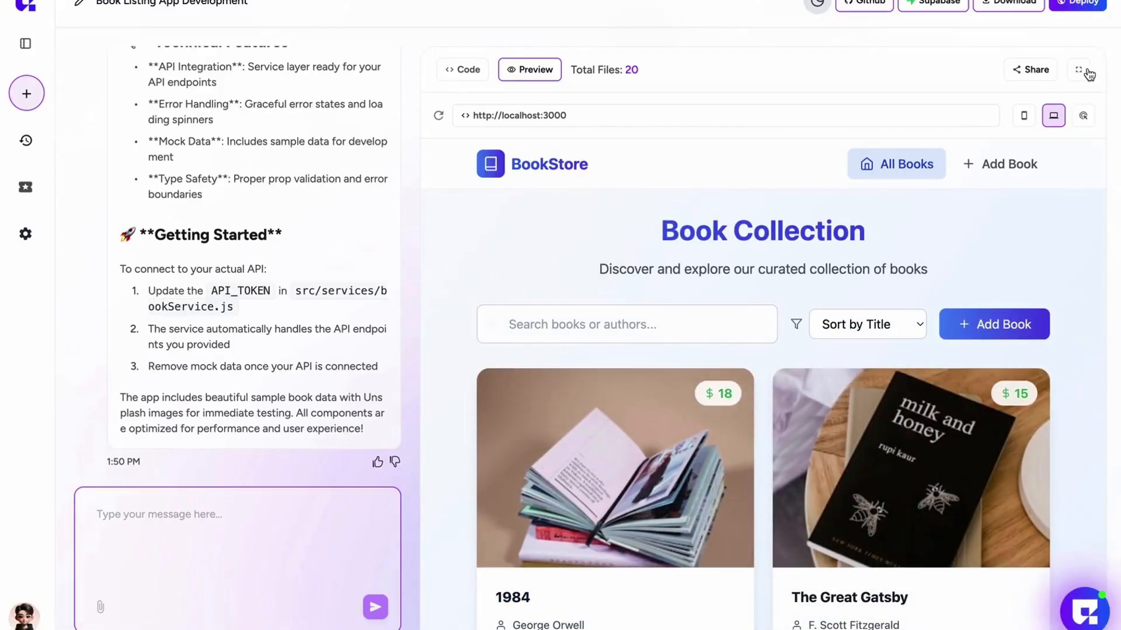
# Expand the BookStore preview pane to full width.
pyautogui.click(1078, 69)
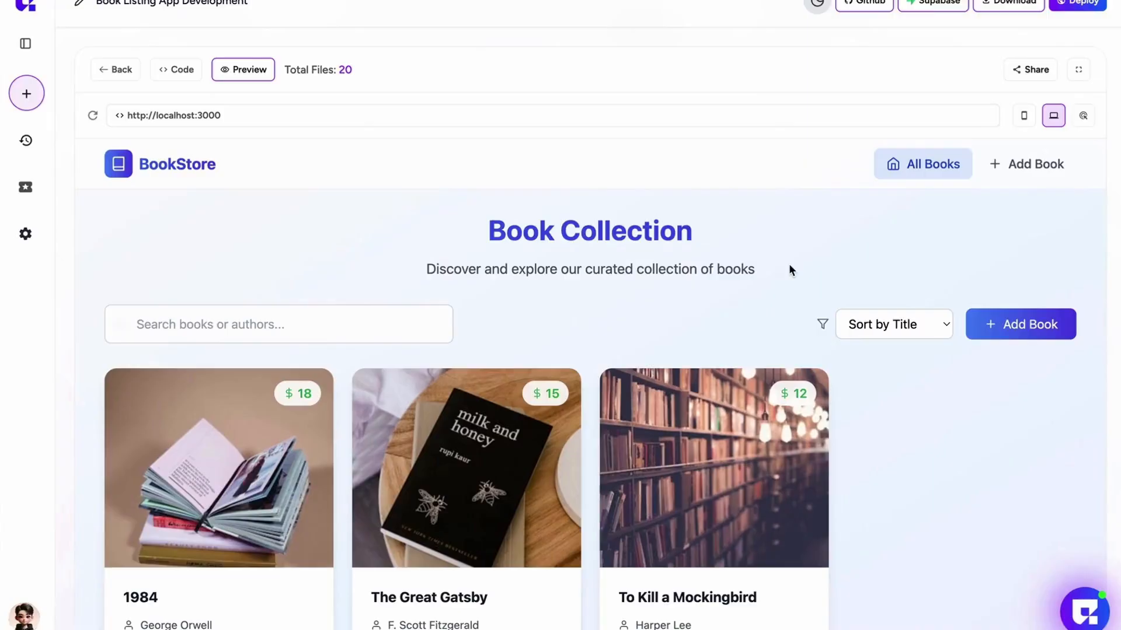
pyautogui.moveTo(721, 294)
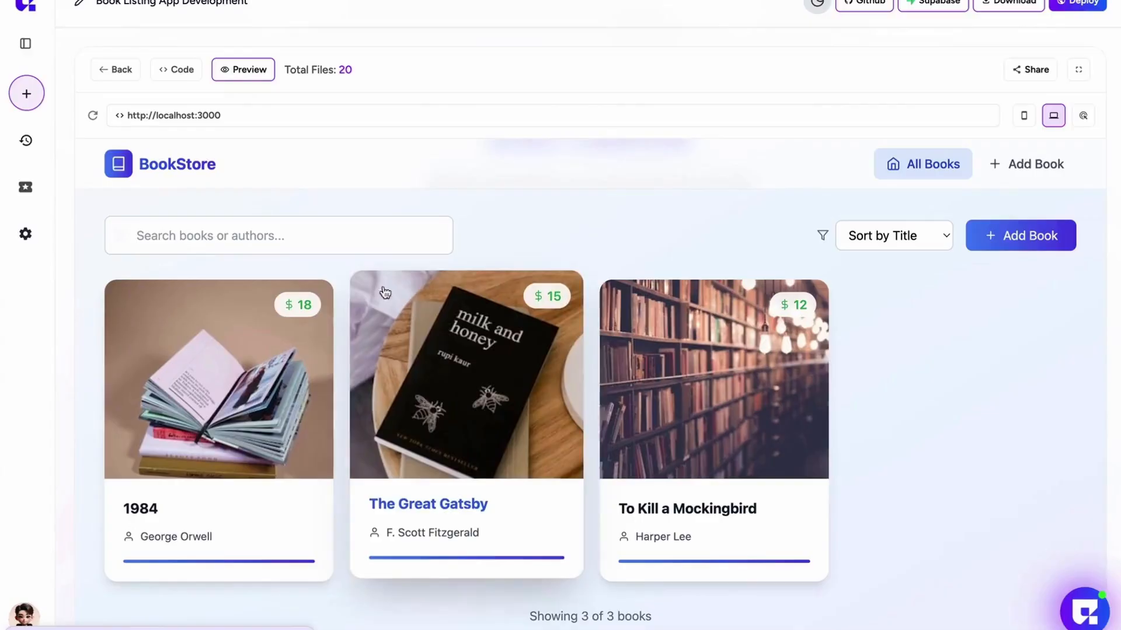
pyautogui.moveTo(507, 224)
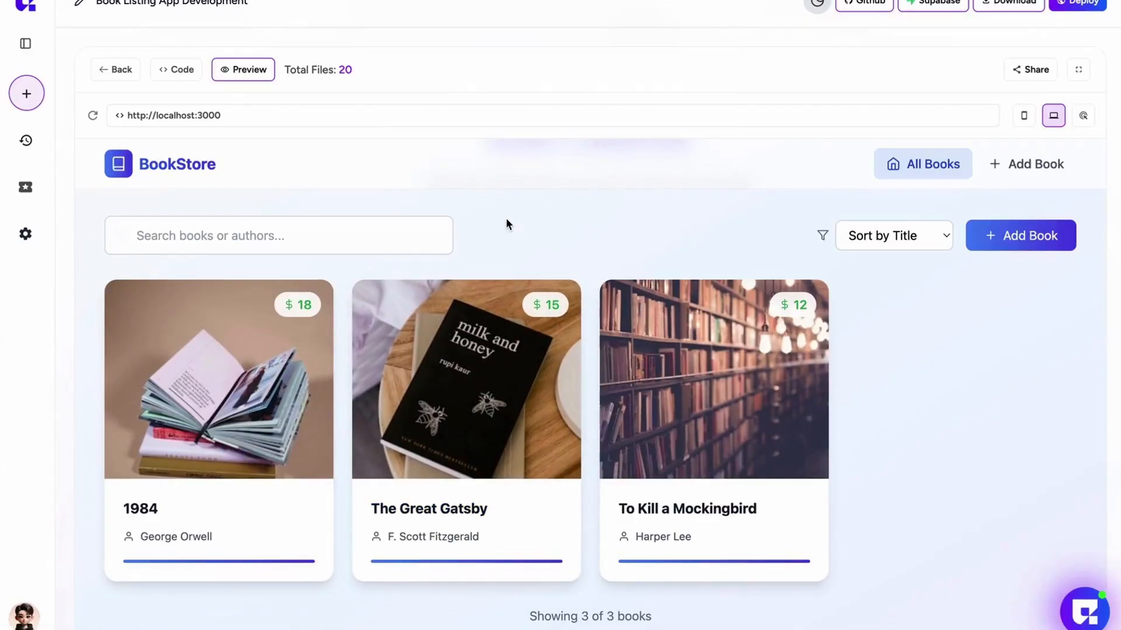
pyautogui.moveTo(473, 266)
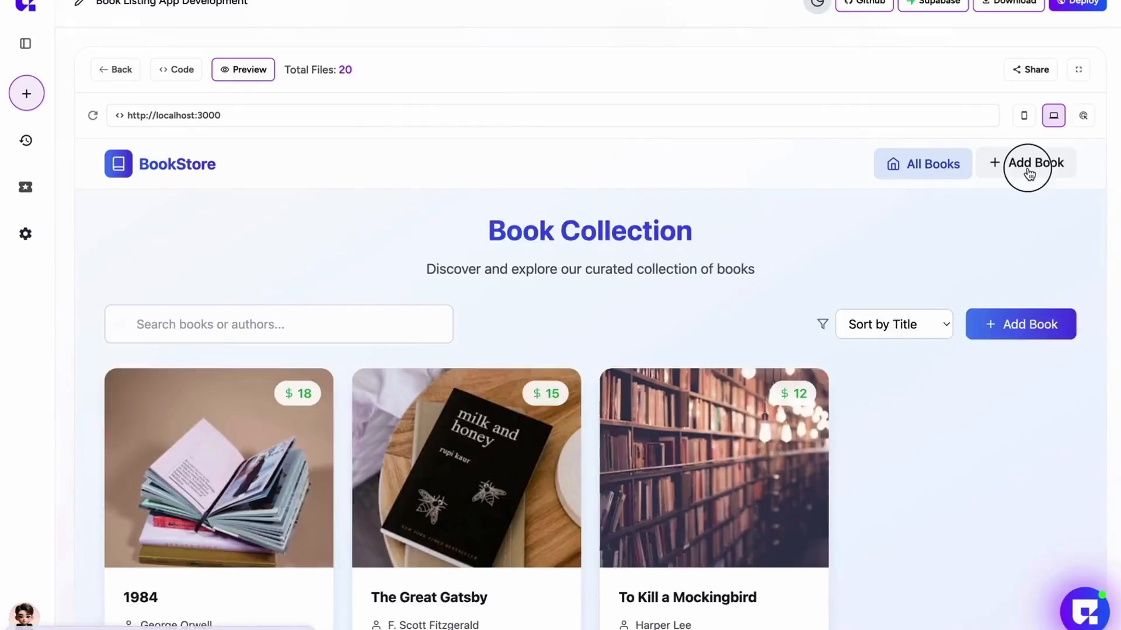
# View the Add New Book form, then exit fullscreen back to the chat.
pyautogui.click(1031, 163)
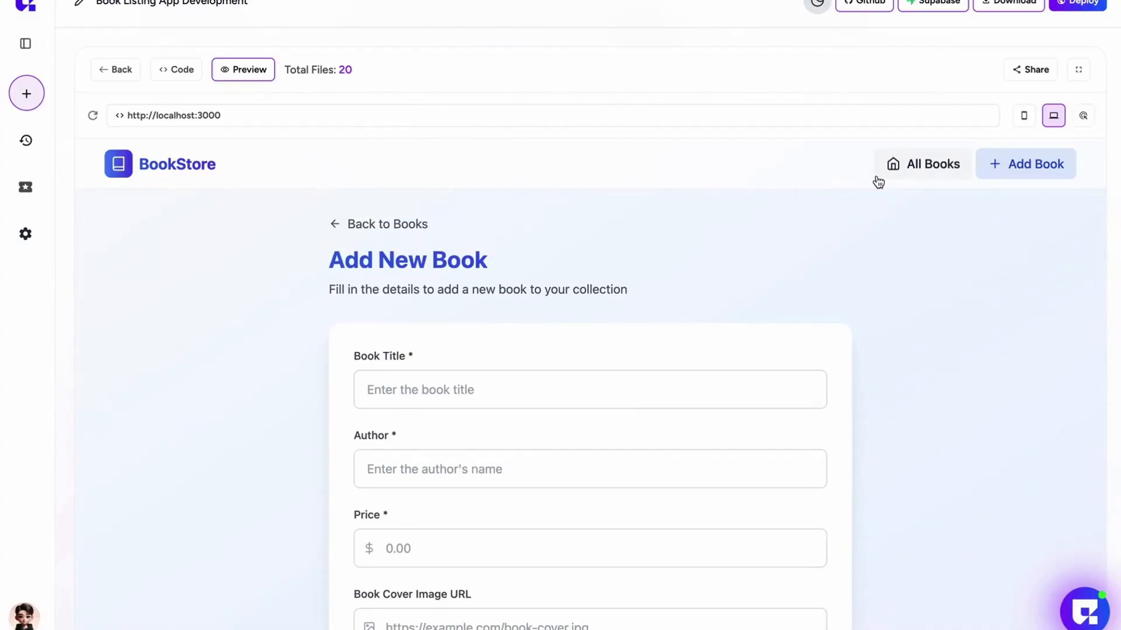
pyautogui.click(923, 164)
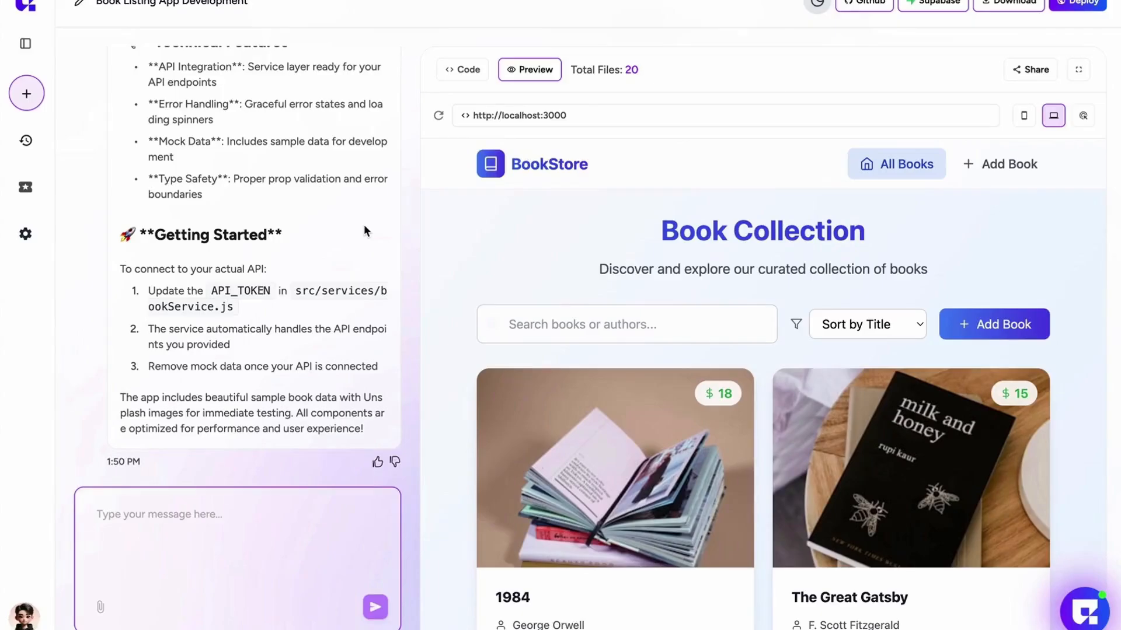
pyautogui.moveTo(487, 244)
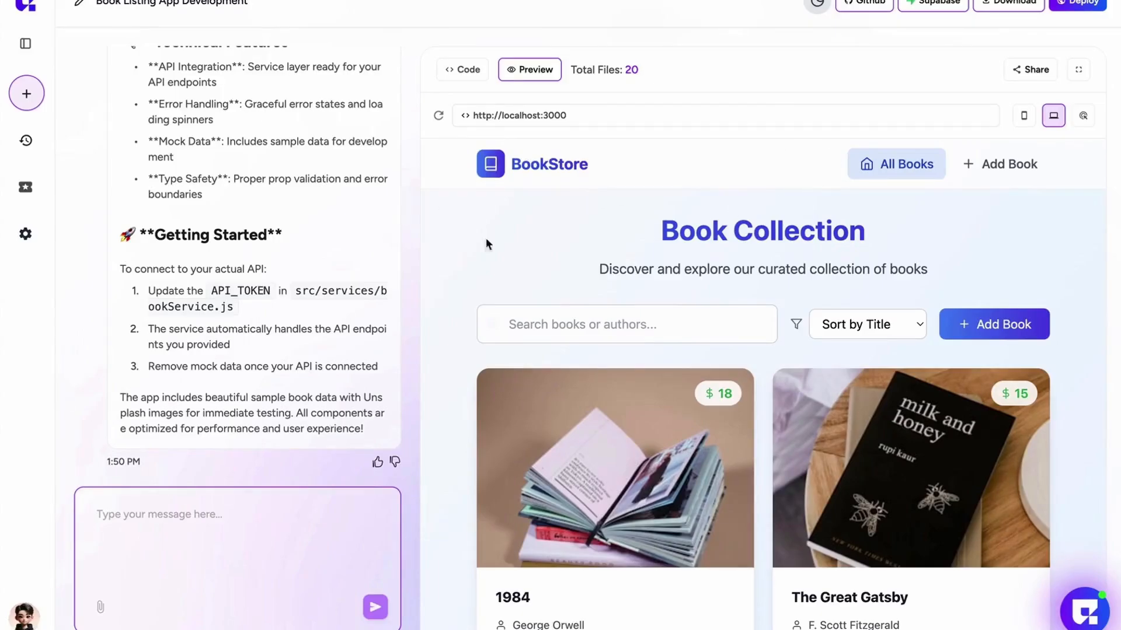
pyautogui.moveTo(292, 513)
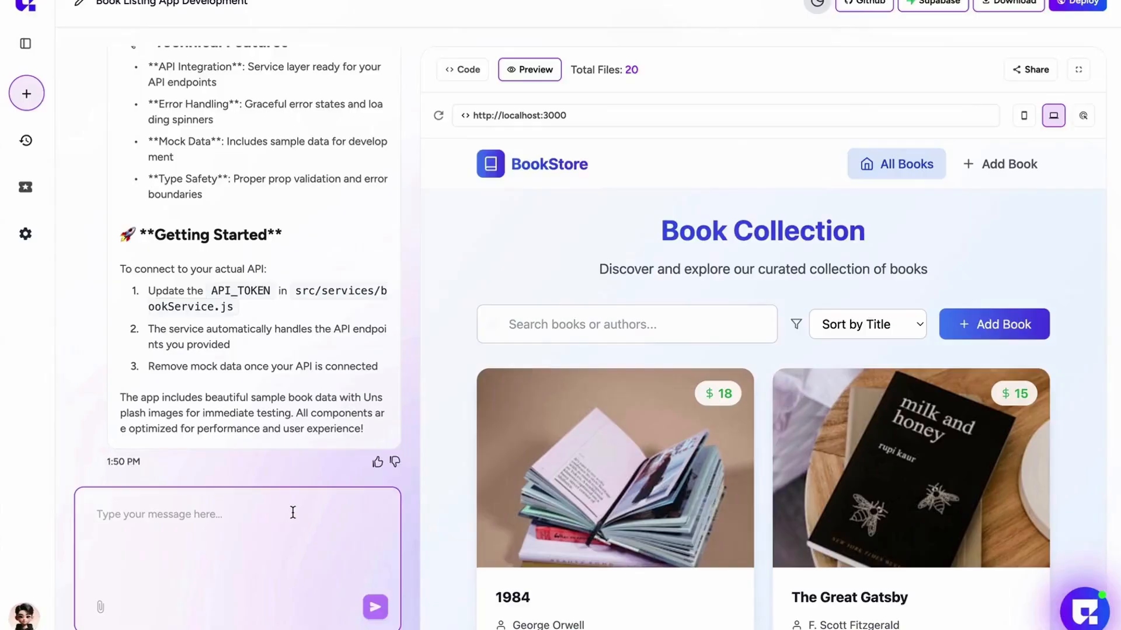
# Draft a follow-up asking Greta to add Authorization Bearer token, then switch to NocodeBackend.
pyautogui.write('Please also add')
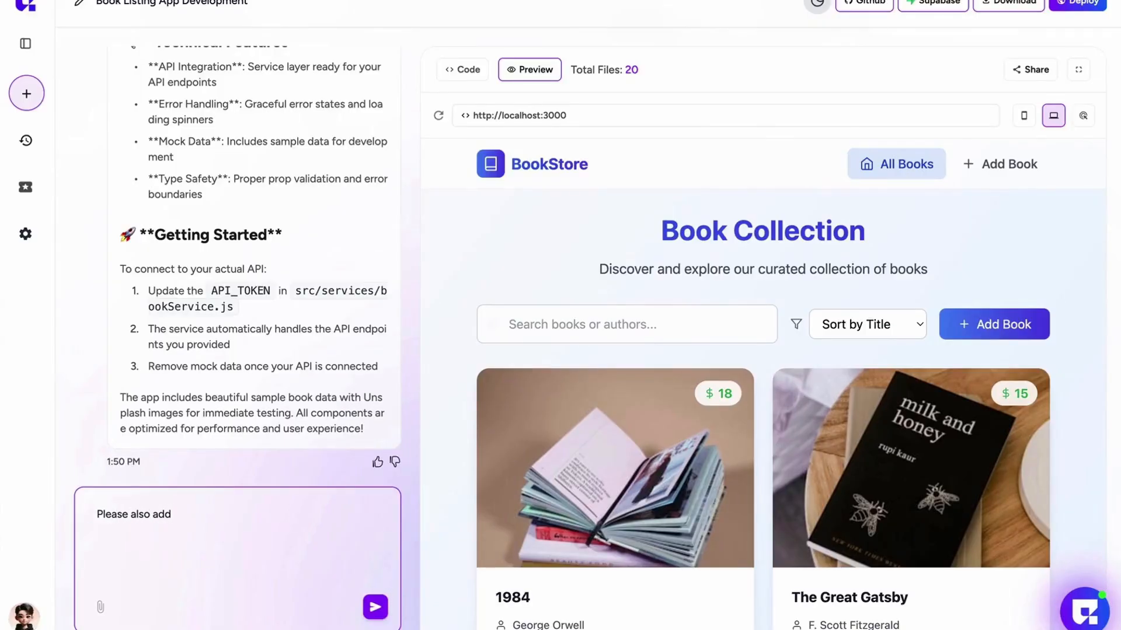
pyautogui.write('the')
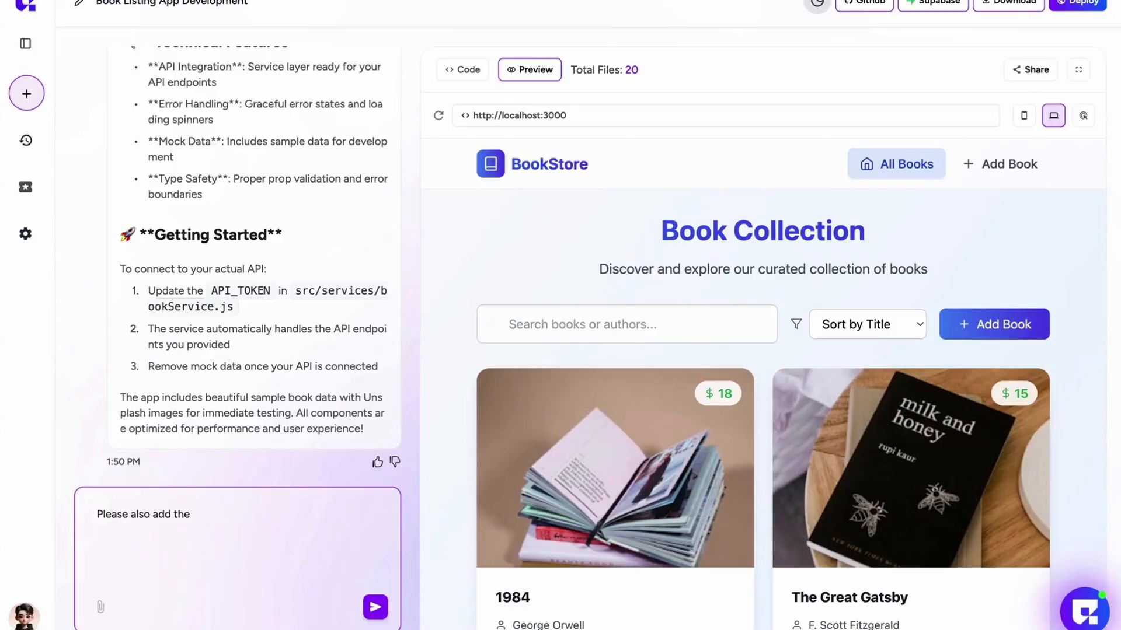
pyautogui.write('Authorization of Bearer token. The token will be:')
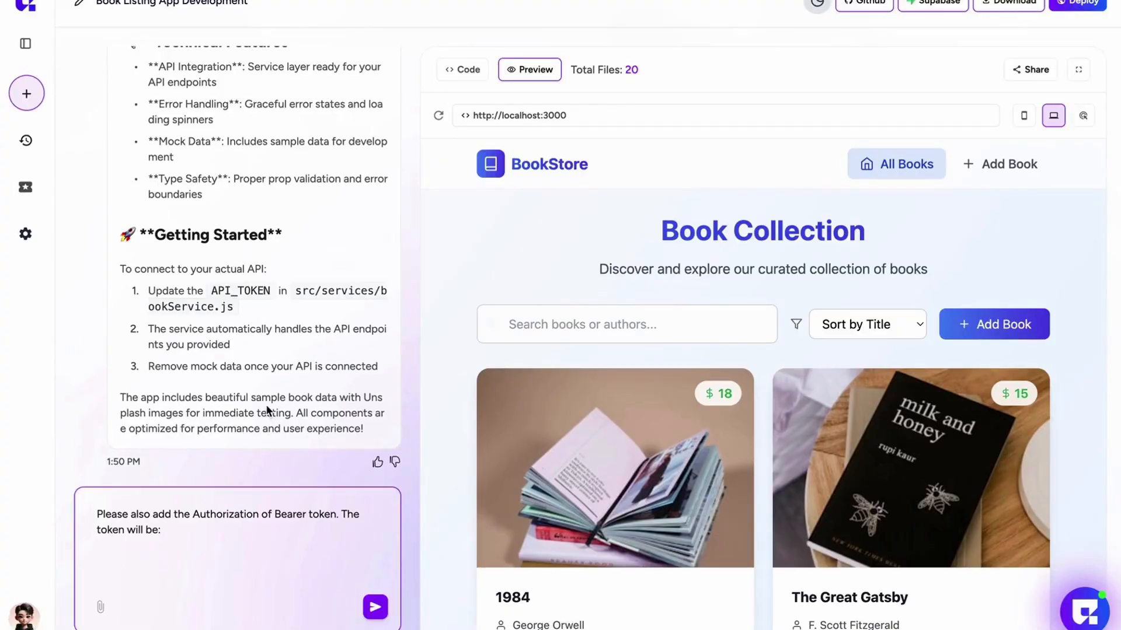
pyautogui.moveTo(209, 413)
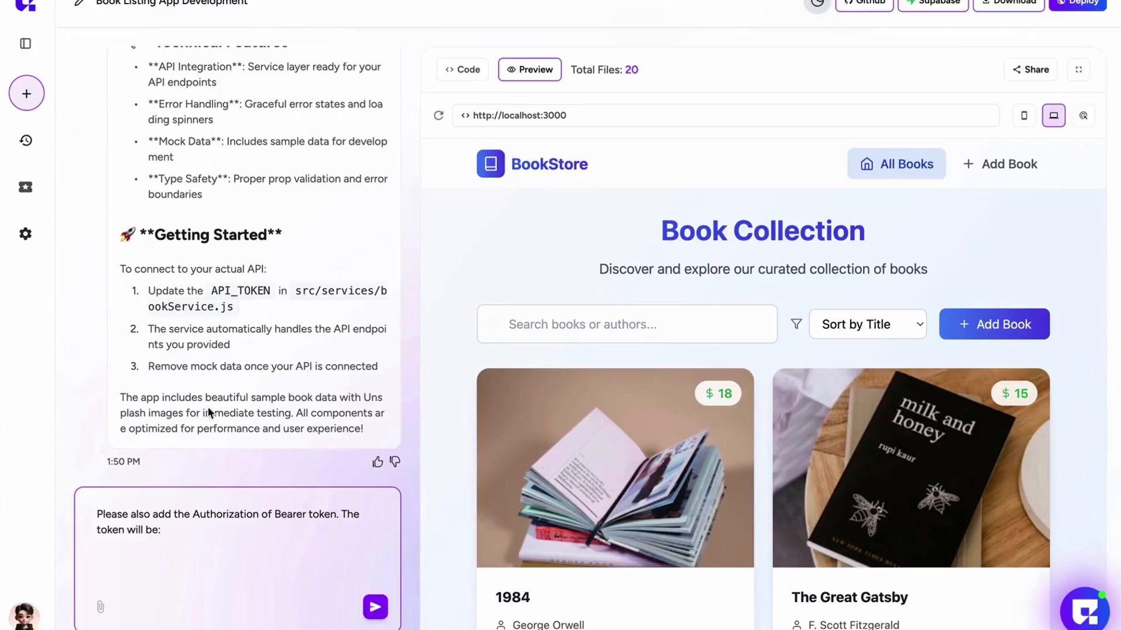
pyautogui.moveTo(1023, 98)
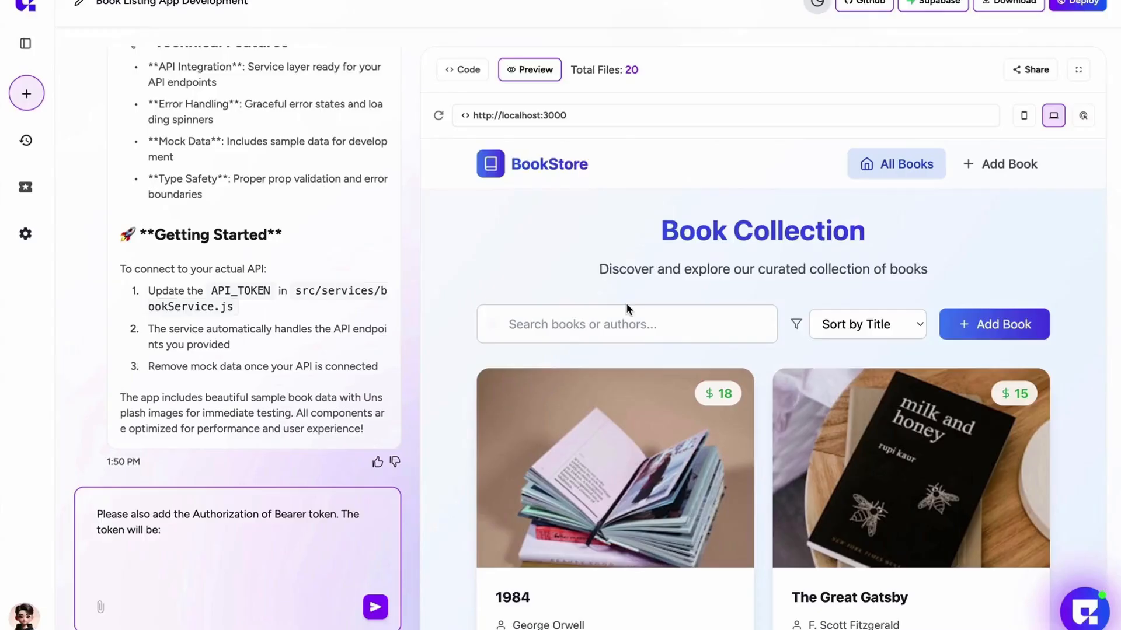
pyautogui.click(194, 501)
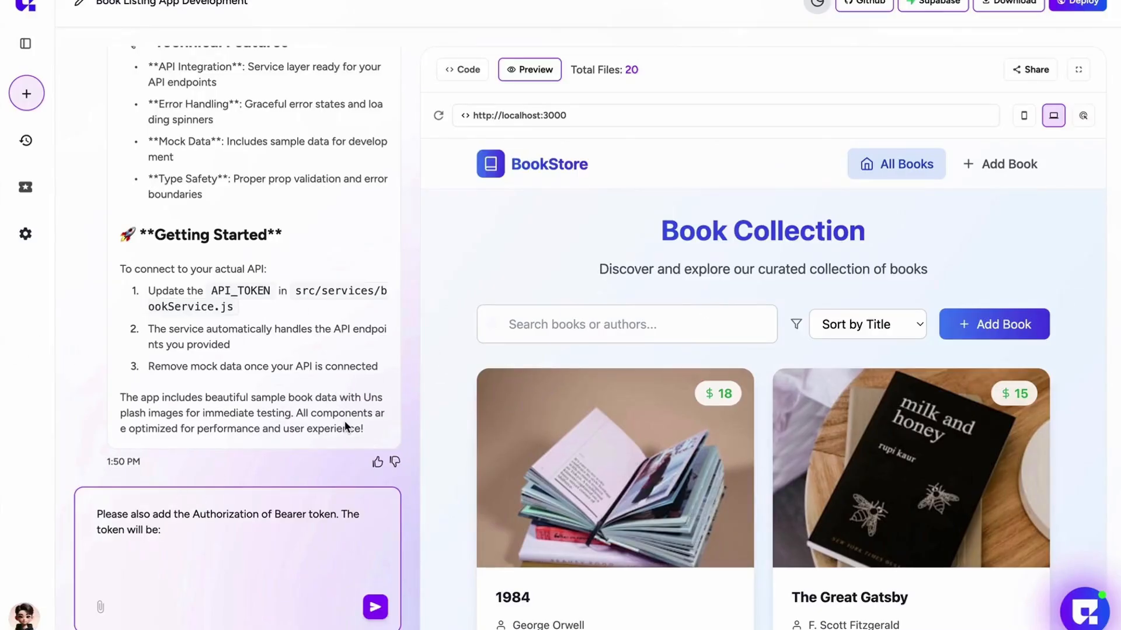
pyautogui.moveTo(22, 297)
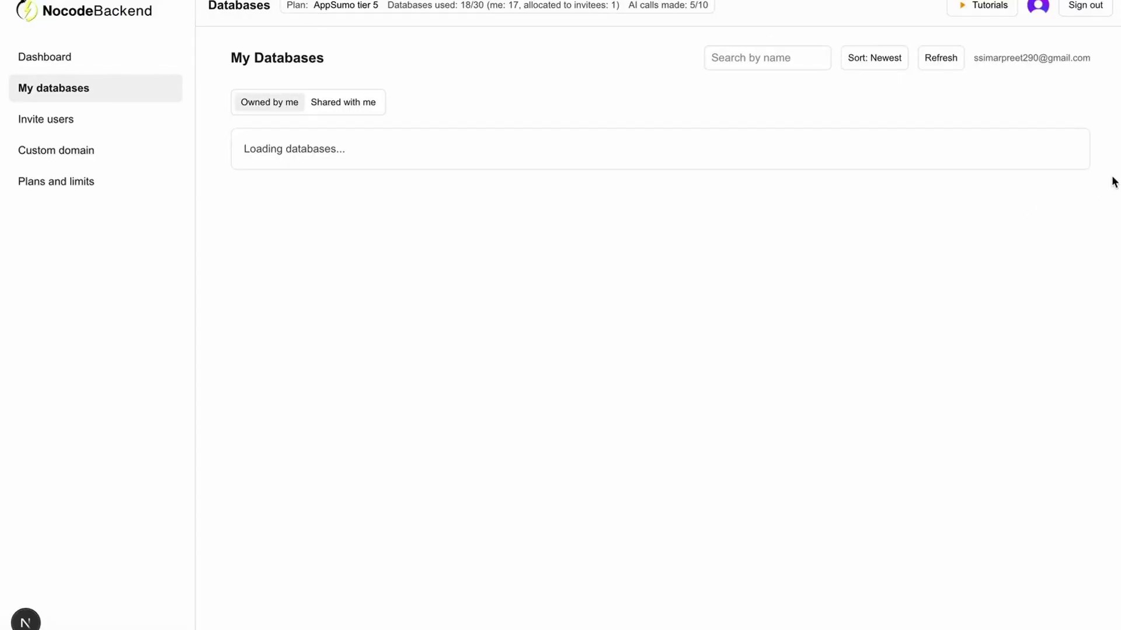
# Copy the book_db database's secret key from its row actions menu.
pyautogui.click(1067, 168)
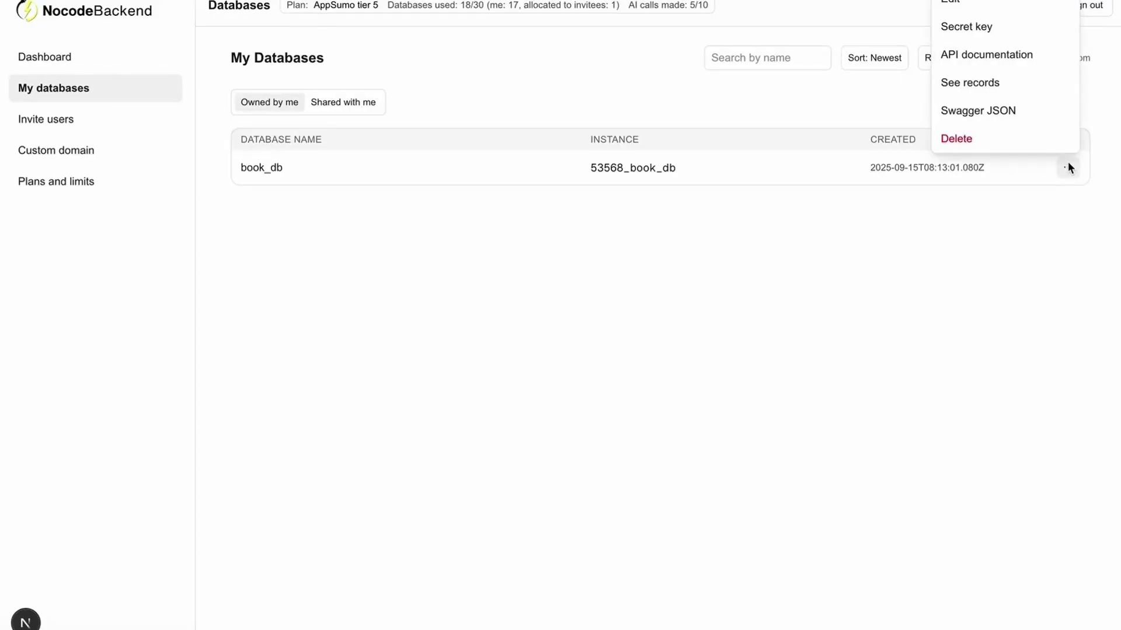
pyautogui.click(966, 27)
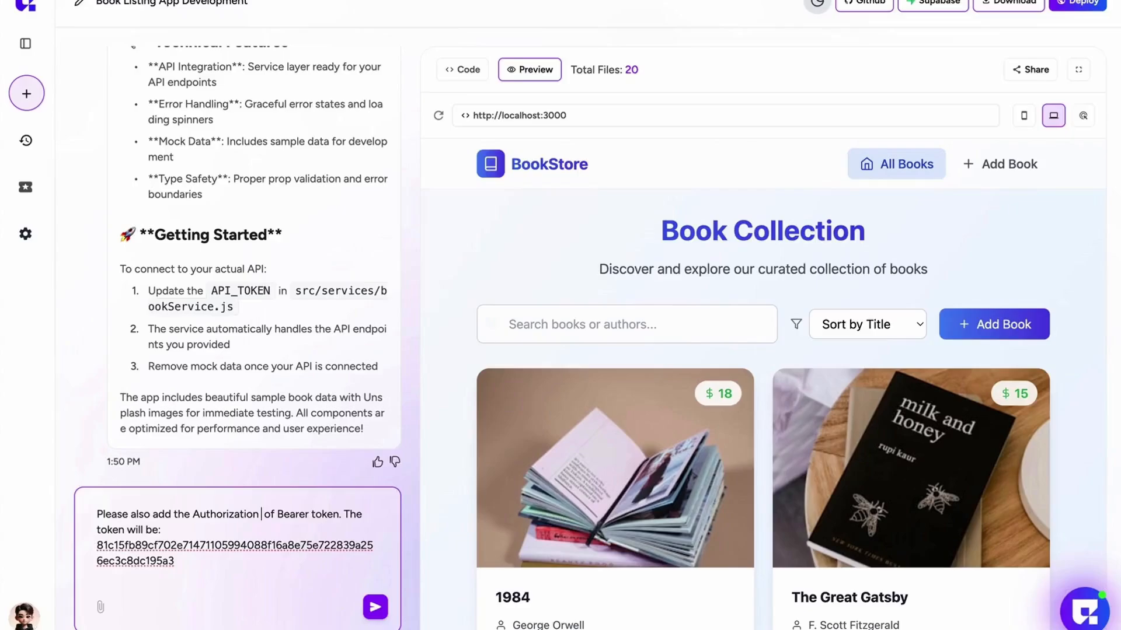
# Send Greta the Bearer token as an Authorization header and check the updated preview.
pyautogui.write('header')
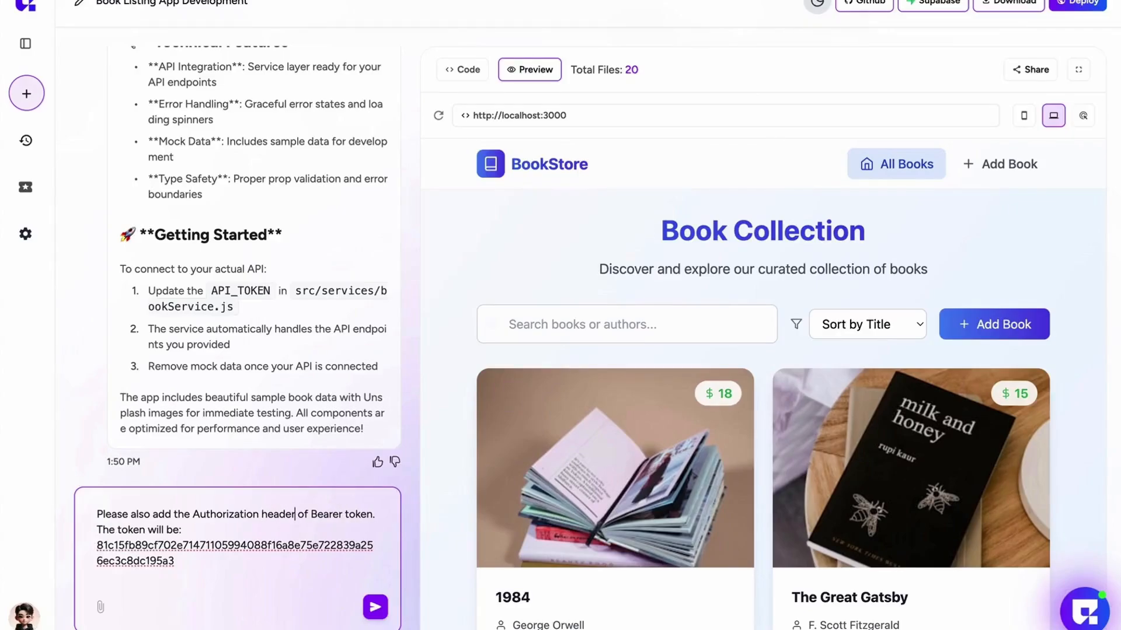
pyautogui.moveTo(210, 558)
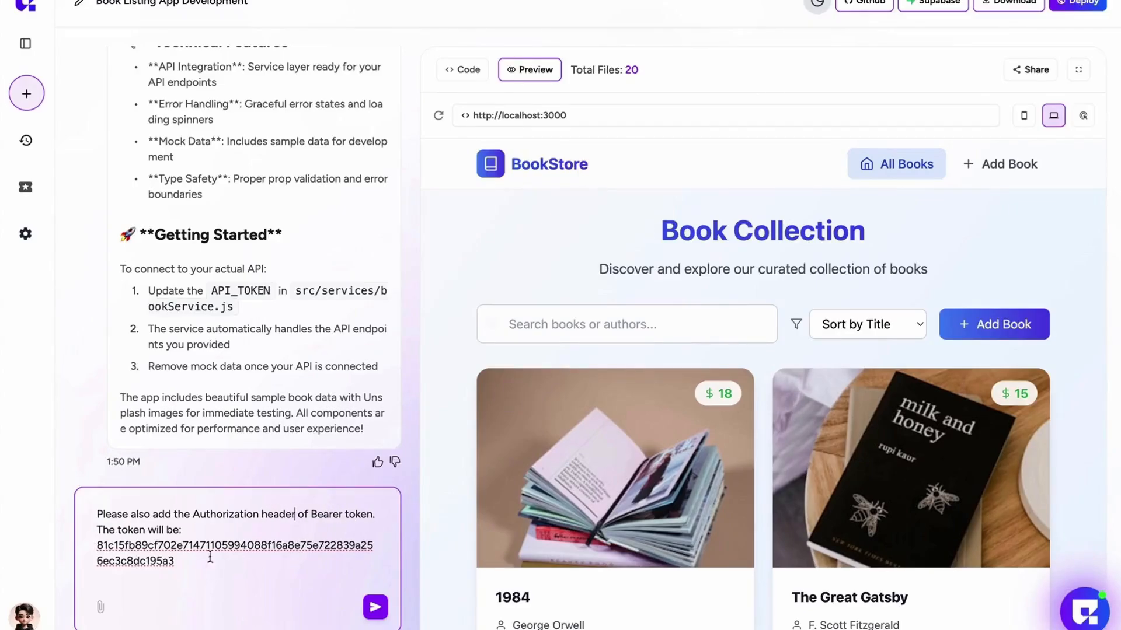
pyautogui.click(375, 608)
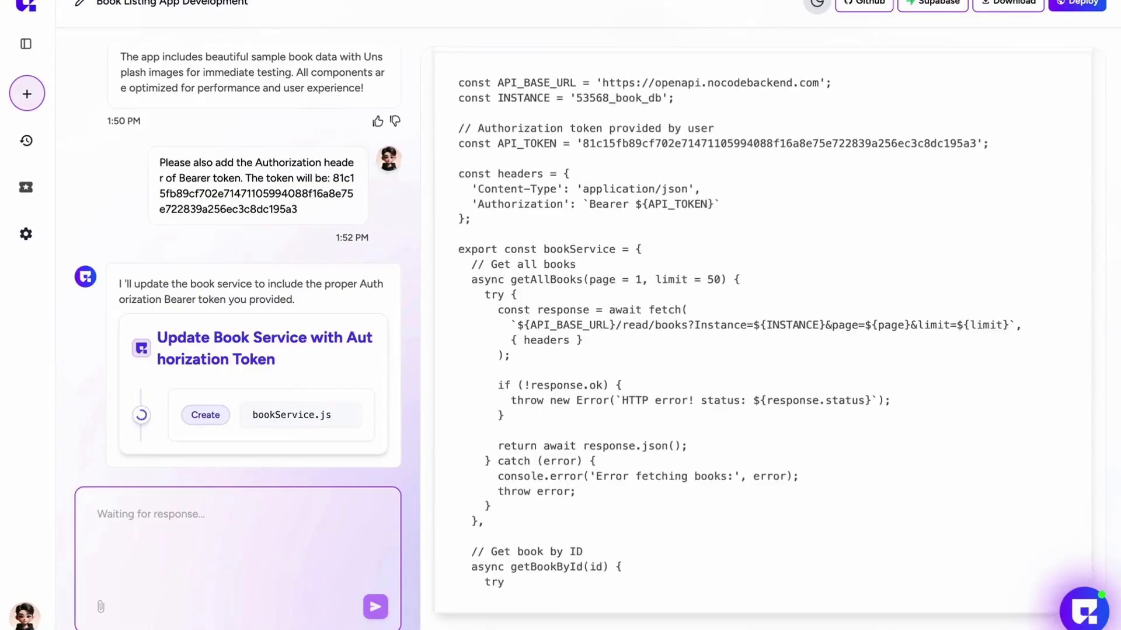
pyautogui.scroll(-3)
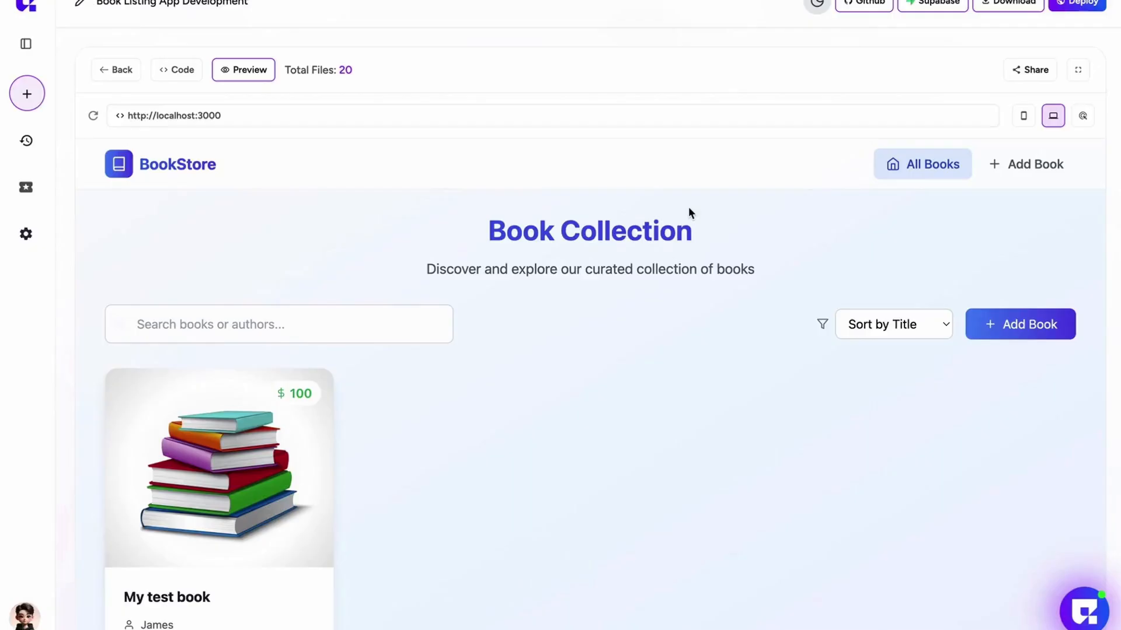
# Scroll the BookStore home page and go to the Add Book page.
pyautogui.scroll(-3)
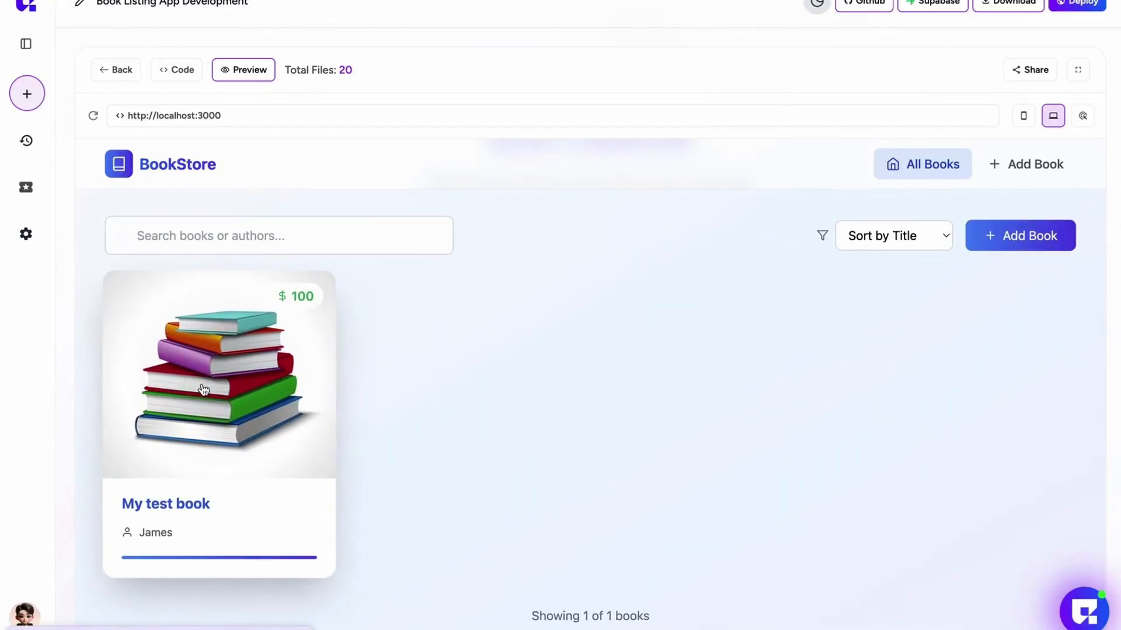
pyautogui.moveTo(177, 477)
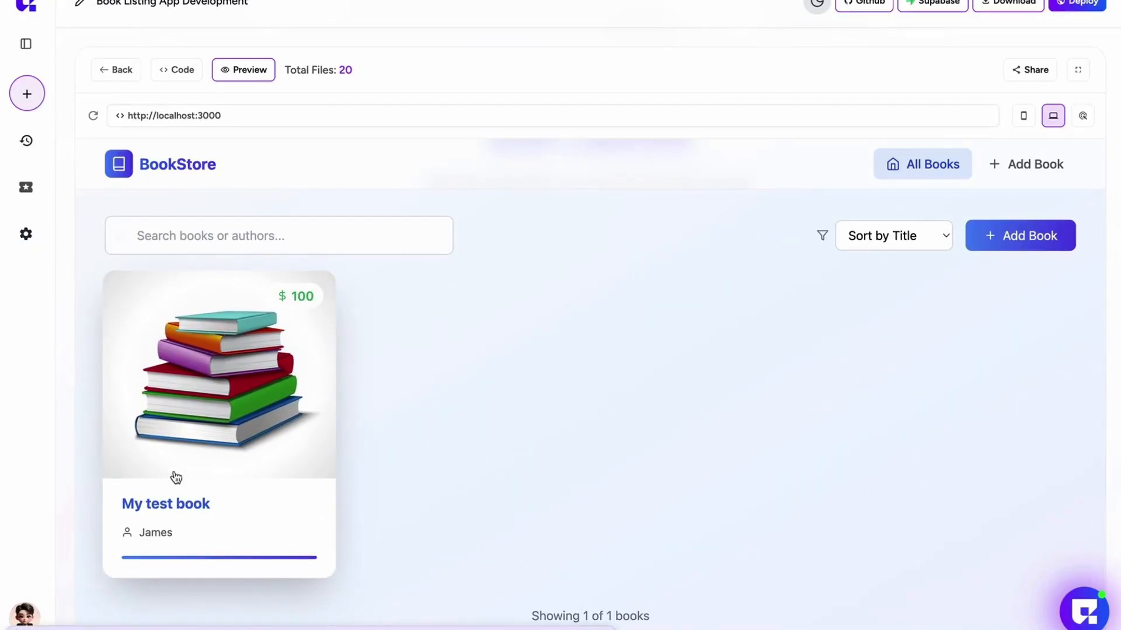
pyautogui.moveTo(322, 340)
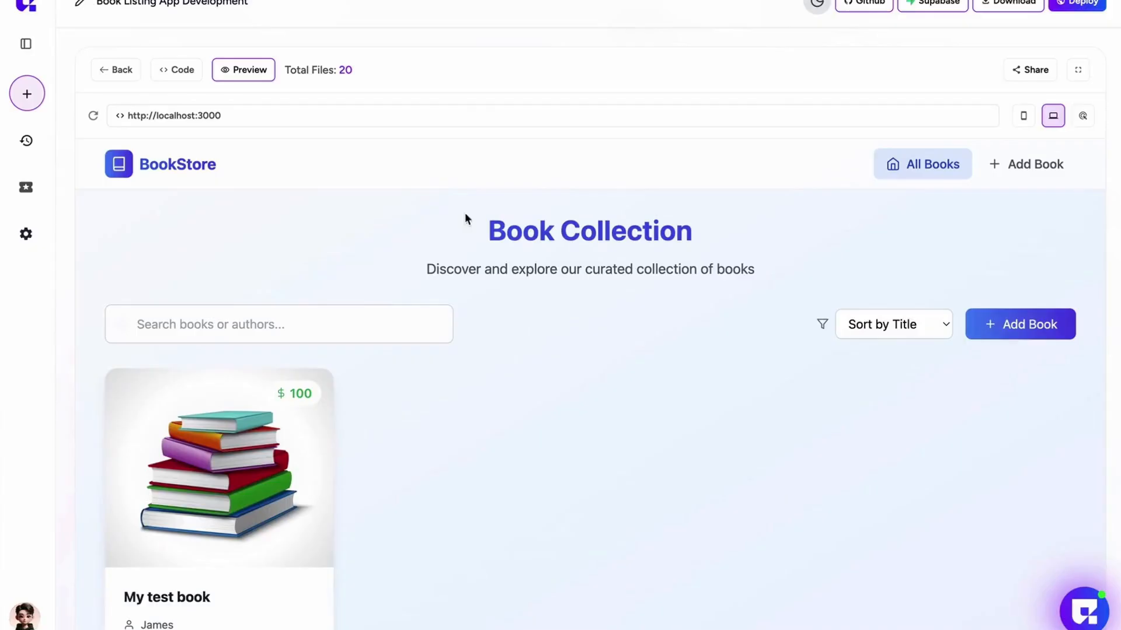
pyautogui.moveTo(678, 455)
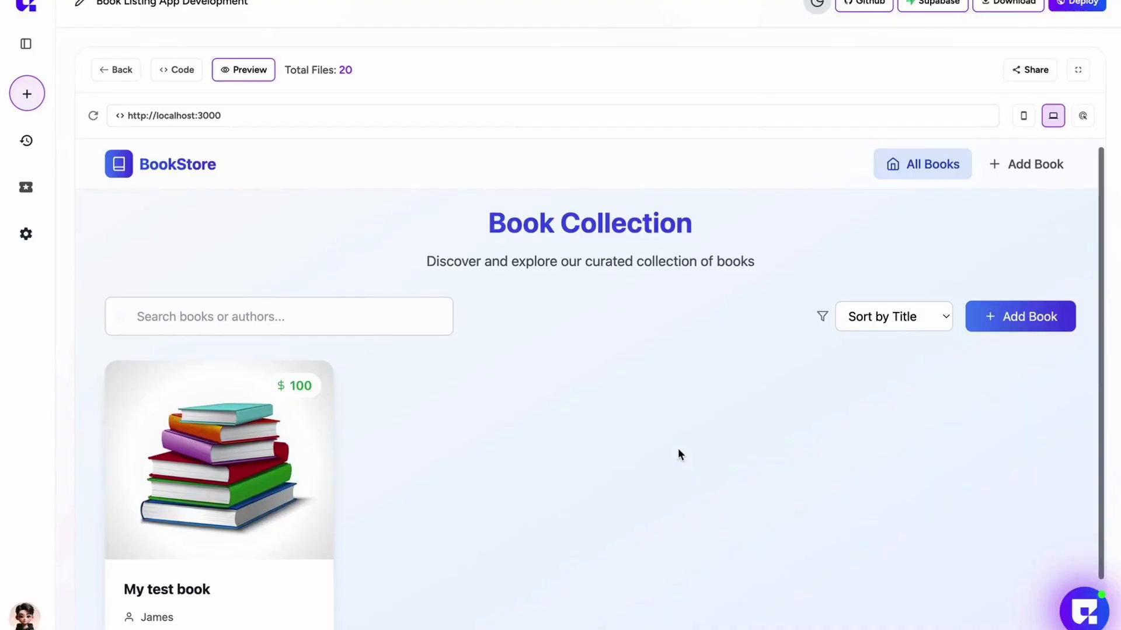
pyautogui.moveTo(723, 331)
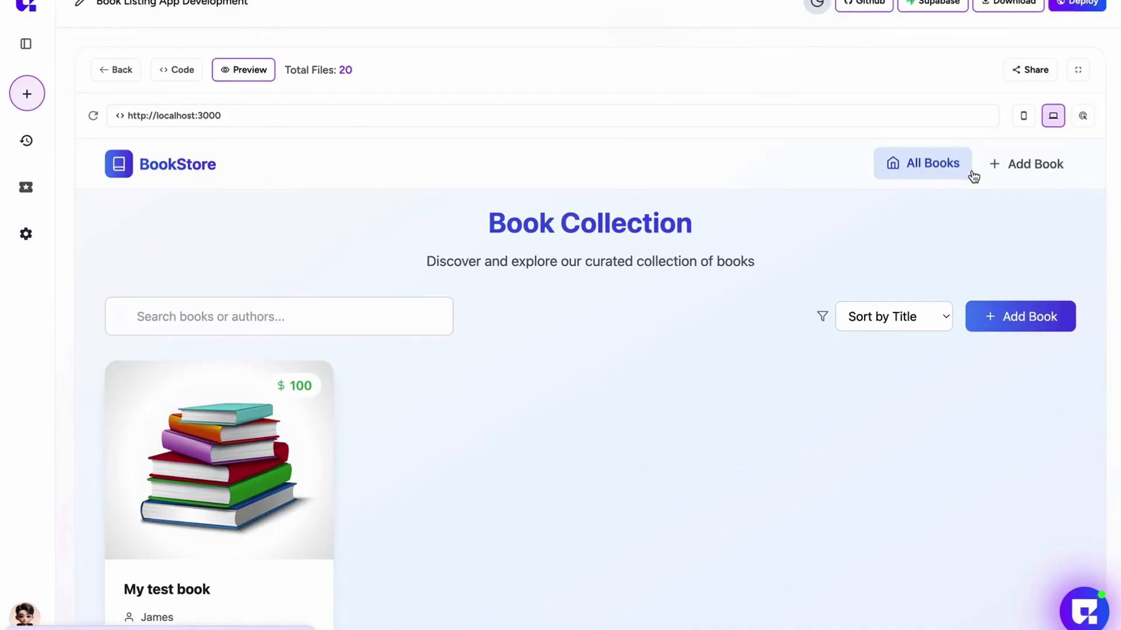
pyautogui.click(1034, 163)
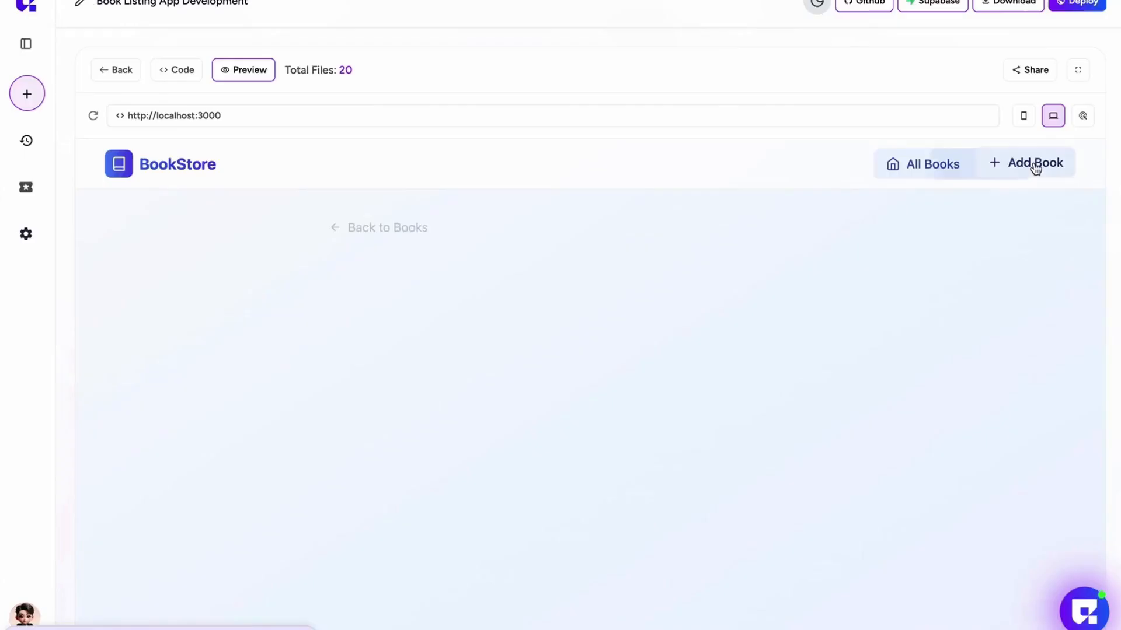
# Create a book titled 'Harry Potter' by 'JK Rowling', priced 99.
pyautogui.click(1033, 164)
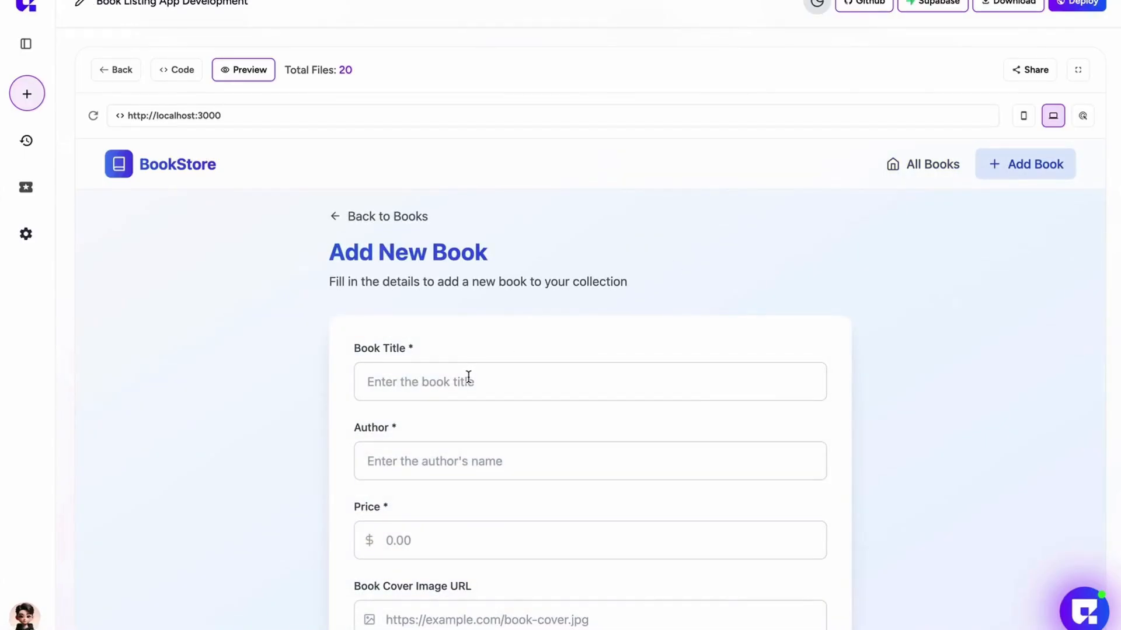
pyautogui.write('H')
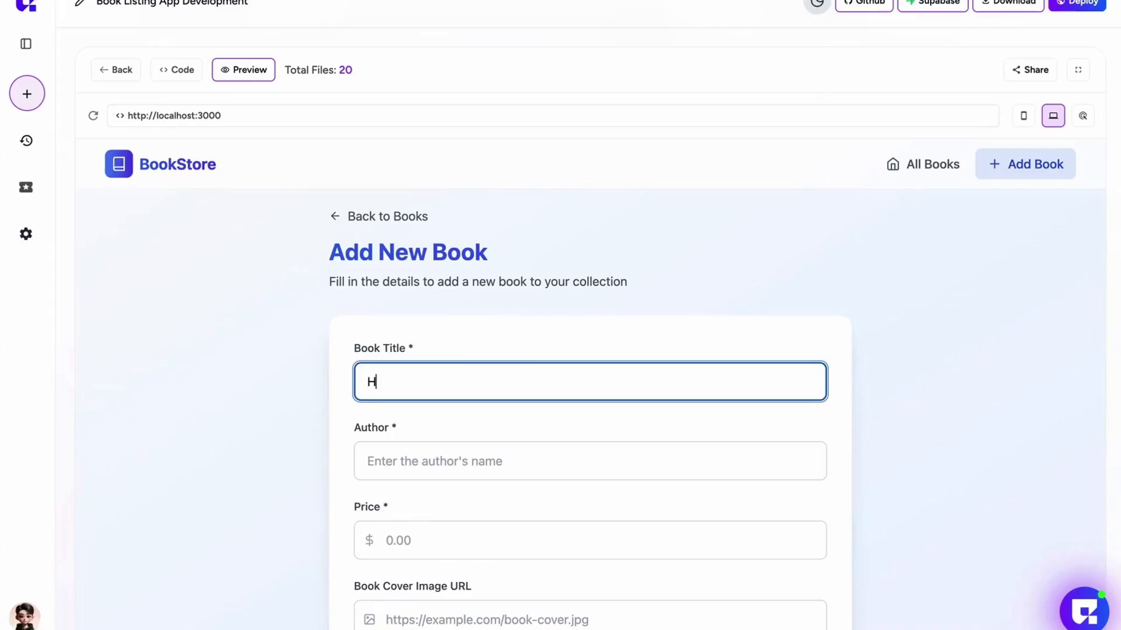
pyautogui.write('arry Po')
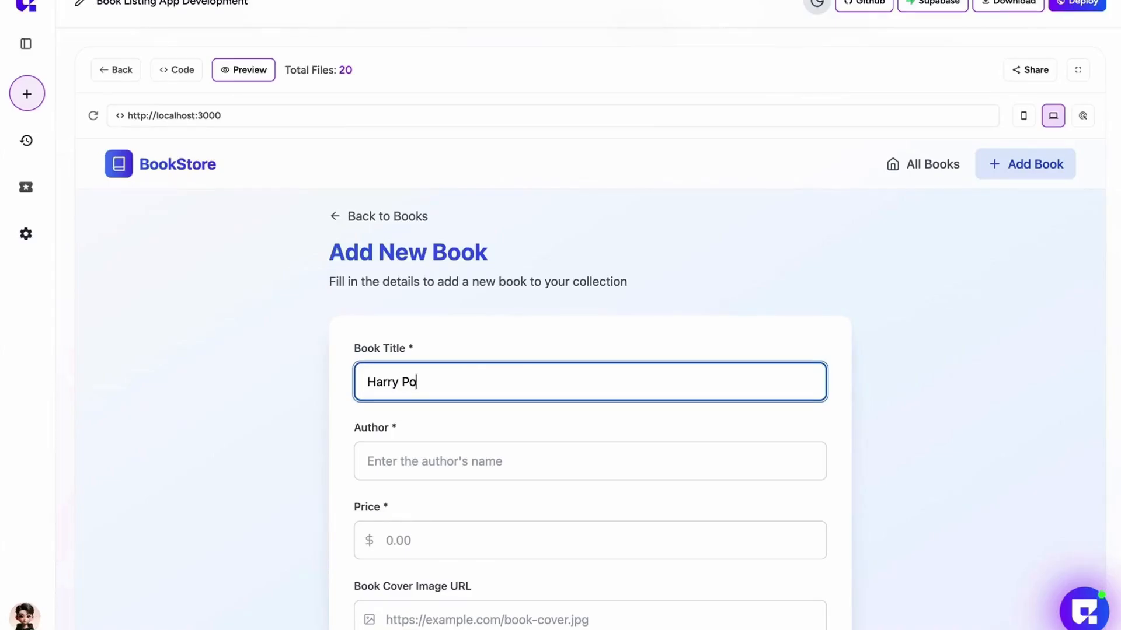
pyautogui.write('tter')
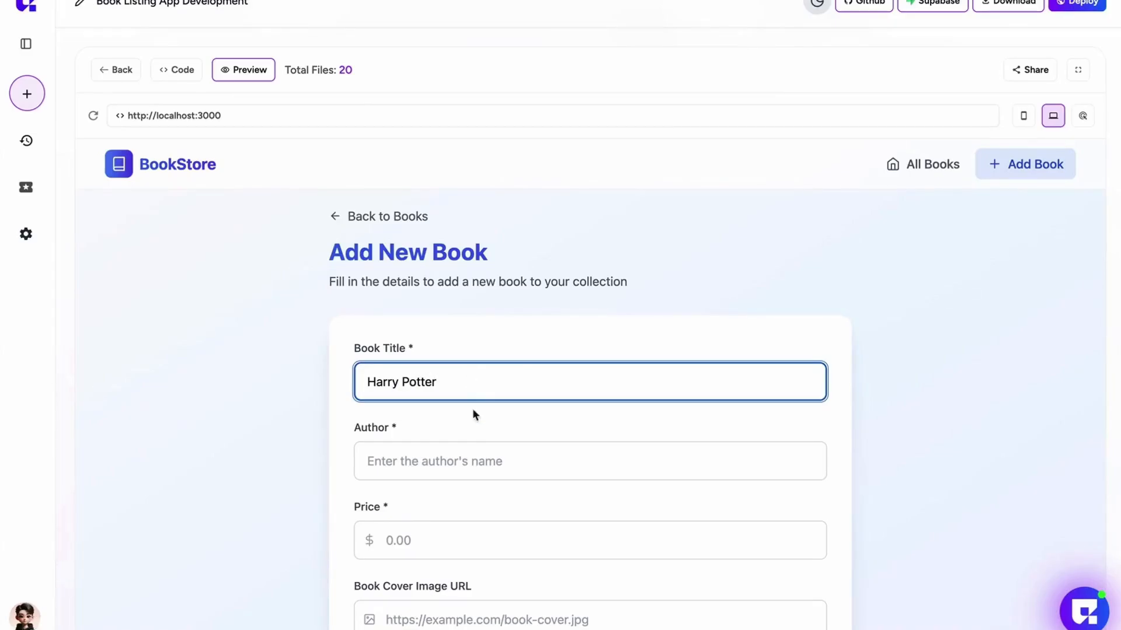
pyautogui.write('J')
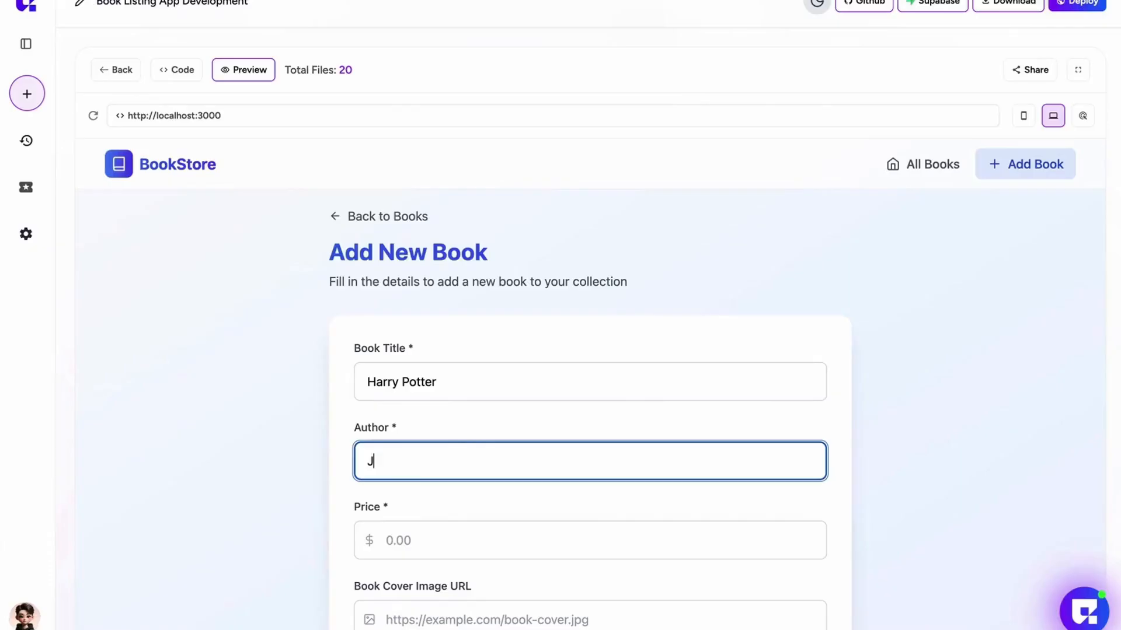
pyautogui.write('K Rowling')
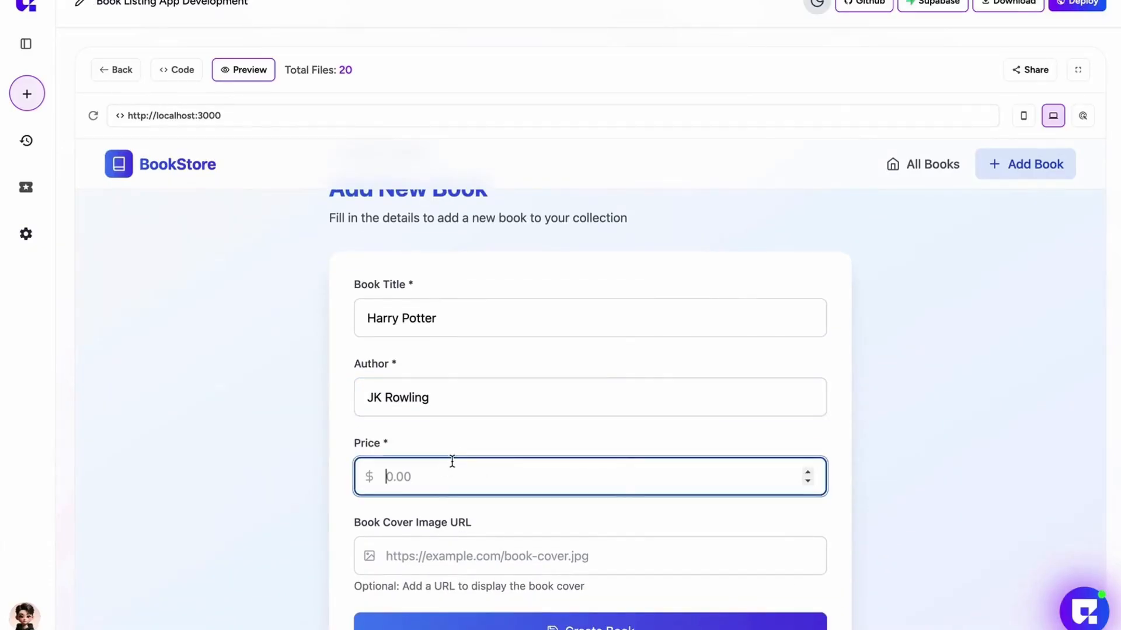
pyautogui.write('99')
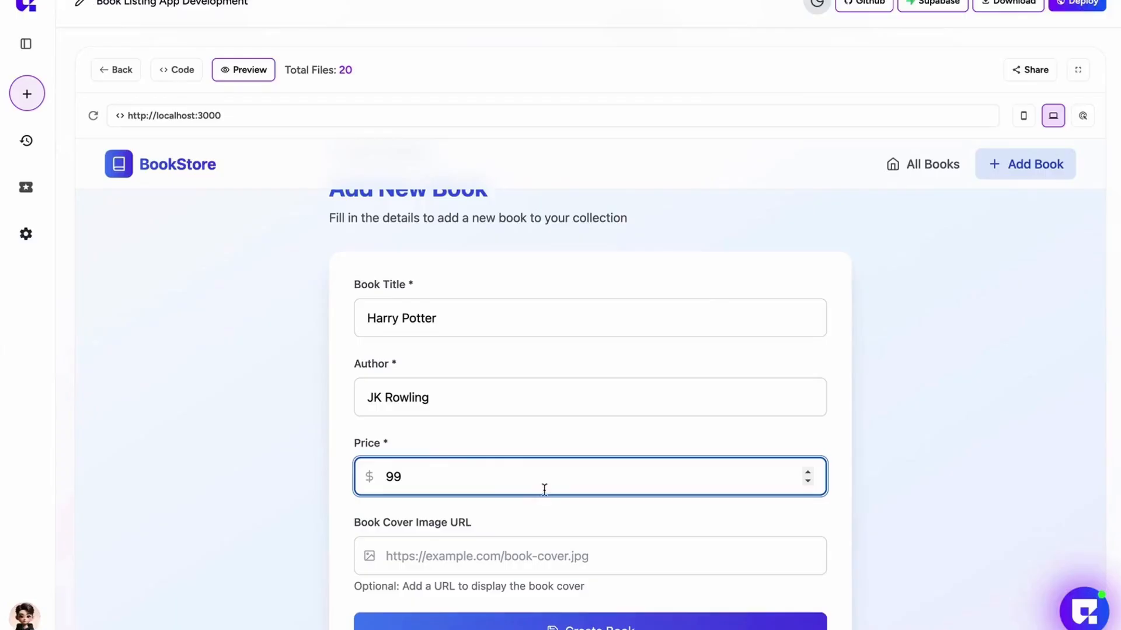
pyautogui.moveTo(505, 538)
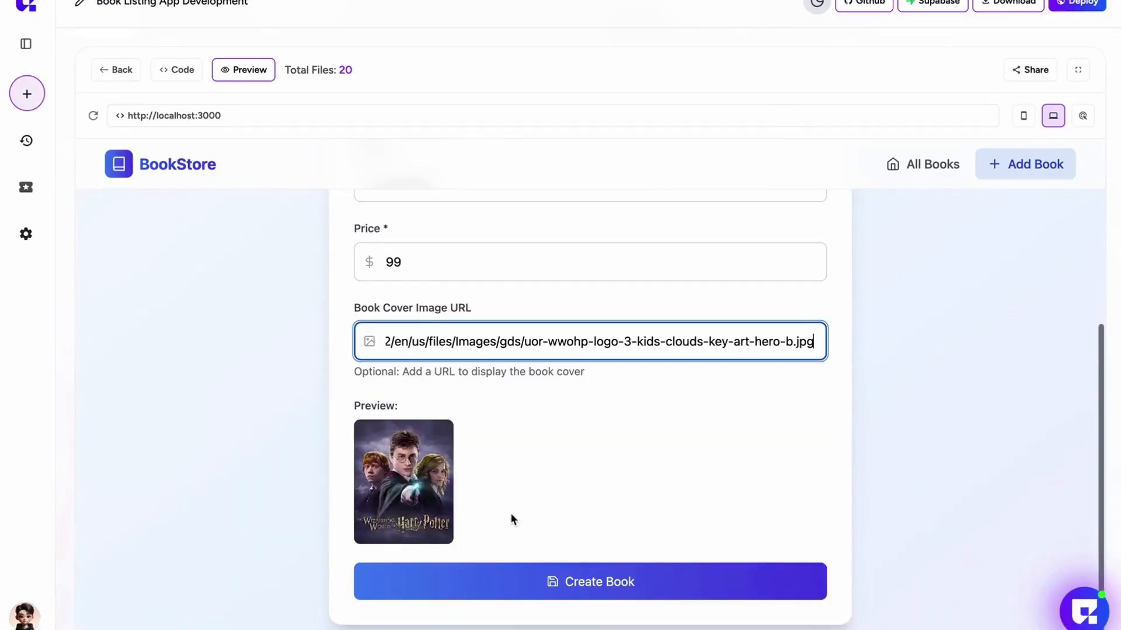
pyautogui.moveTo(421, 444)
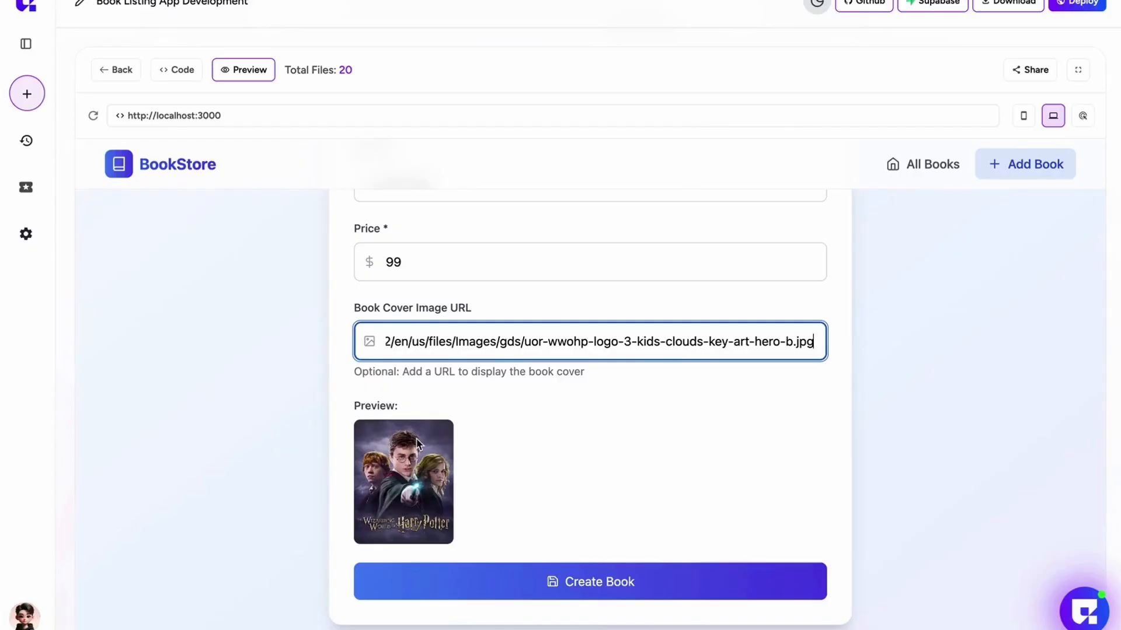
pyautogui.click(590, 582)
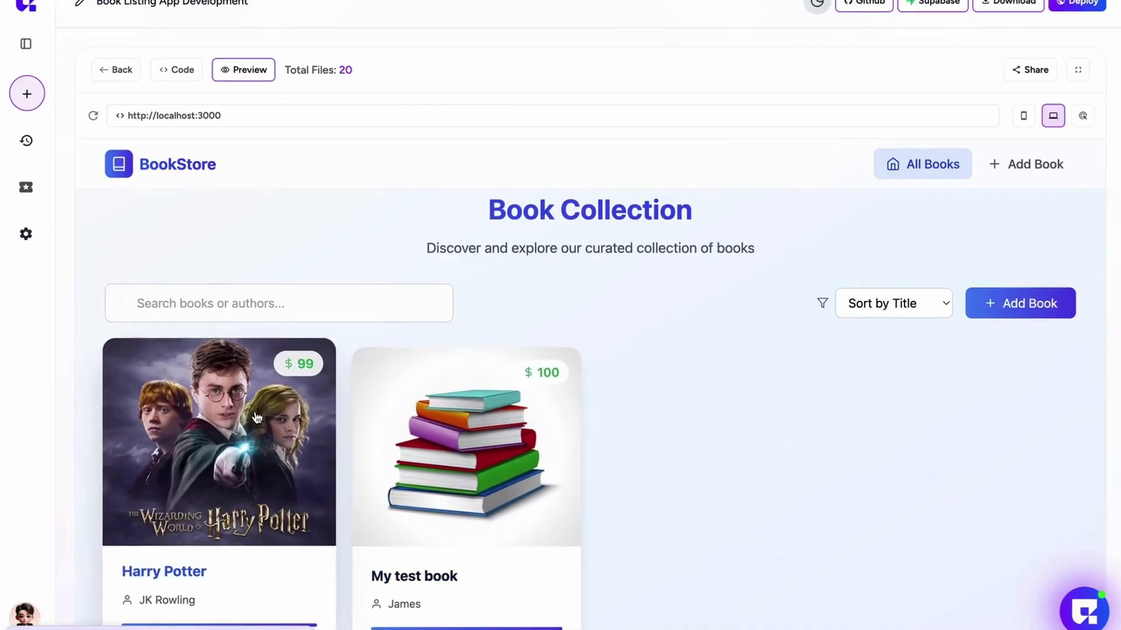
pyautogui.moveTo(316, 388)
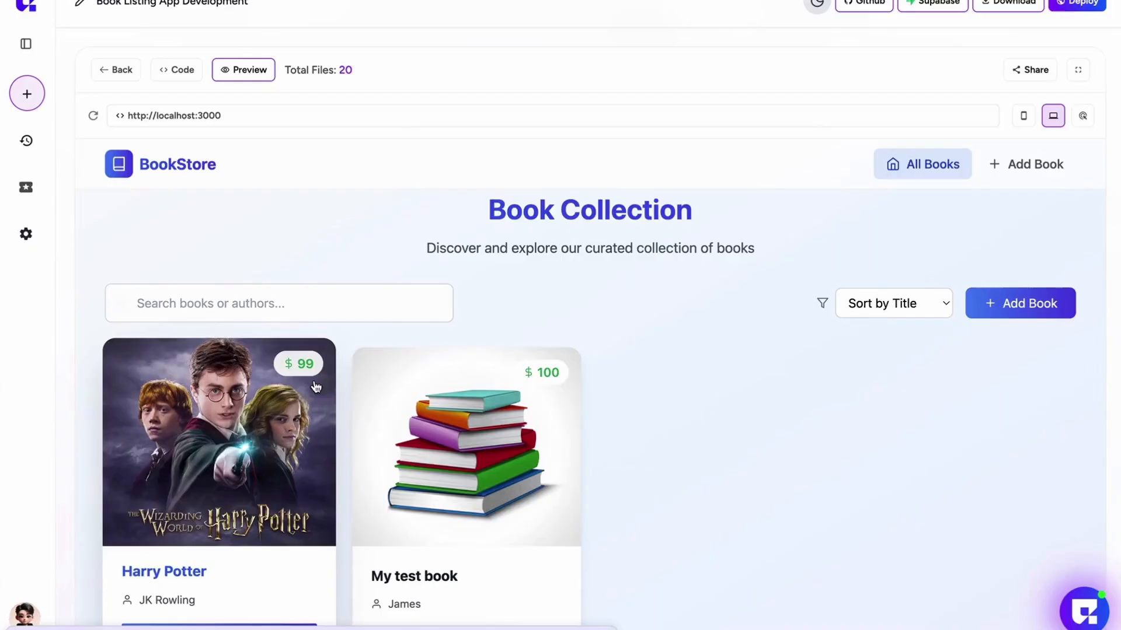
pyautogui.moveTo(218, 430)
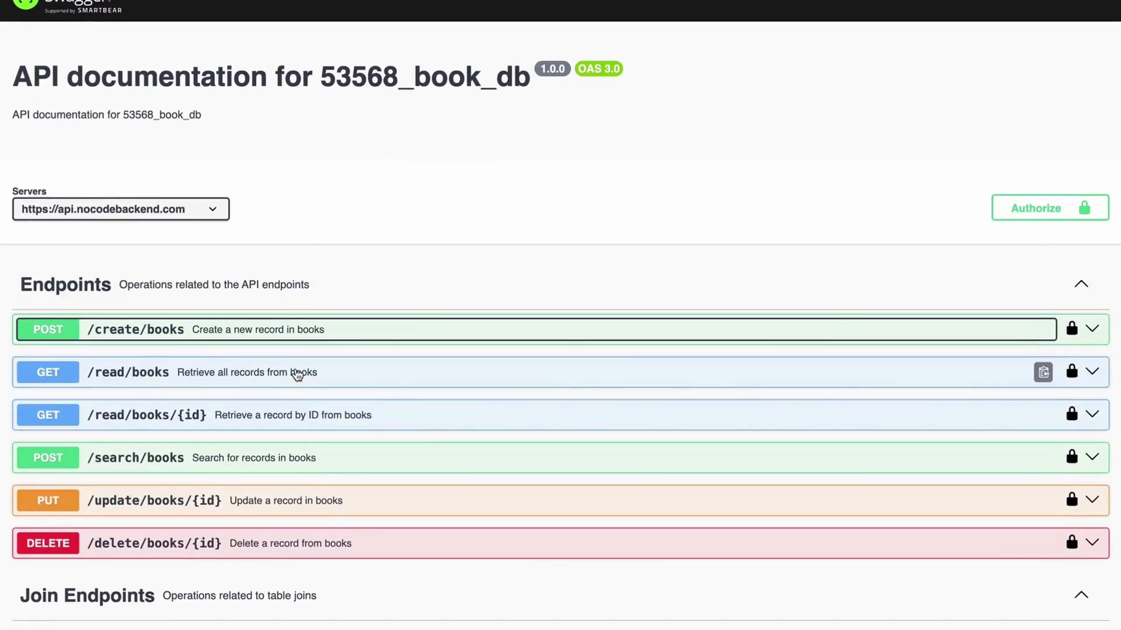
# Execute GET /read/books showing My test book and Harry Potter, then reopen Swagger JSON.
pyautogui.click(297, 372)
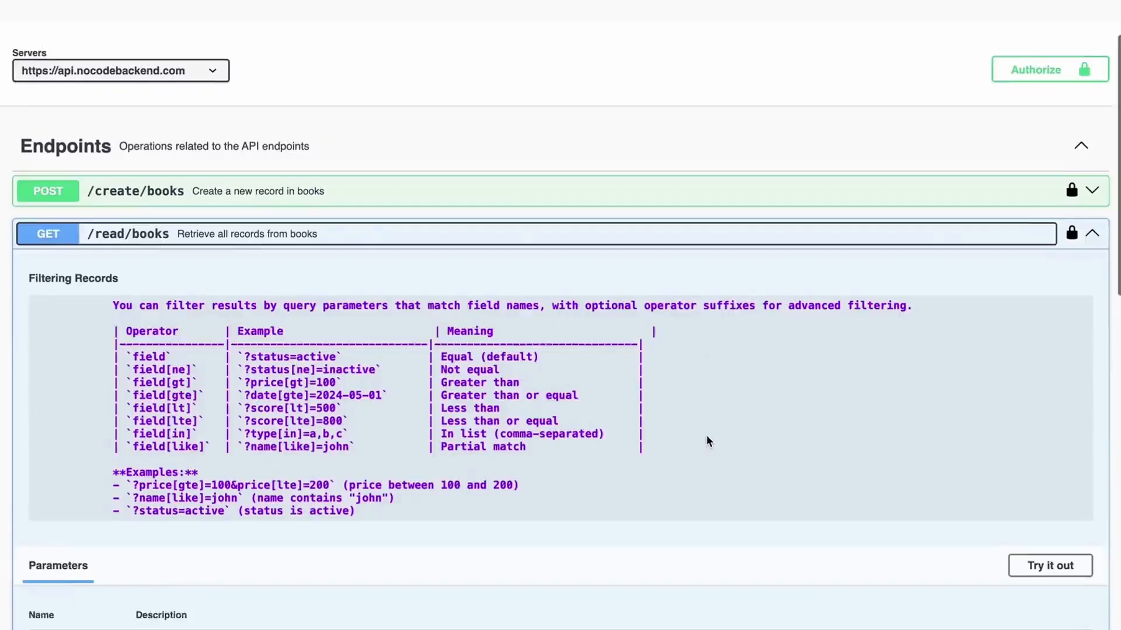
pyautogui.click(1050, 565)
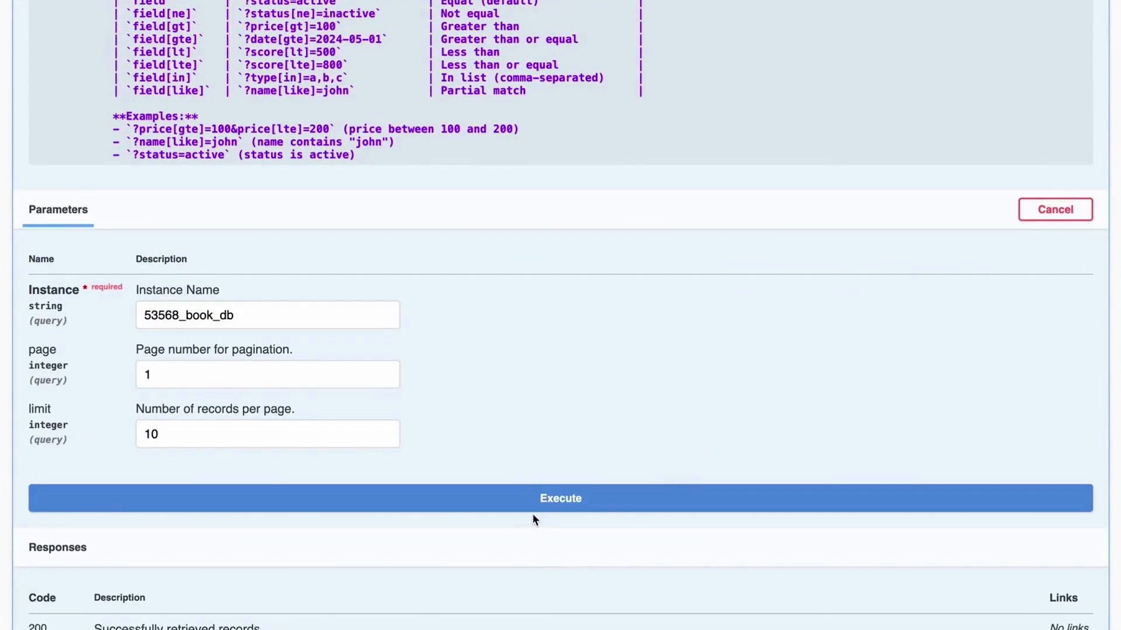
pyautogui.click(560, 498)
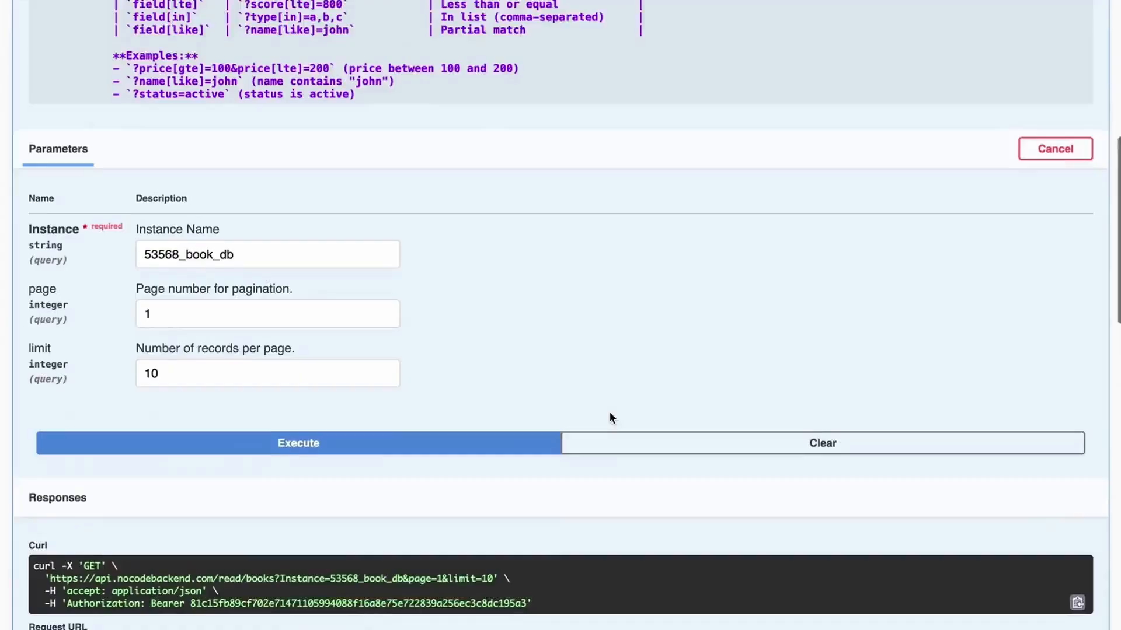
pyautogui.click(298, 443)
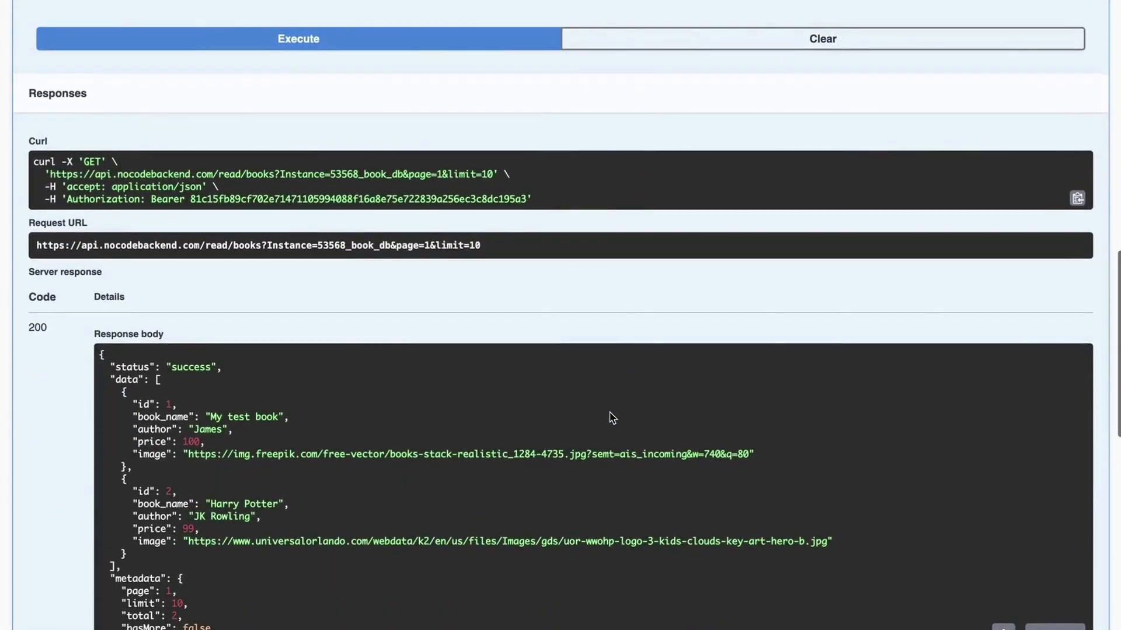
pyautogui.scroll(-3)
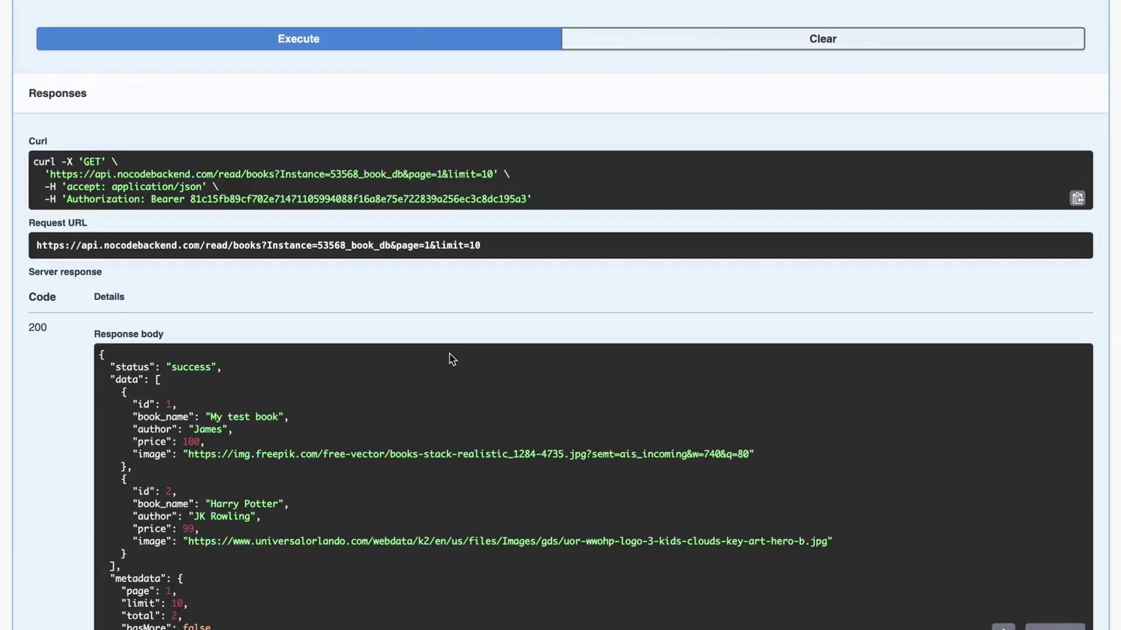
pyautogui.moveTo(103, 200)
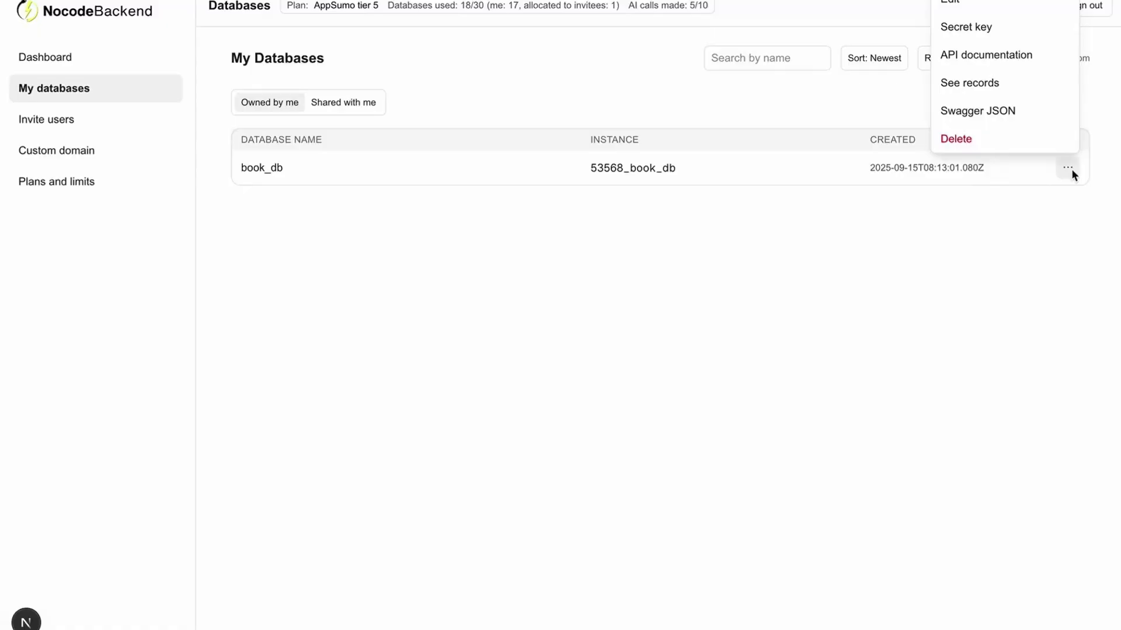
pyautogui.moveTo(1002, 115)
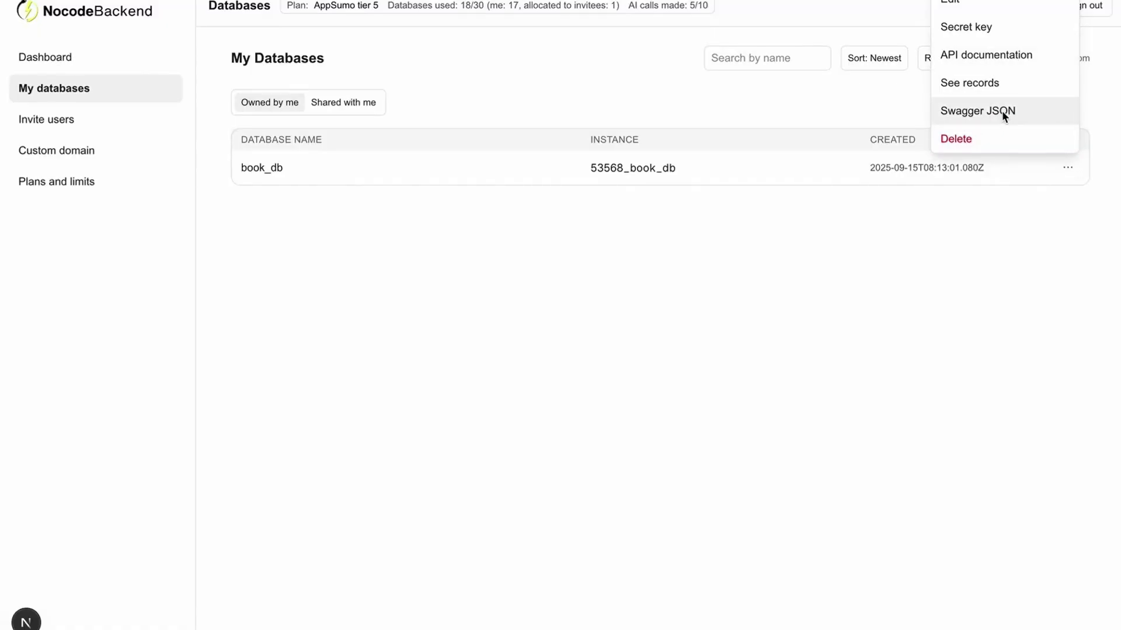
pyautogui.click(978, 111)
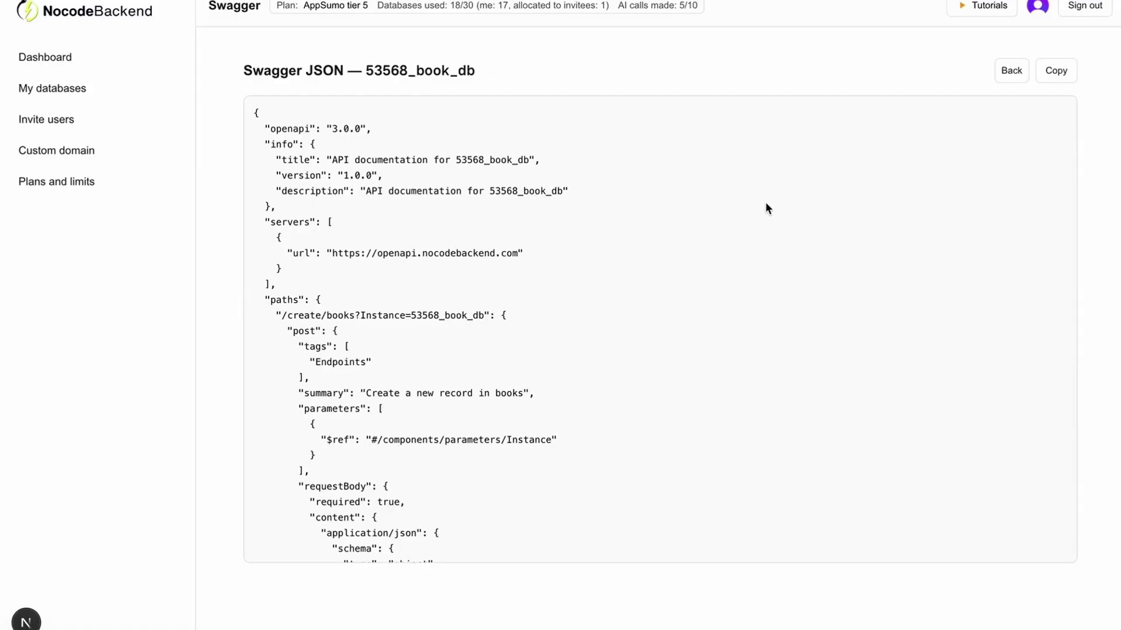
# Scroll through the book_db Swagger JSON to its update and delete paths.
pyautogui.scroll(-3)
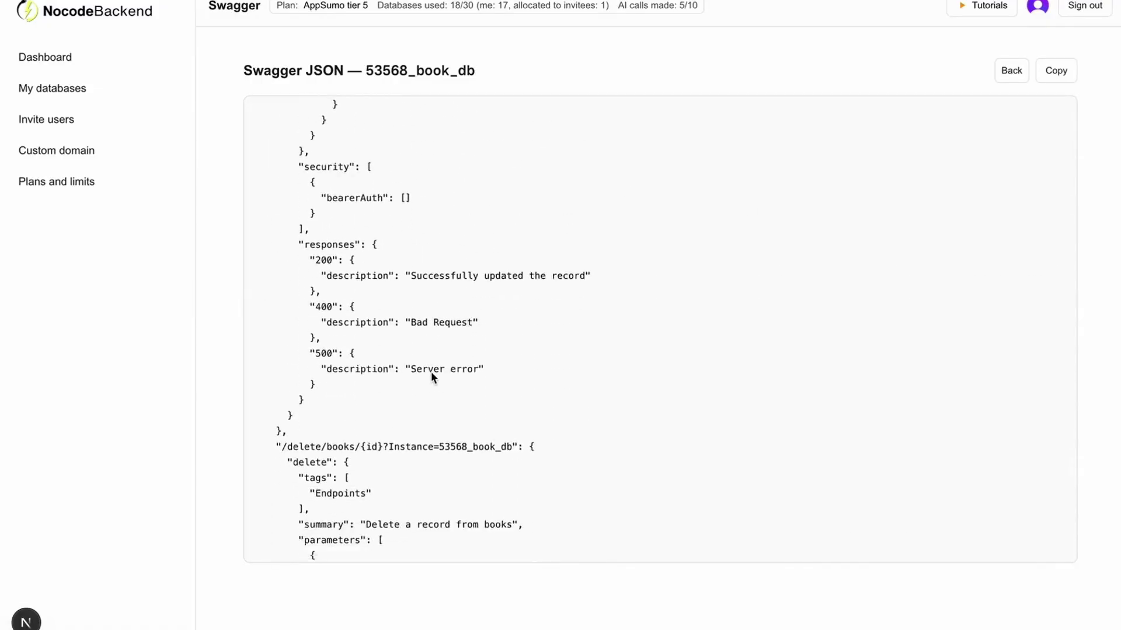
pyautogui.scroll(-3)
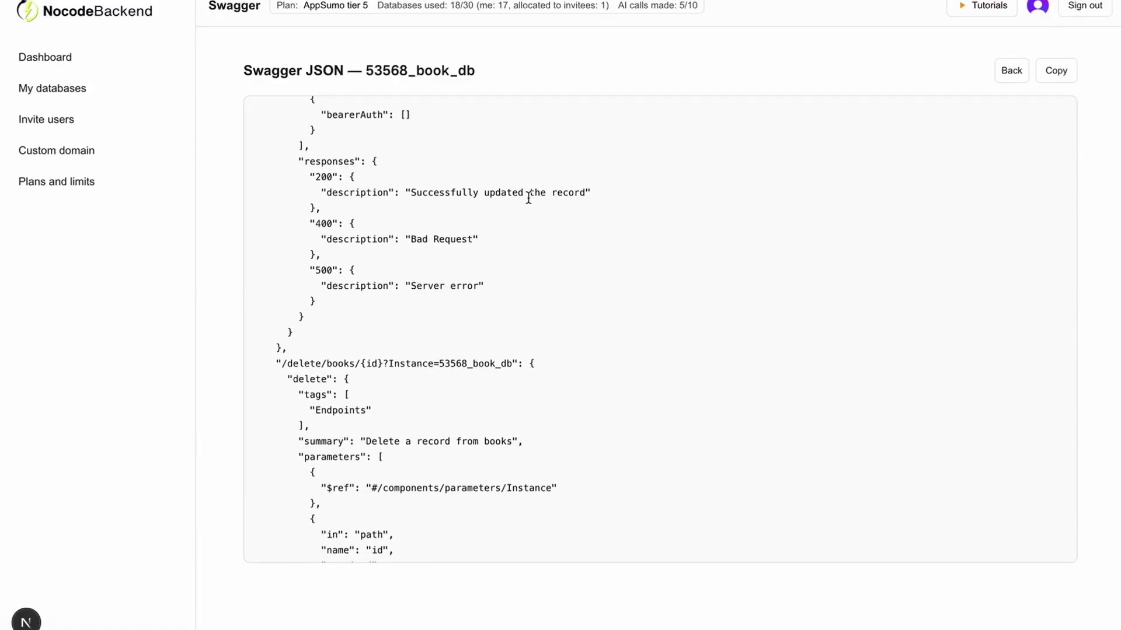
pyautogui.scroll(-3)
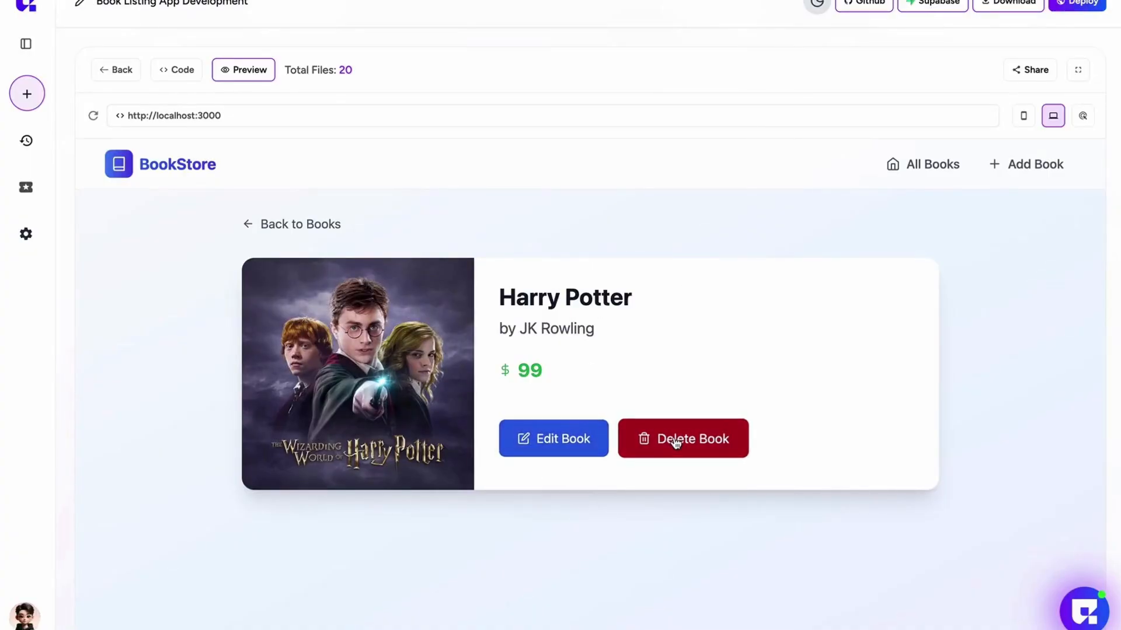
pyautogui.moveTo(685, 495)
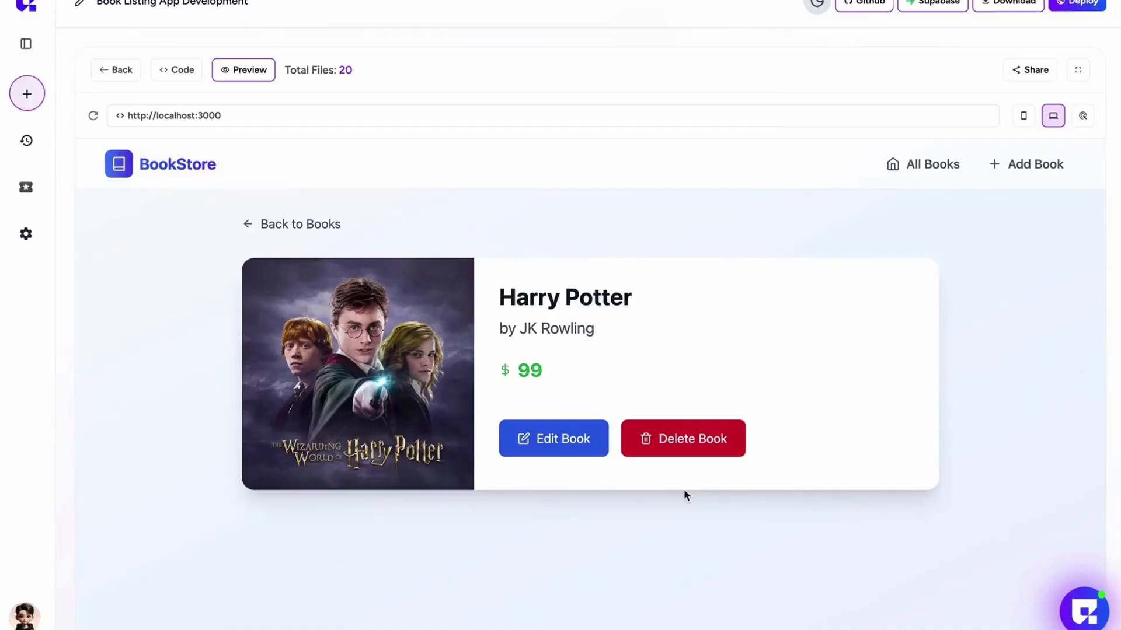
pyautogui.moveTo(560, 460)
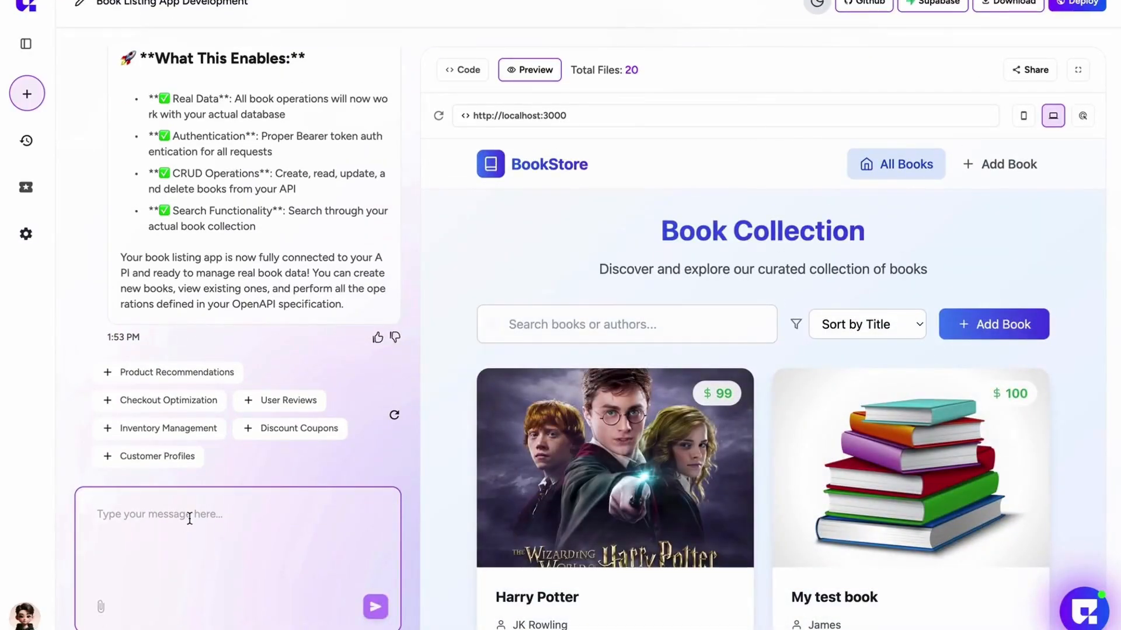
# Ask Greta to use the API endpoints for editing and deleting books, and proceed.
pyautogui.write('It works. But please make the Edit and delete of the books functional as well. It will map to the')
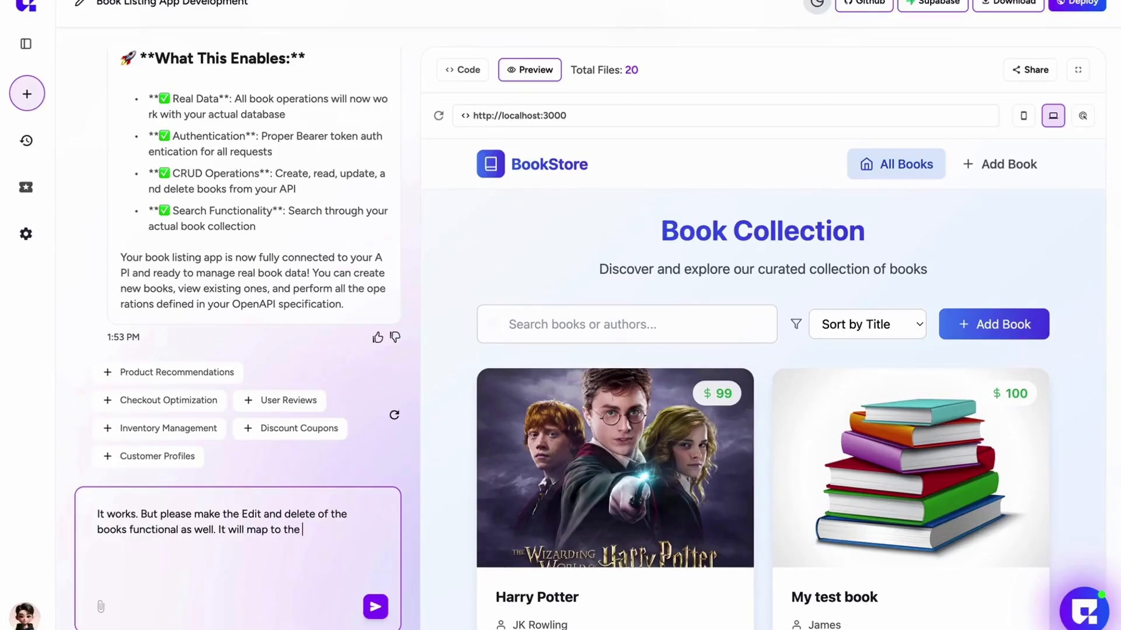
pyautogui.write('api endpoints to edit and')
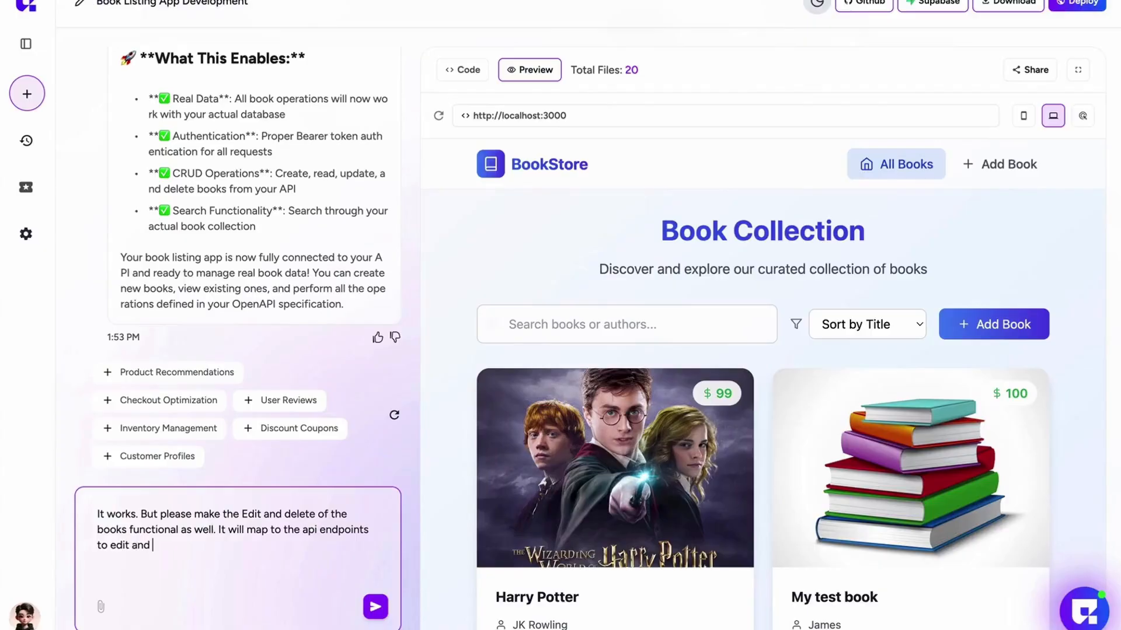
pyautogui.click(375, 607)
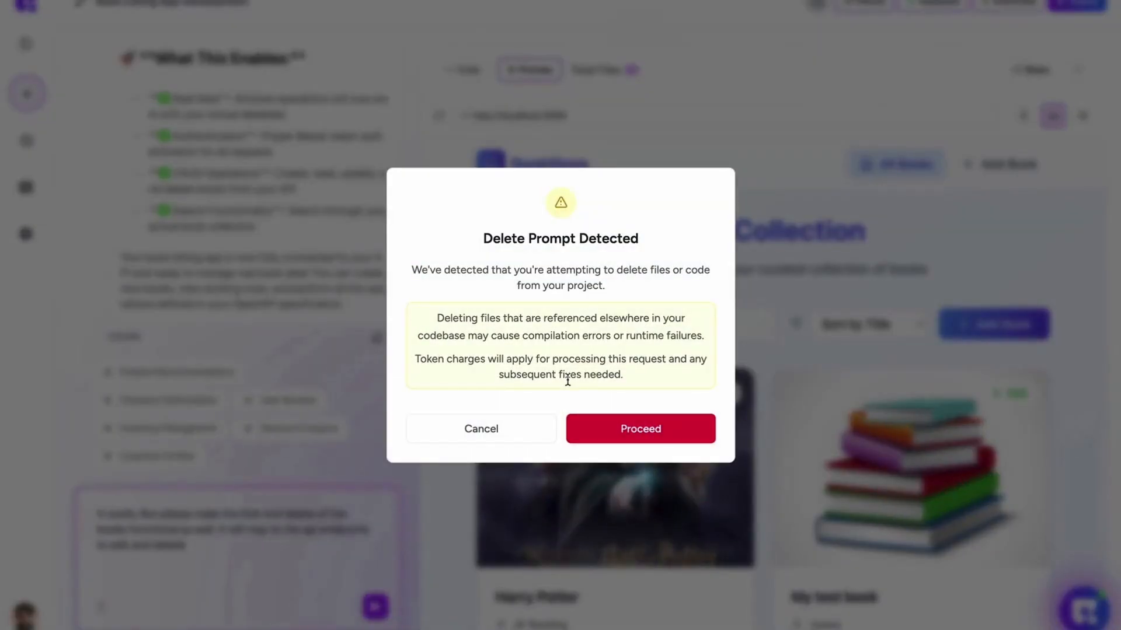
pyautogui.click(640, 428)
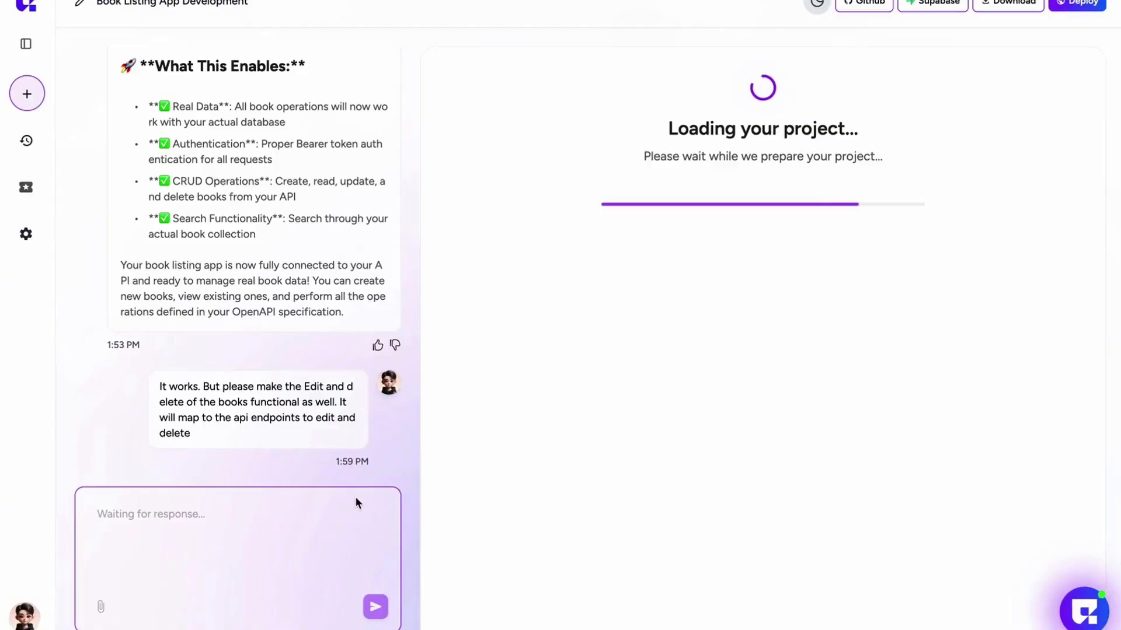
pyautogui.moveTo(287, 423)
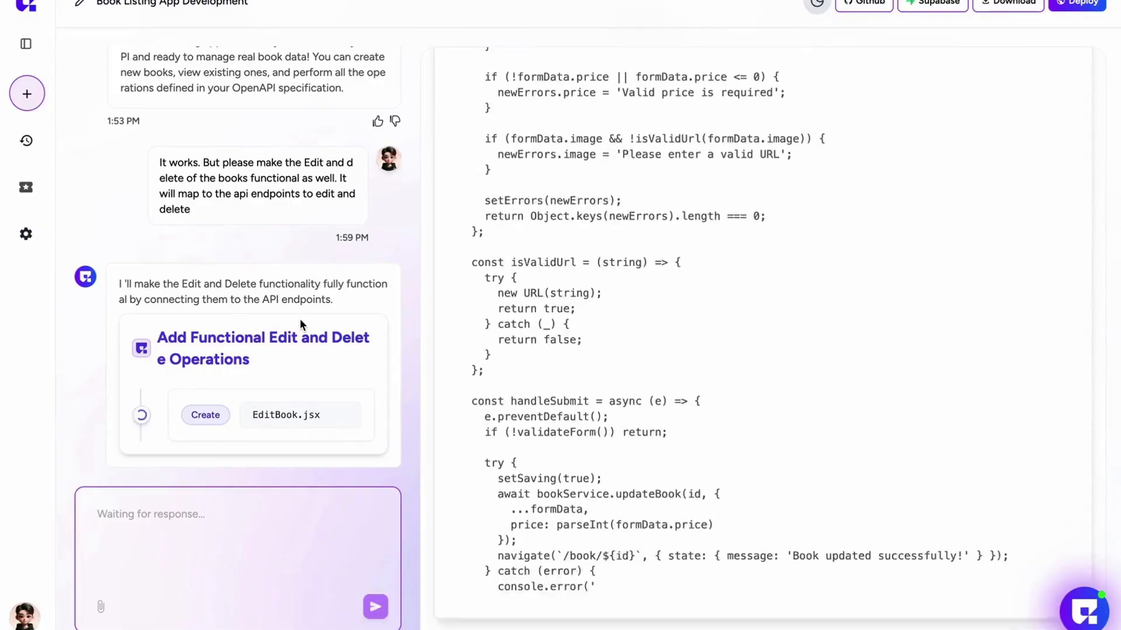
pyautogui.scroll(-3)
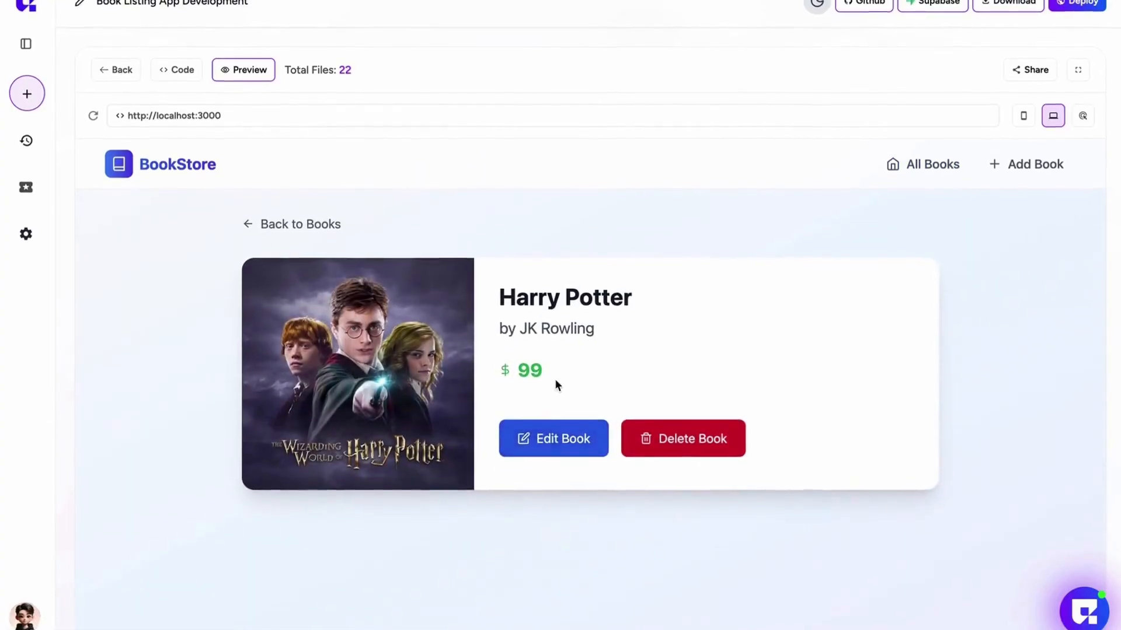
# Change the book's price to 499 and title to 'Harry Potter book', then save.
pyautogui.click(553, 439)
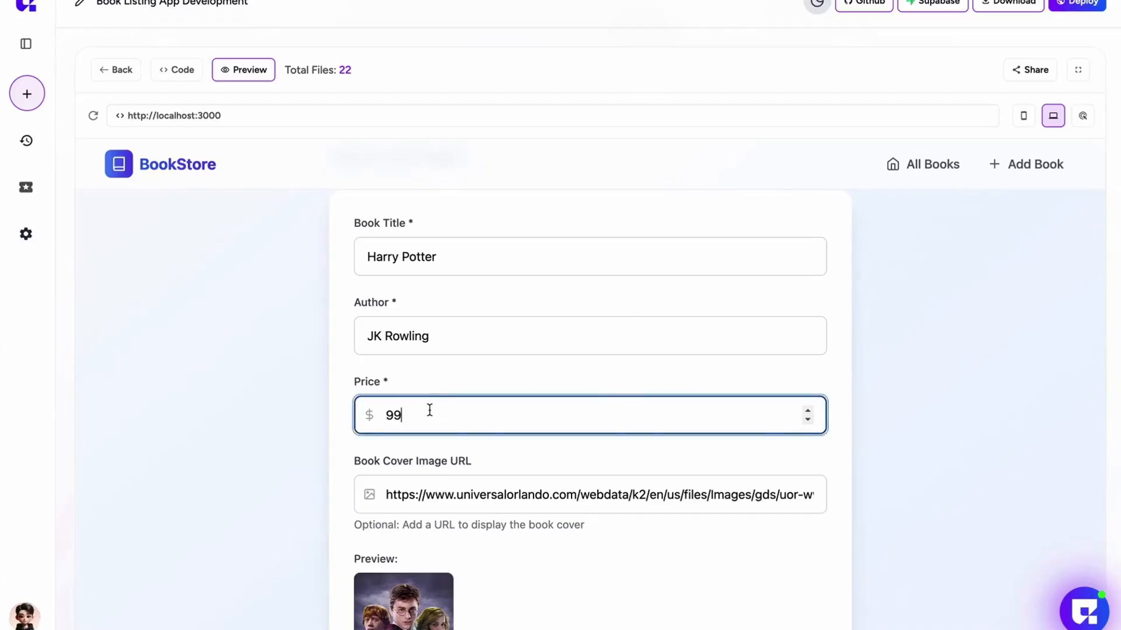
pyautogui.press('Backspace')
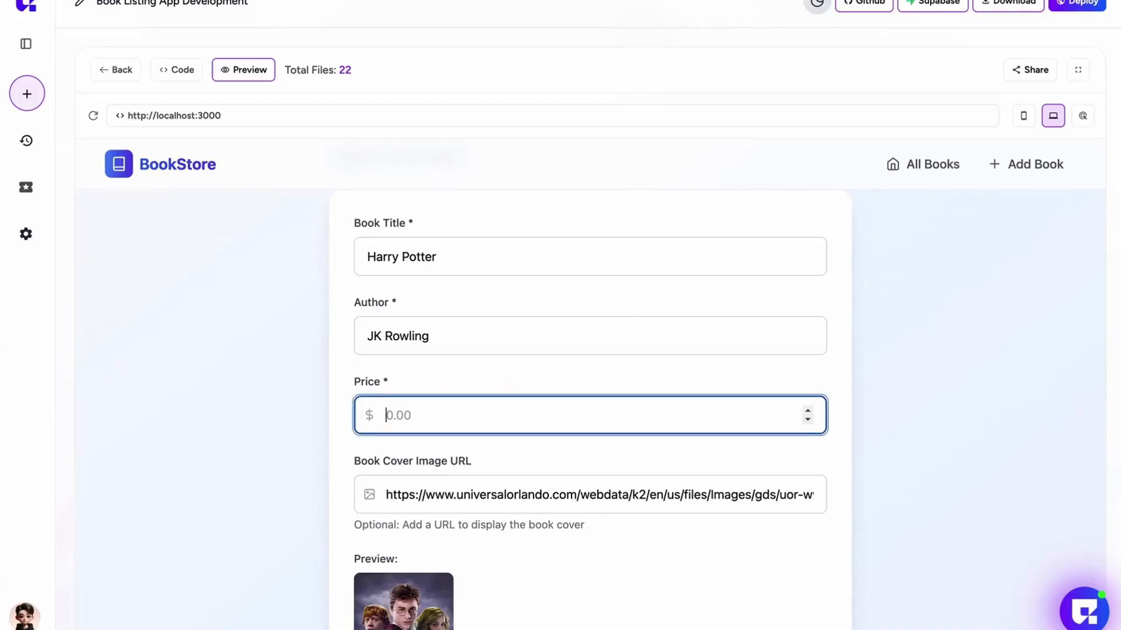
pyautogui.write('499')
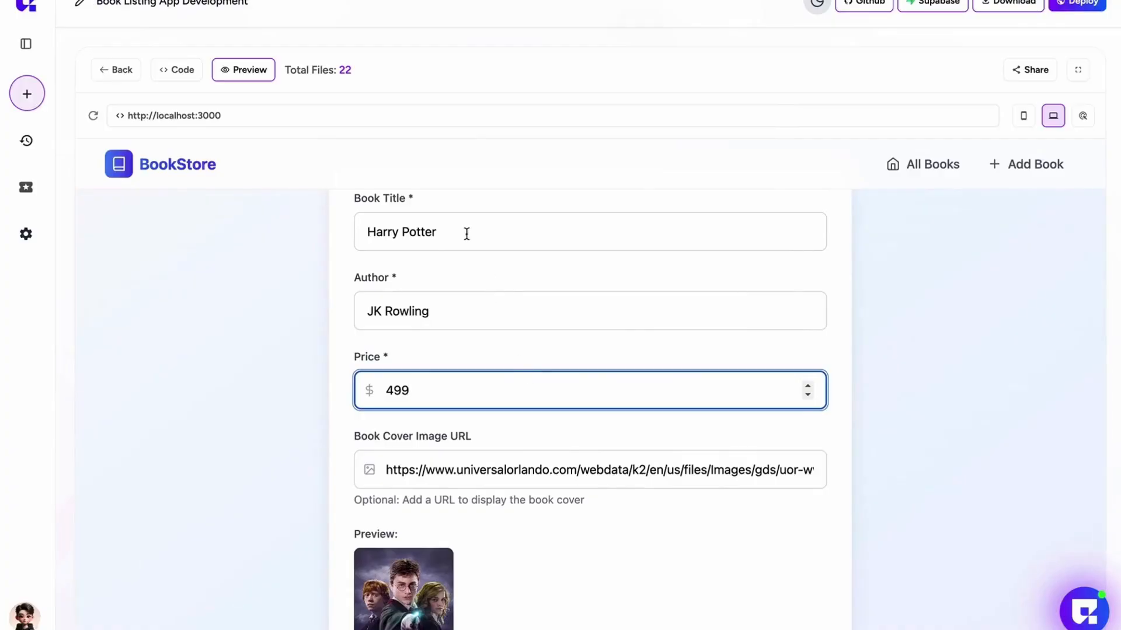
pyautogui.click(483, 233)
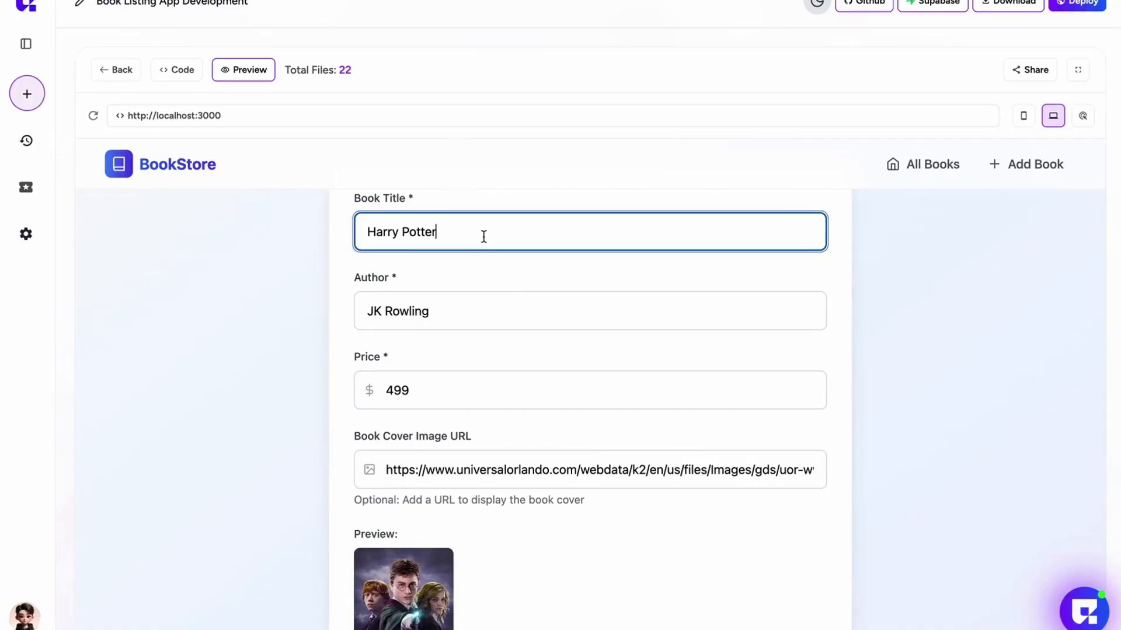
pyautogui.write('boo')
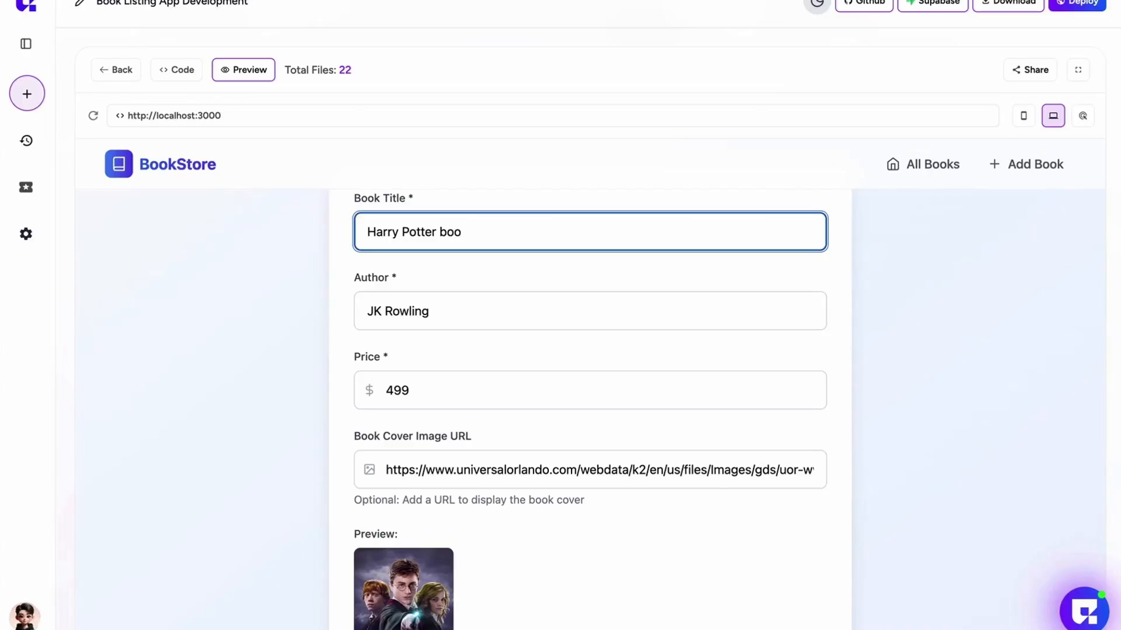
pyautogui.write('k')
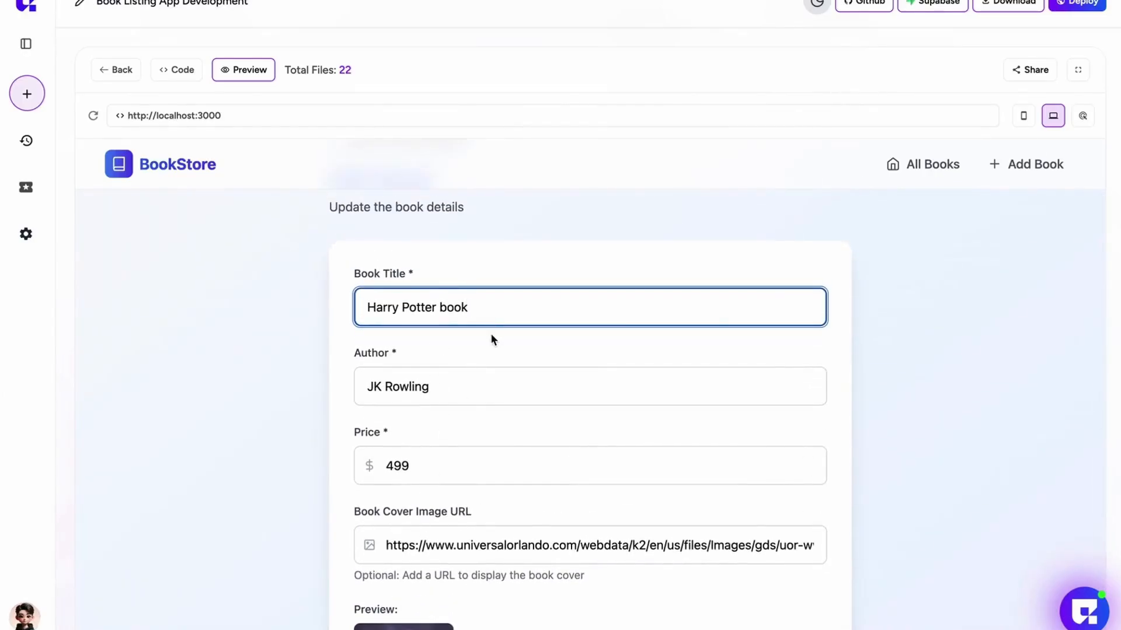
pyautogui.scroll(-3)
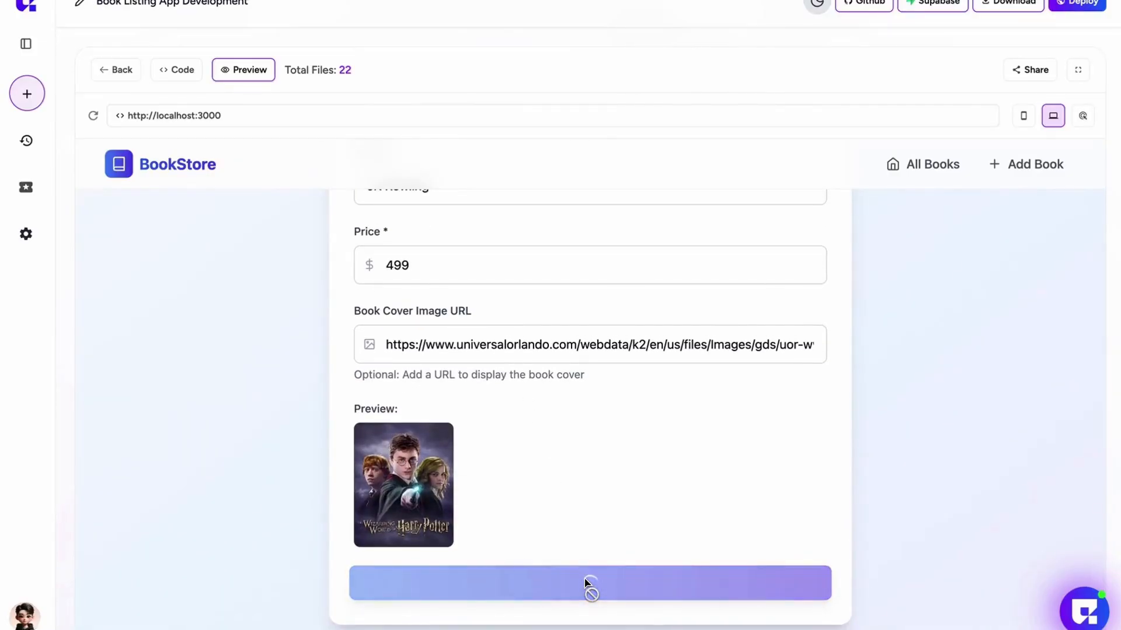
pyautogui.click(588, 585)
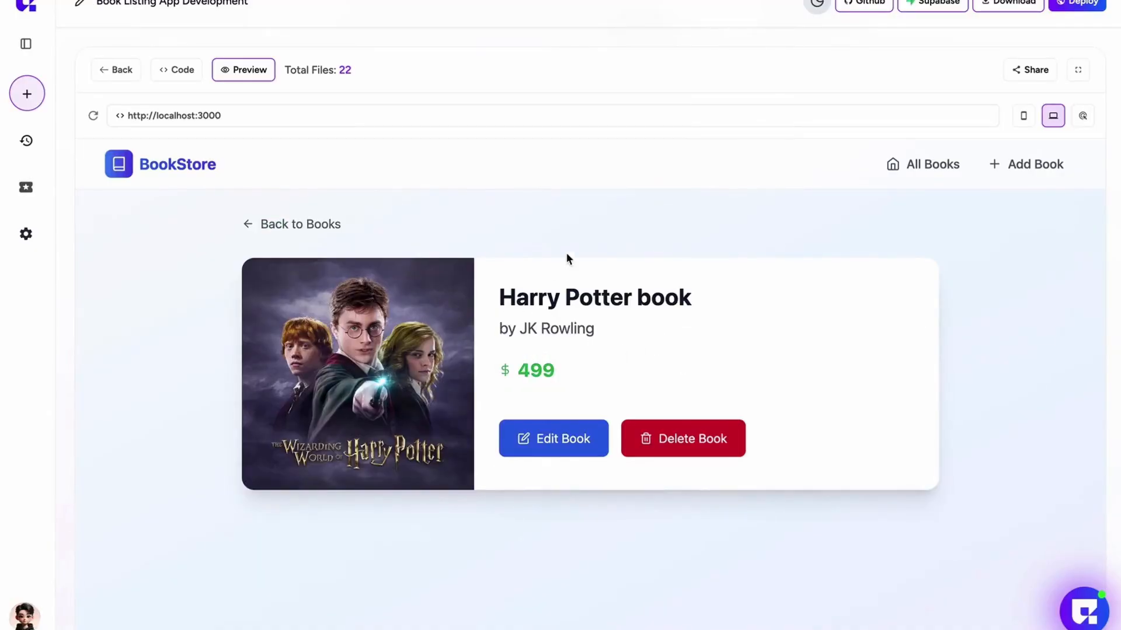
pyautogui.moveTo(463, 380)
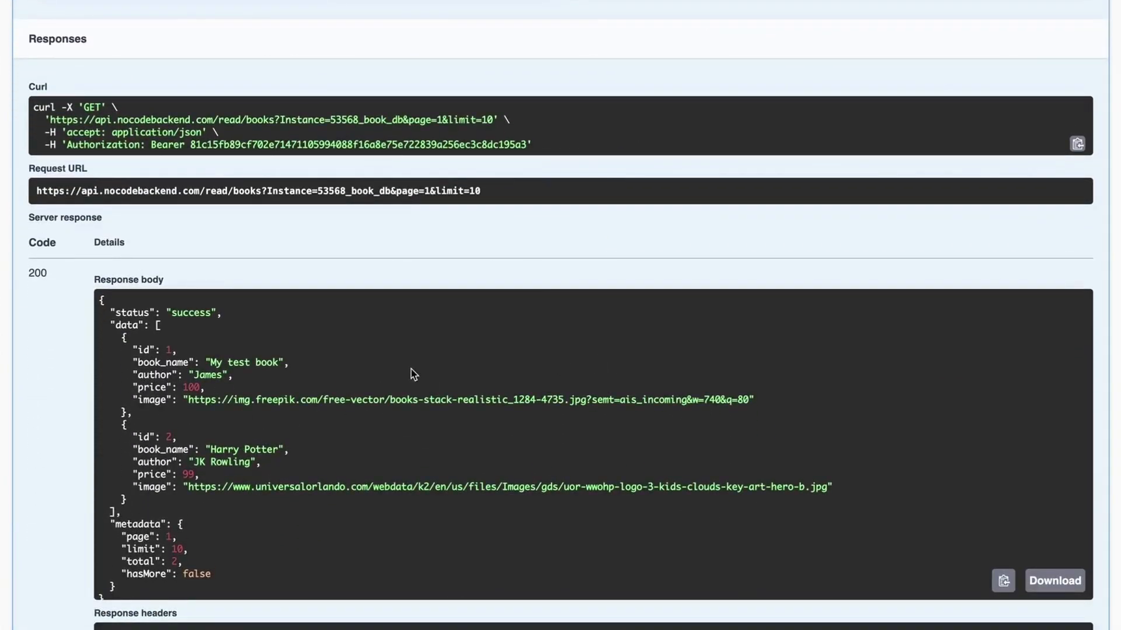
# Re-run read books and confirm the record shows 'Harry Potter book' priced 499.
pyautogui.click(298, 94)
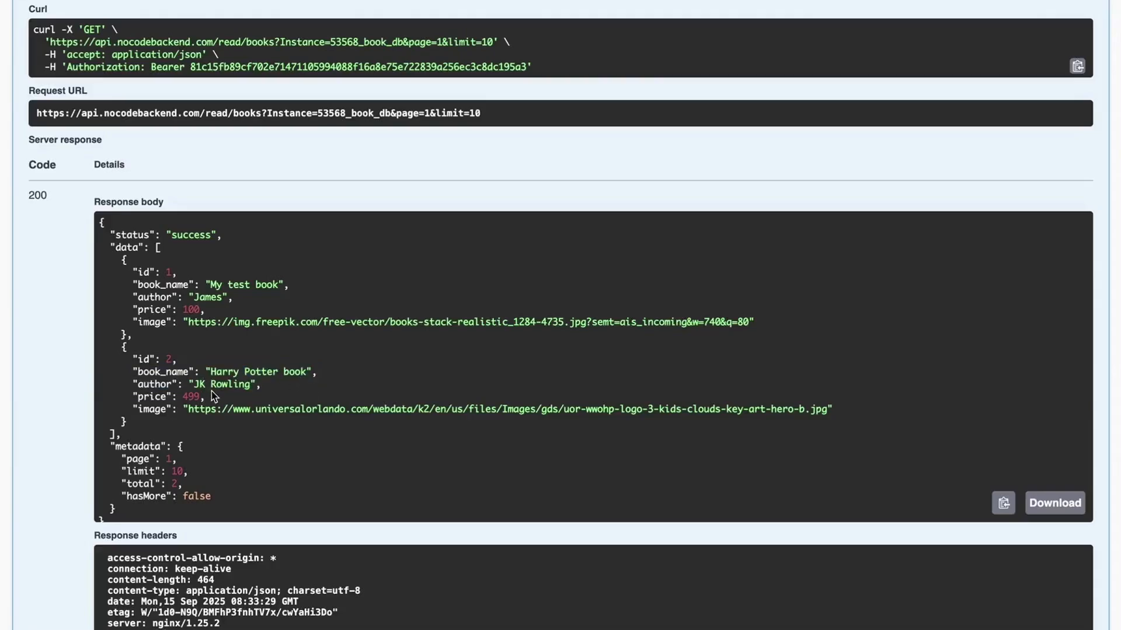
pyautogui.moveTo(349, 377)
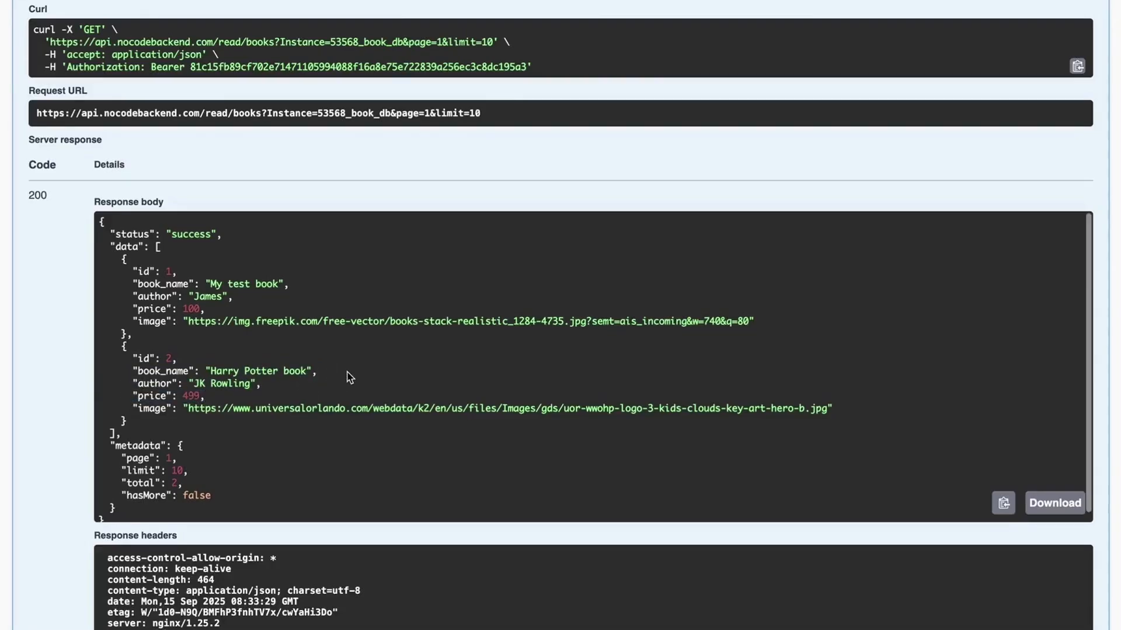
pyautogui.moveTo(637, 249)
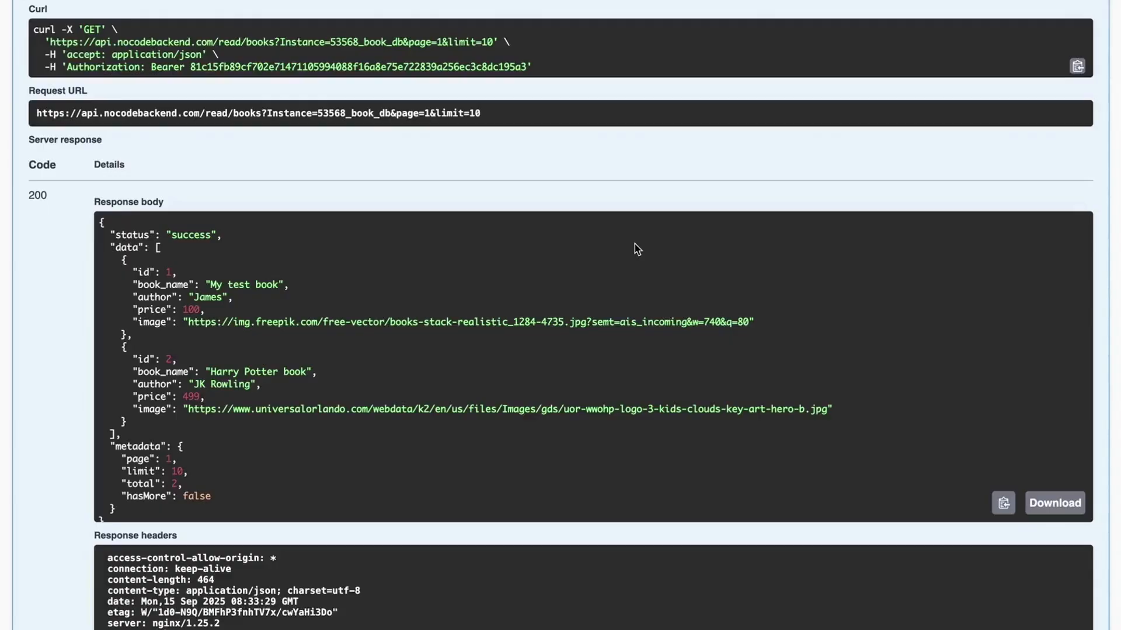
pyautogui.scroll(3)
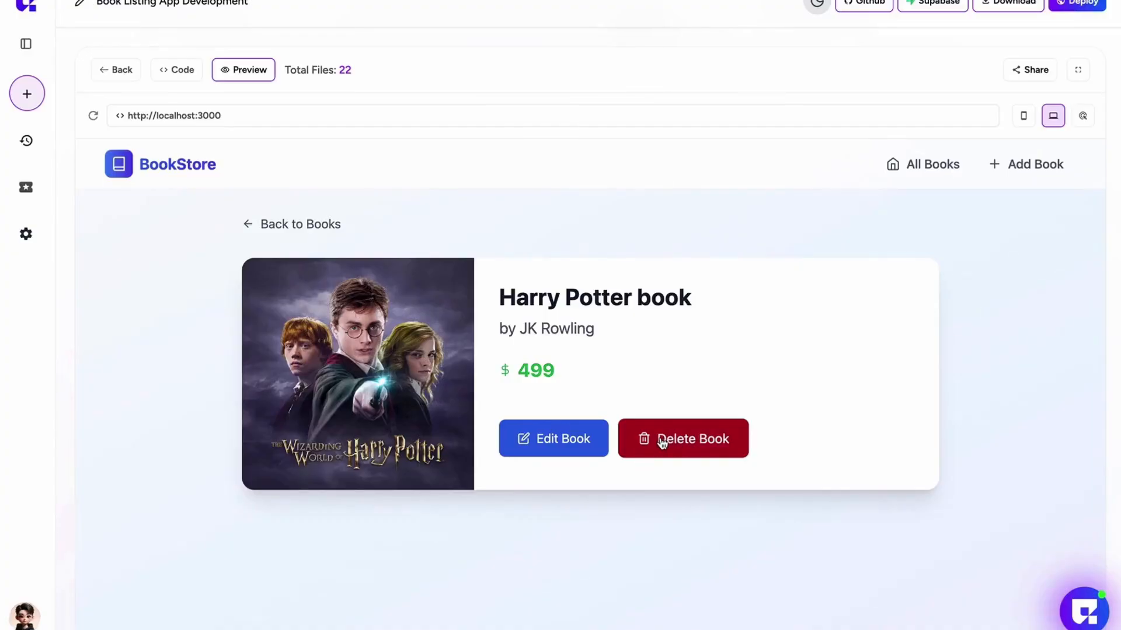
# Delete 'Harry Potter book' and confirm, leaving only My test book listed.
pyautogui.click(682, 438)
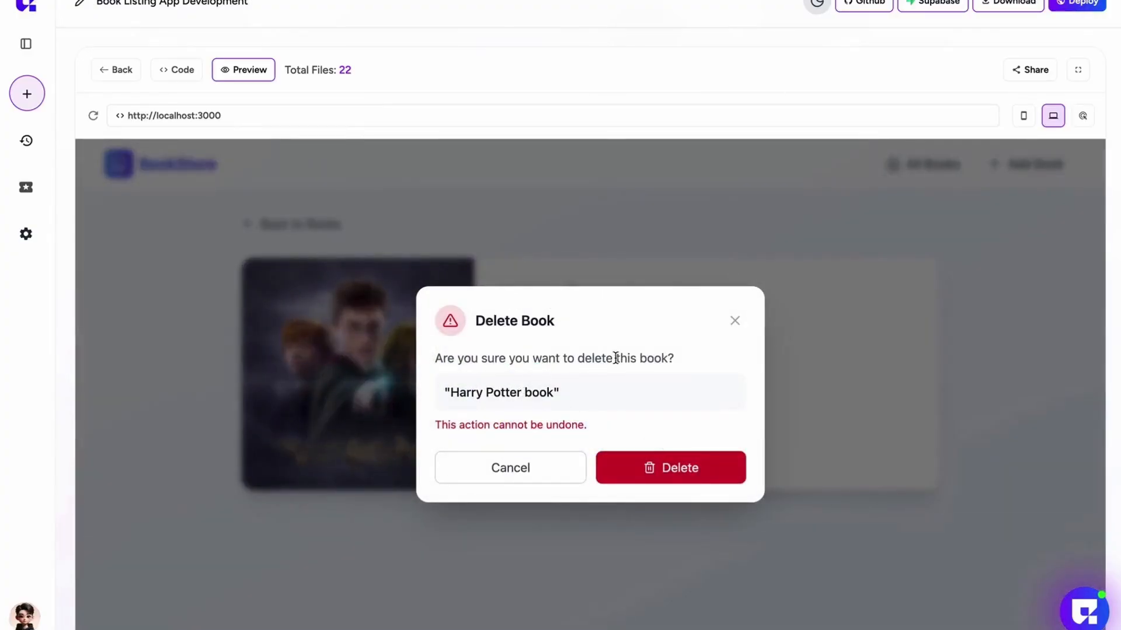
pyautogui.moveTo(555, 449)
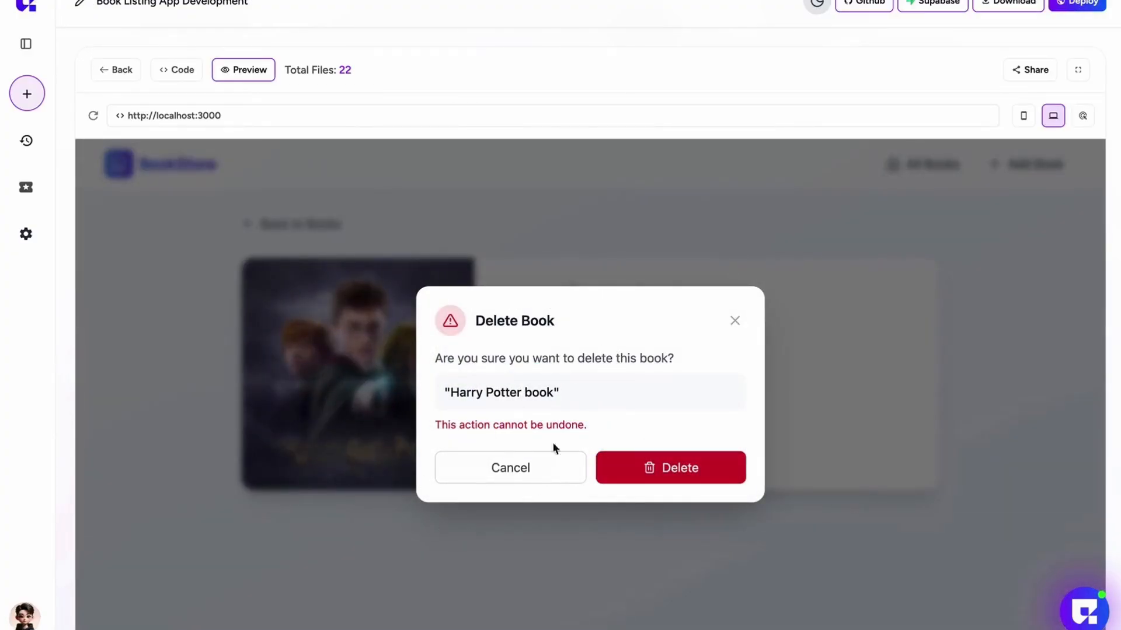
pyautogui.moveTo(573, 416)
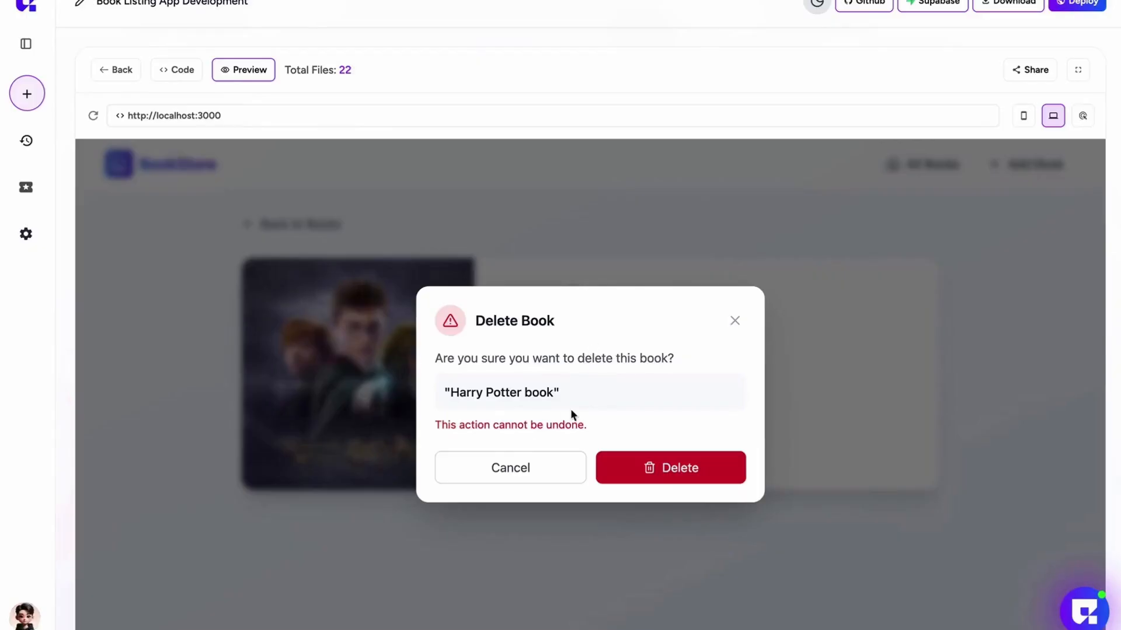
pyautogui.moveTo(630, 443)
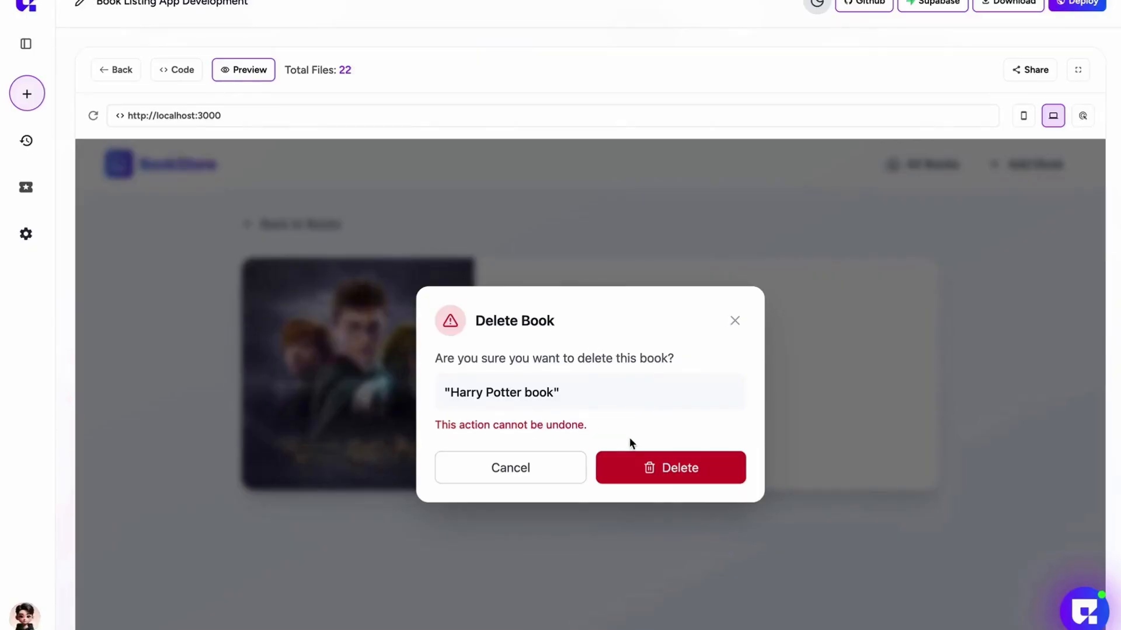
pyautogui.click(670, 467)
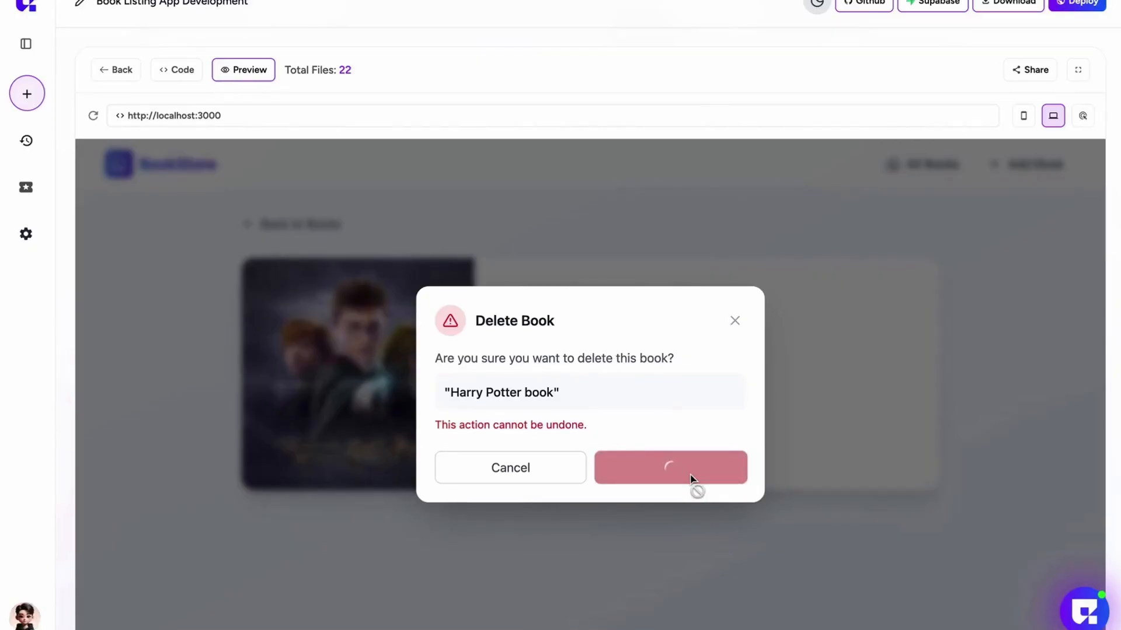
pyautogui.click(670, 468)
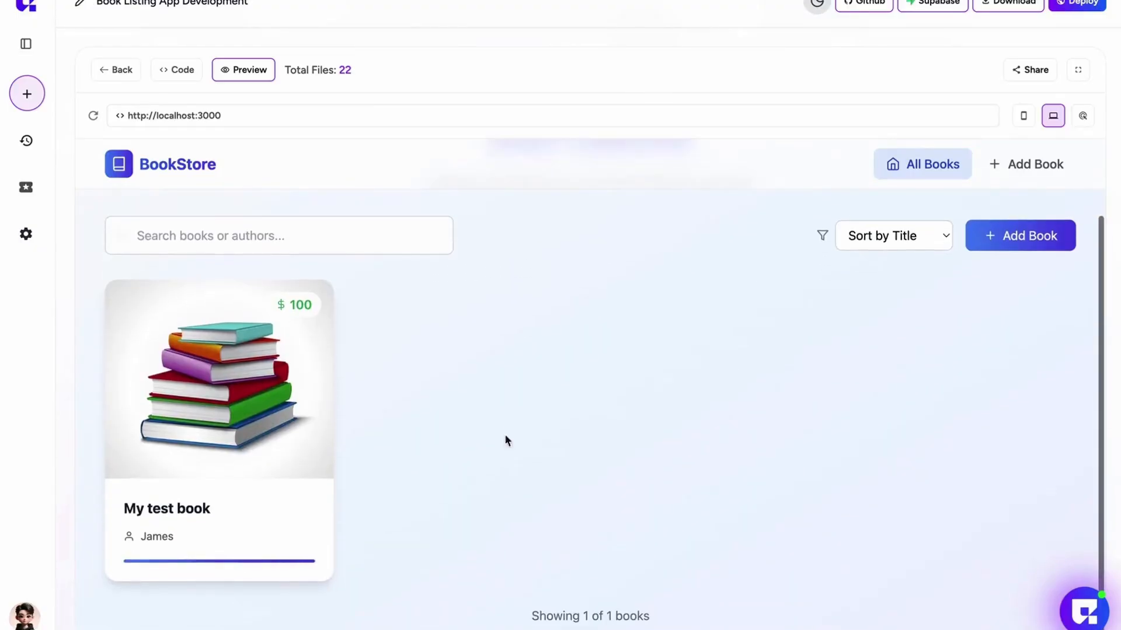
pyautogui.click(297, 186)
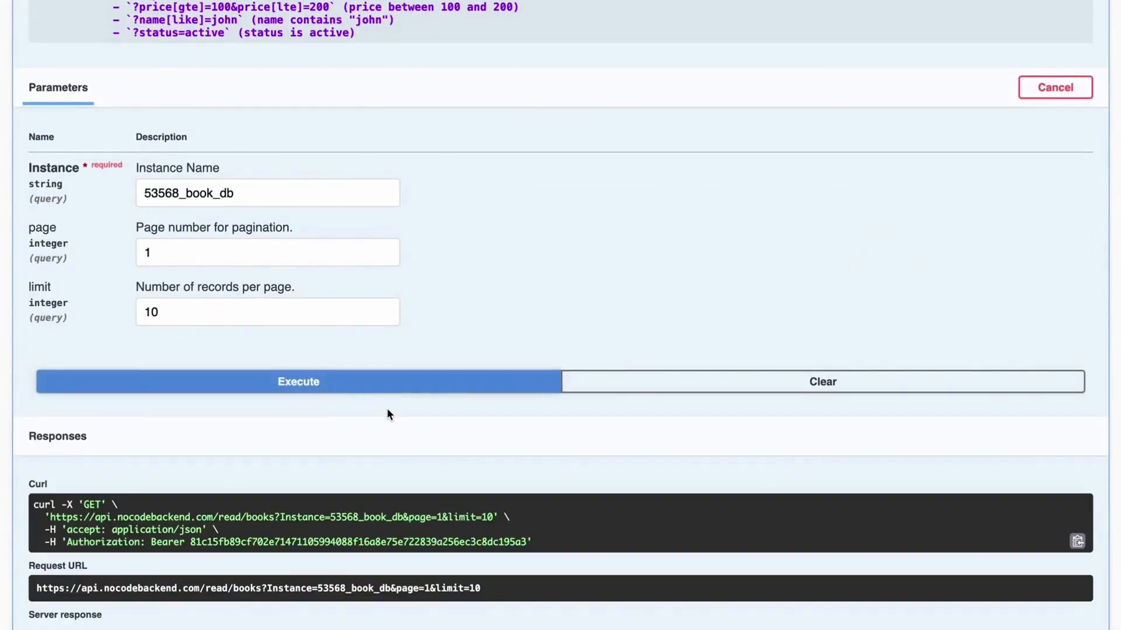
# Re-run the Swagger read-books request, confirming only My test book remains (total 1).
pyautogui.click(298, 381)
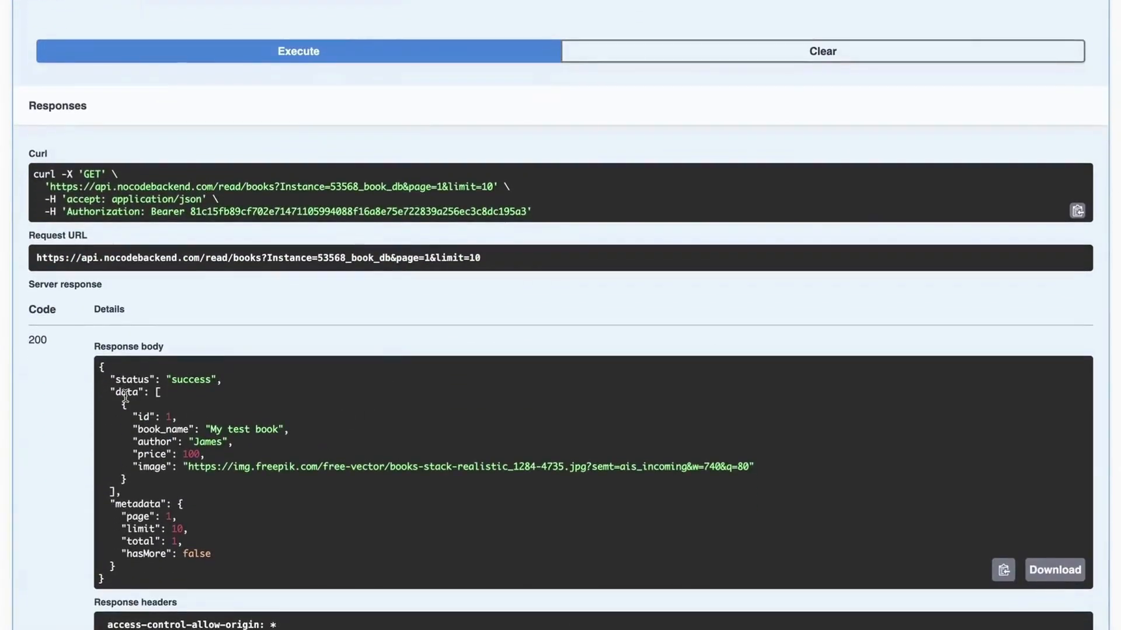
pyautogui.moveTo(270, 474)
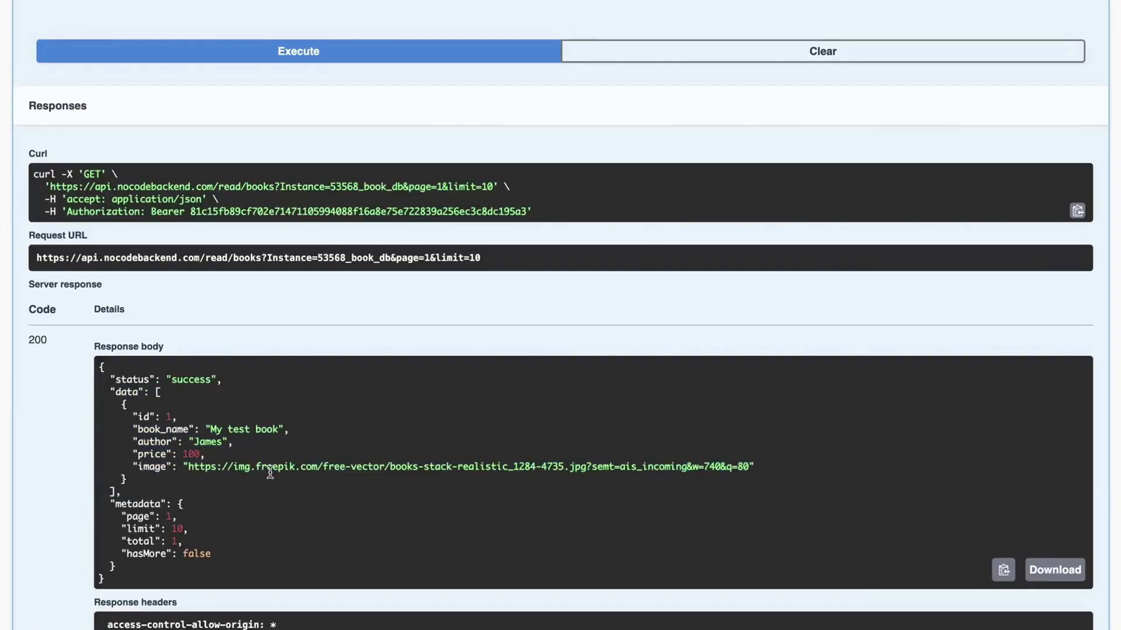
pyautogui.moveTo(303, 452)
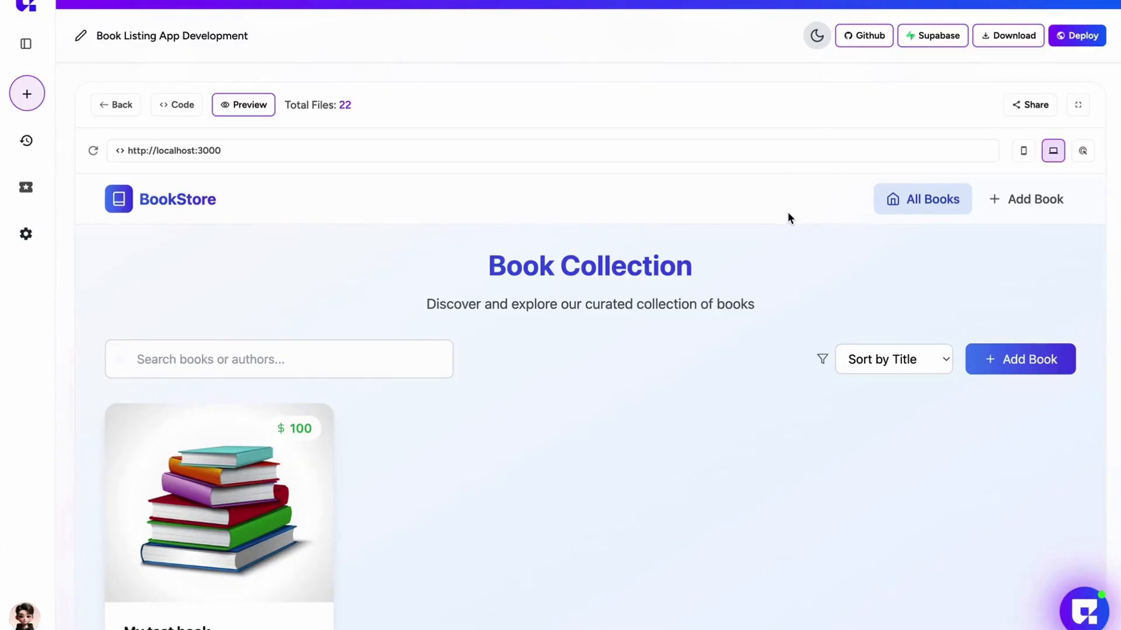
pyautogui.moveTo(655, 261)
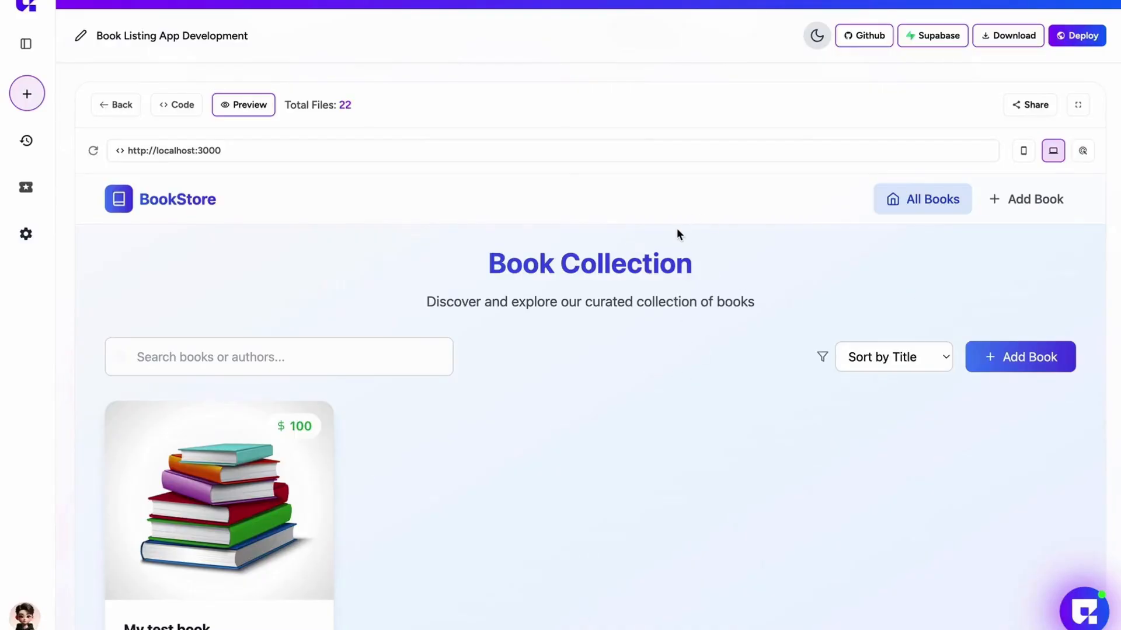
pyautogui.scroll(-3)
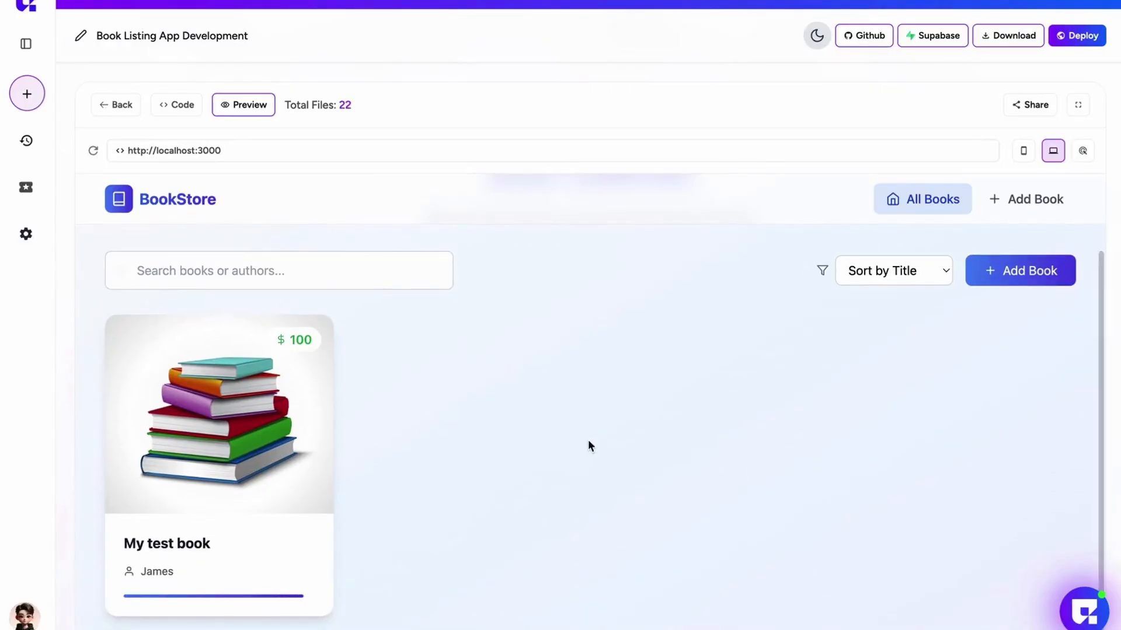